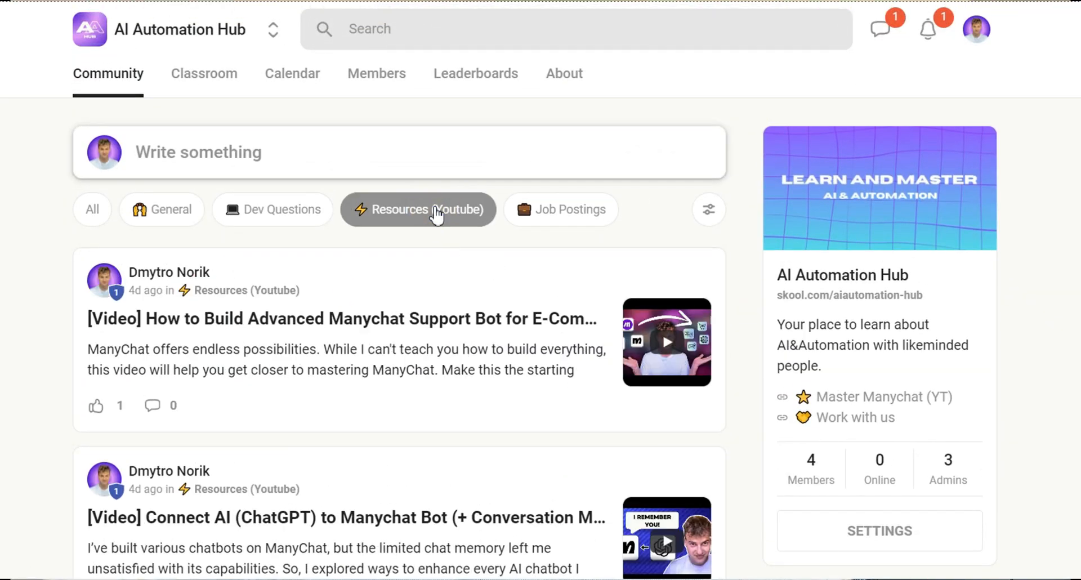
Leave the Skool community tab and return to the Manychat Edit Content flow
left_click(203, 73)
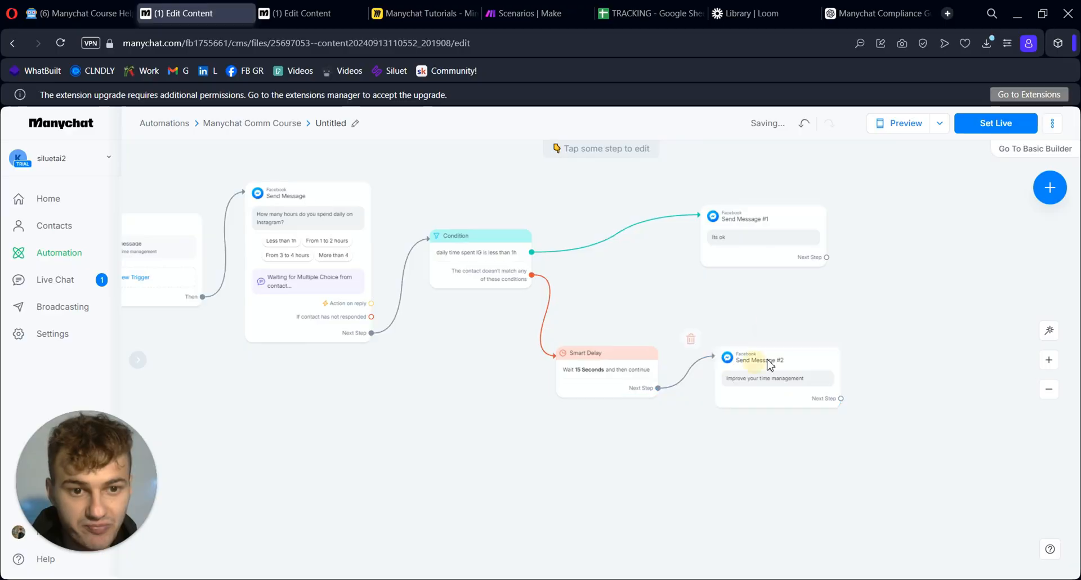
Change the Smart Delay node from 15 seconds to 100 days
left_click(763, 376)
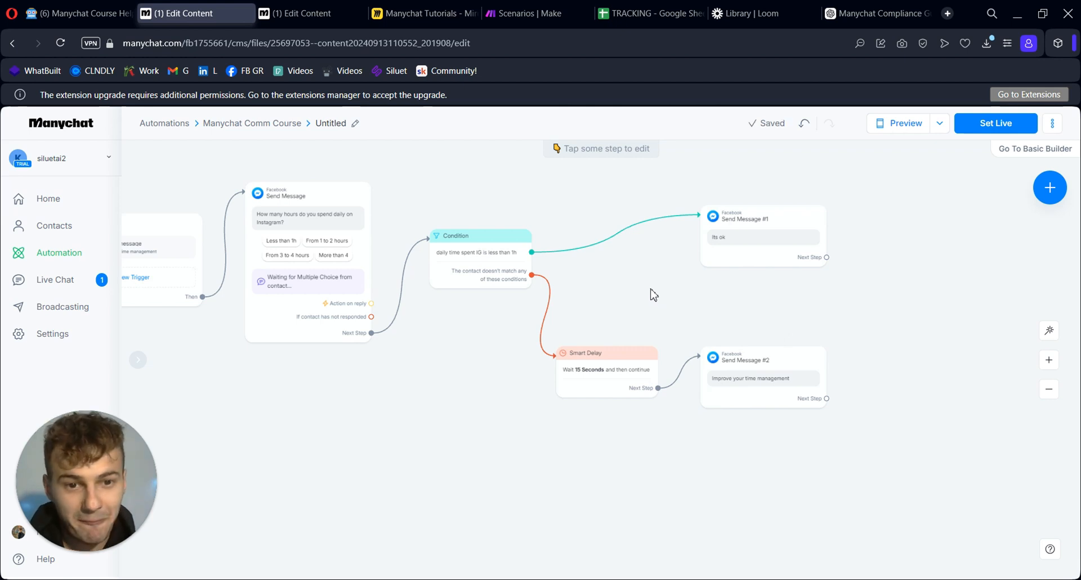
mouse_move(630, 274)
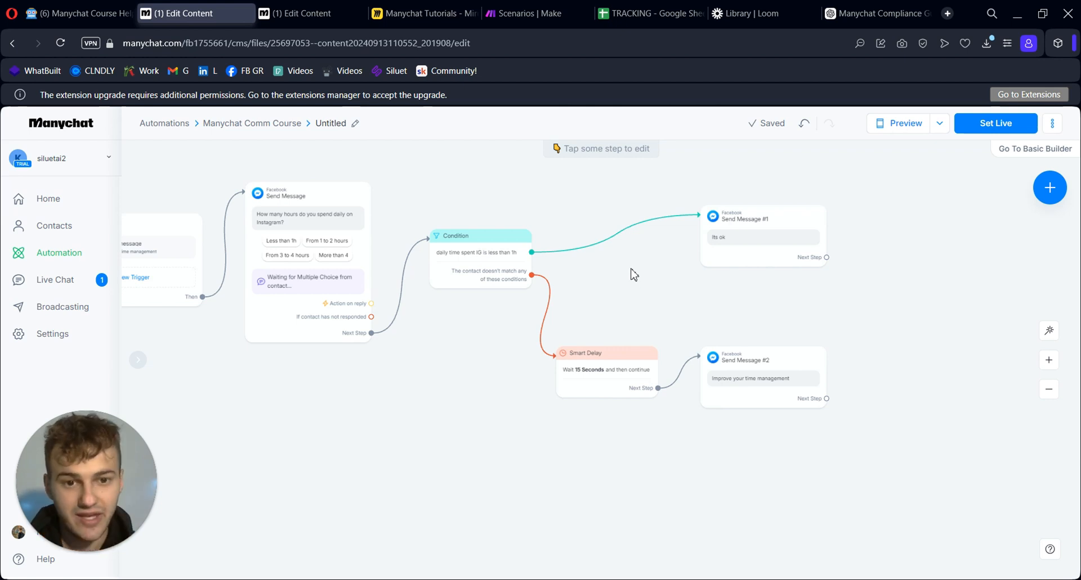
left_click(604, 353)
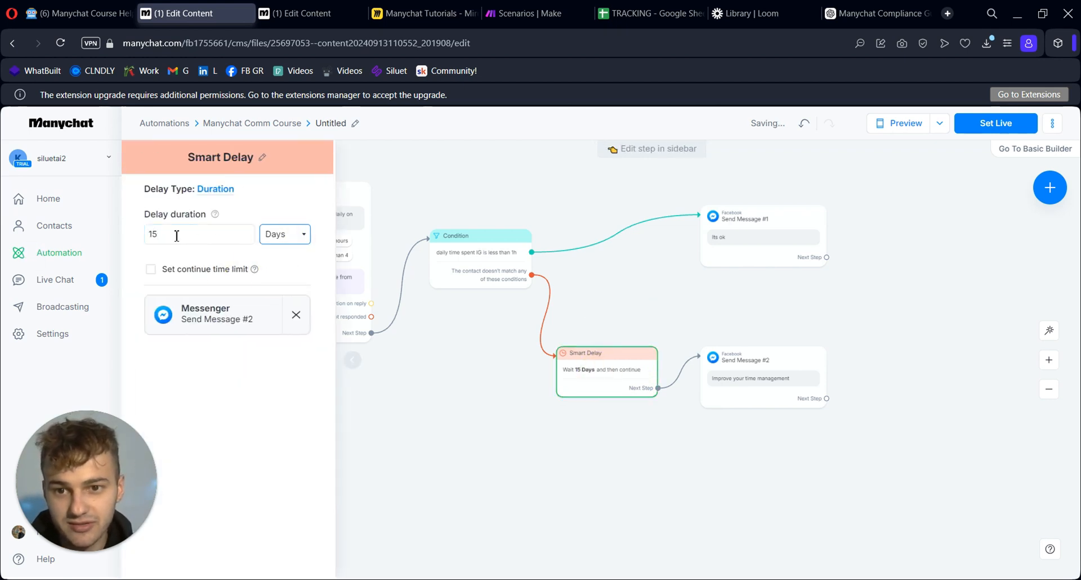
type("00")
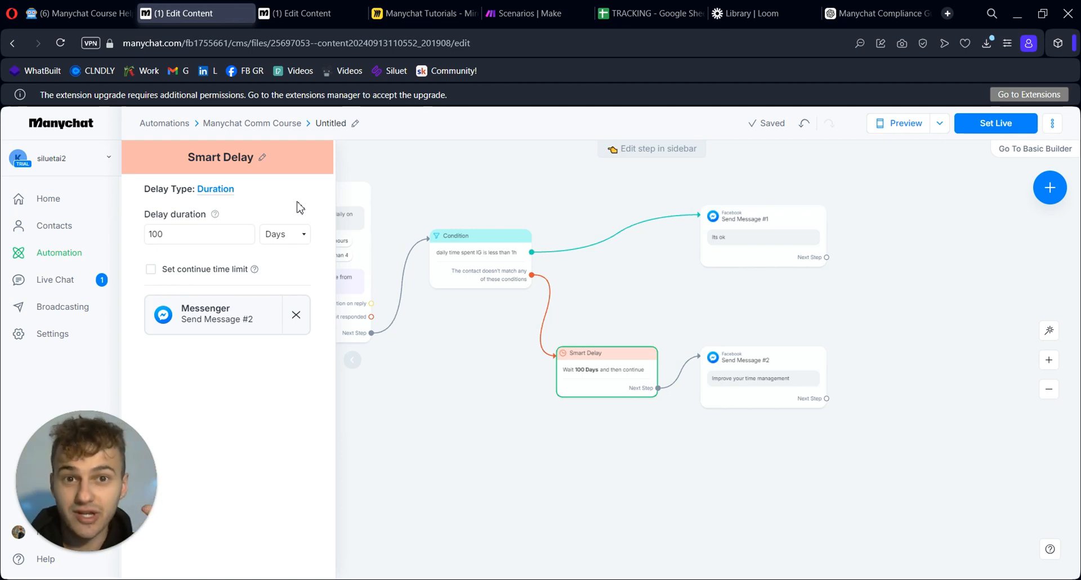
Open the Notion Manychat Course Helper page at the 24h Window notes
left_click(81, 12)
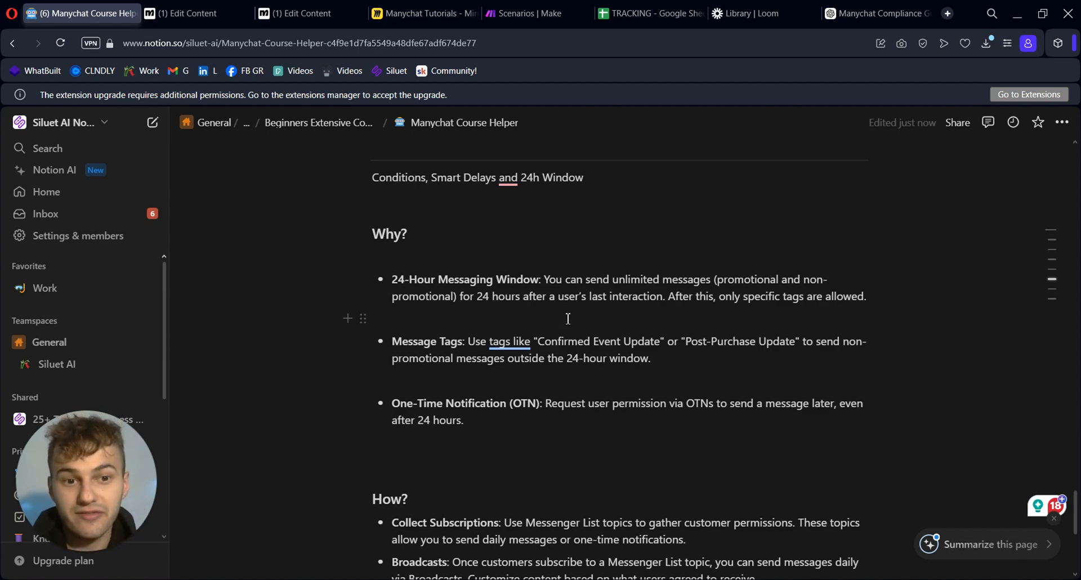
mouse_move(775, 322)
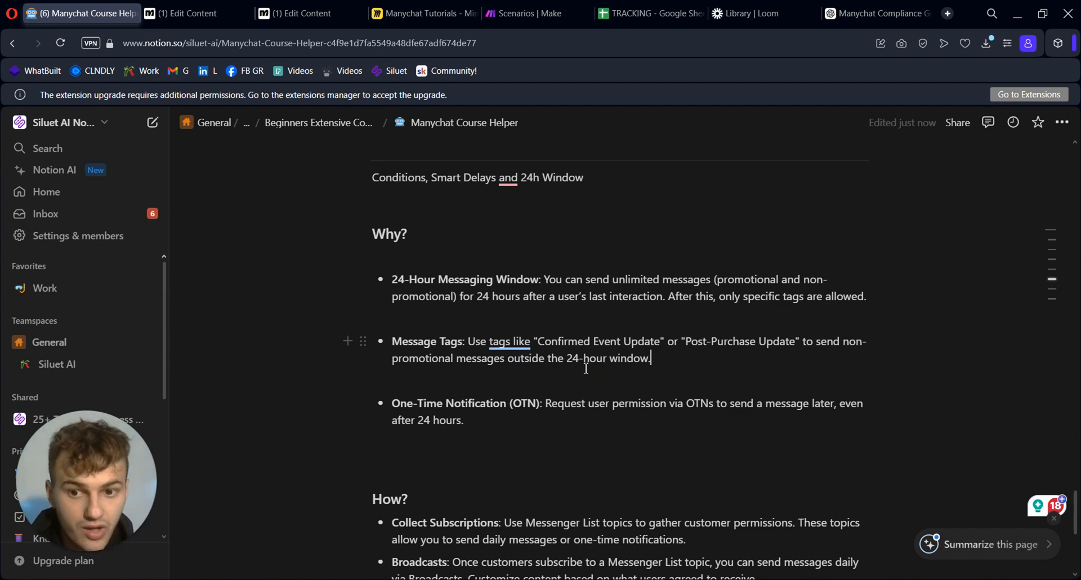
mouse_move(560, 431)
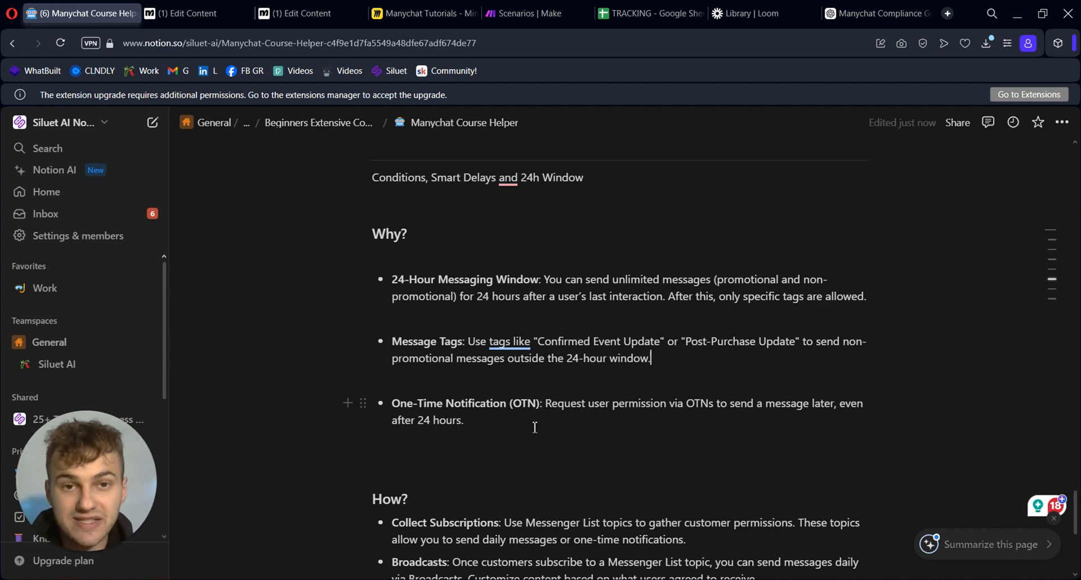
Delete the 100-day smart delay so the no-match branch reaches Send Message #2
left_click(195, 13)
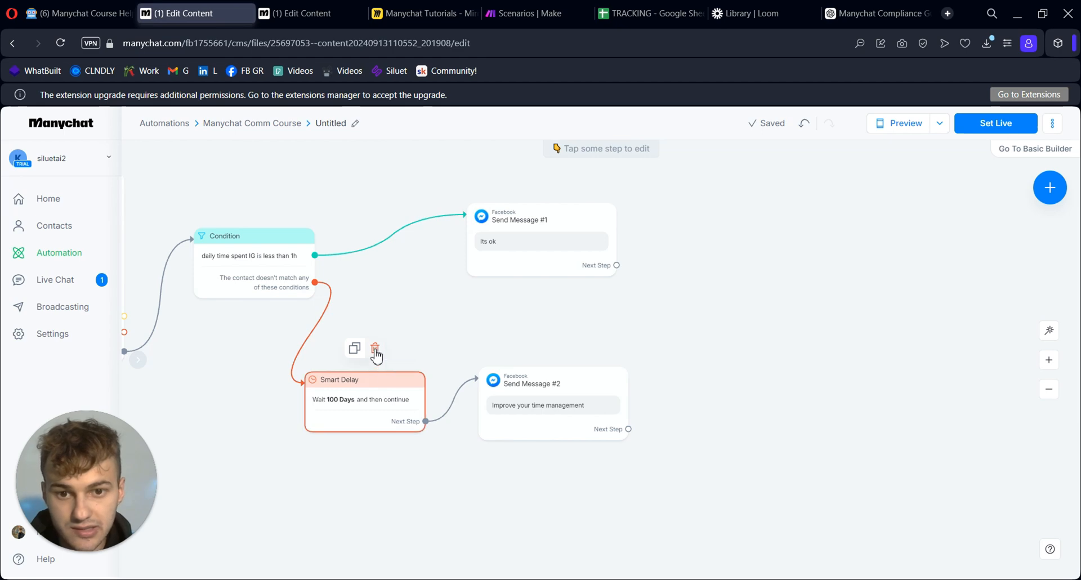
left_click(375, 348)
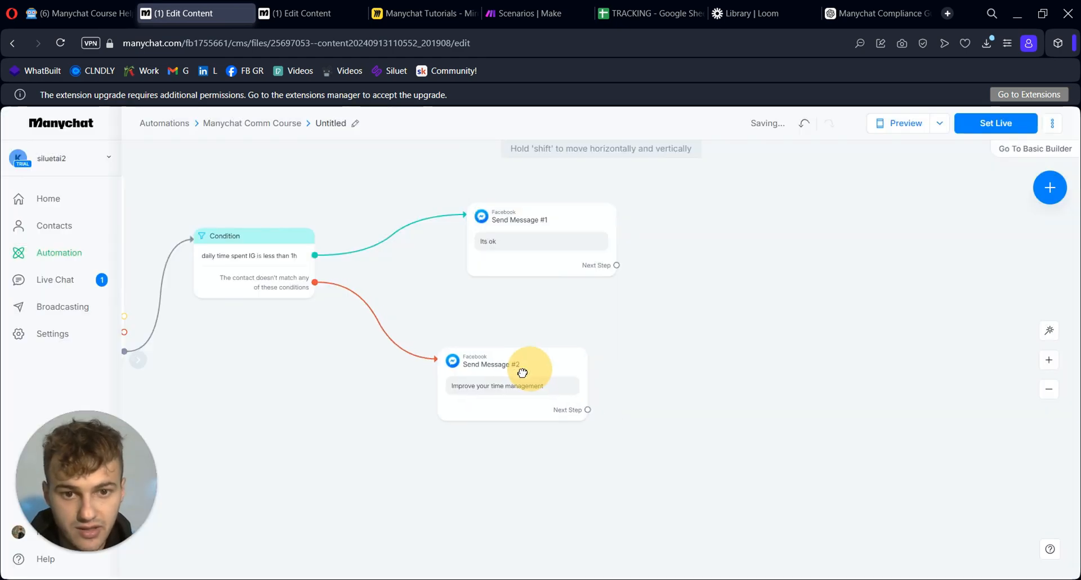
left_click(586, 410)
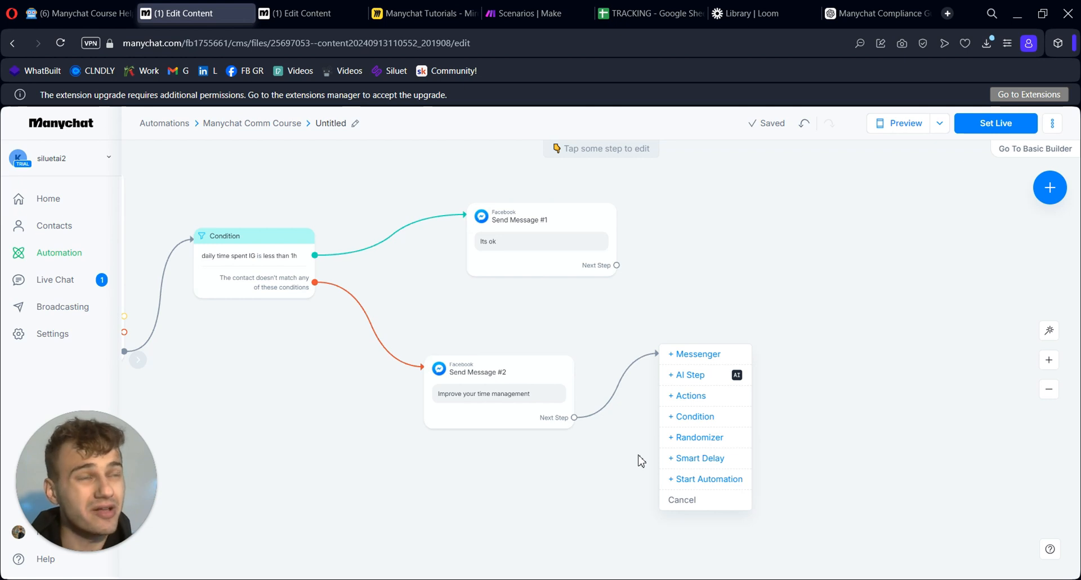
mouse_move(564, 477)
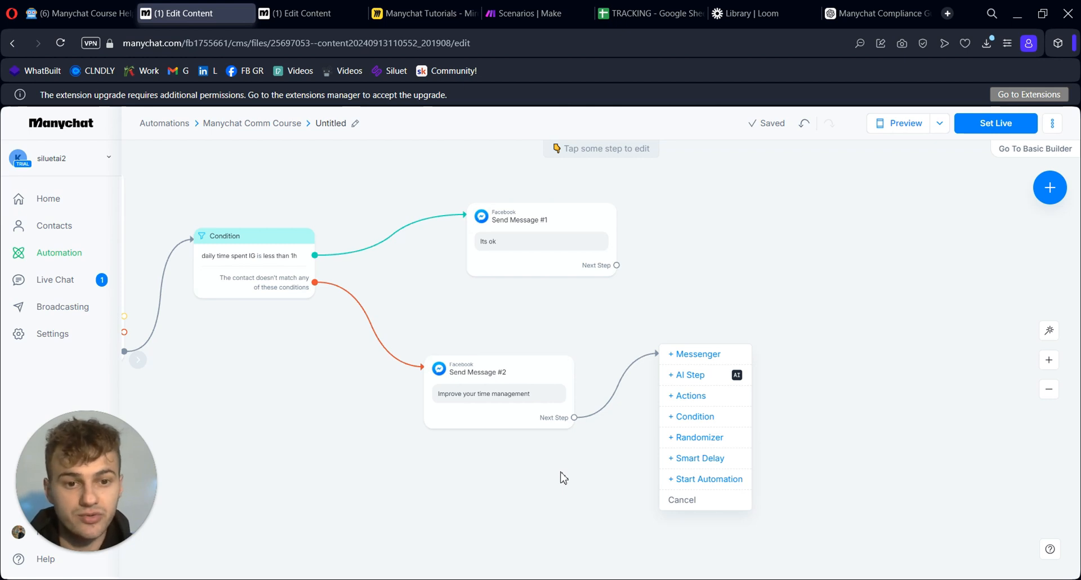
mouse_move(635, 476)
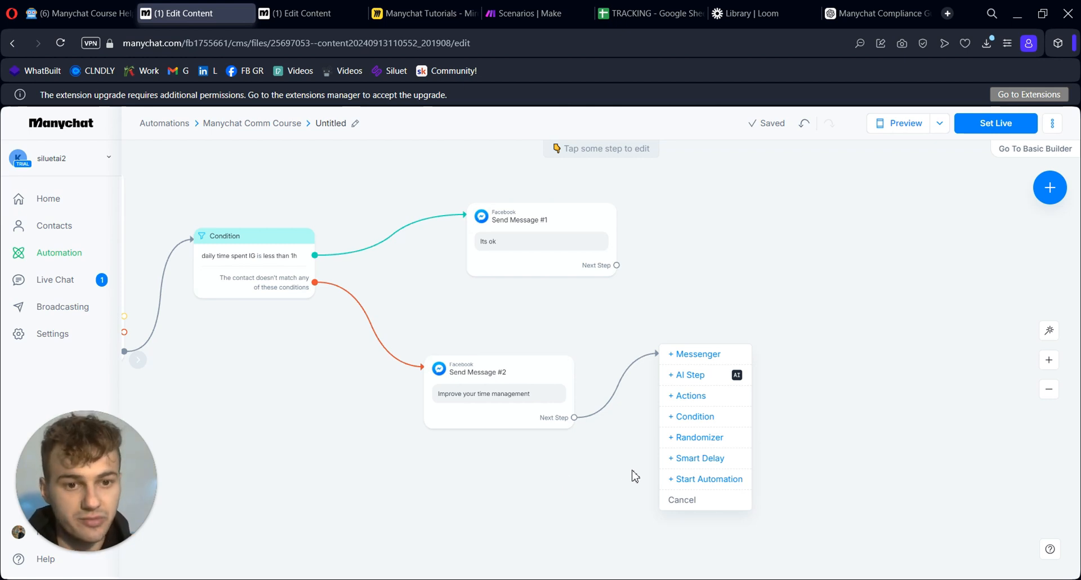
mouse_move(716, 358)
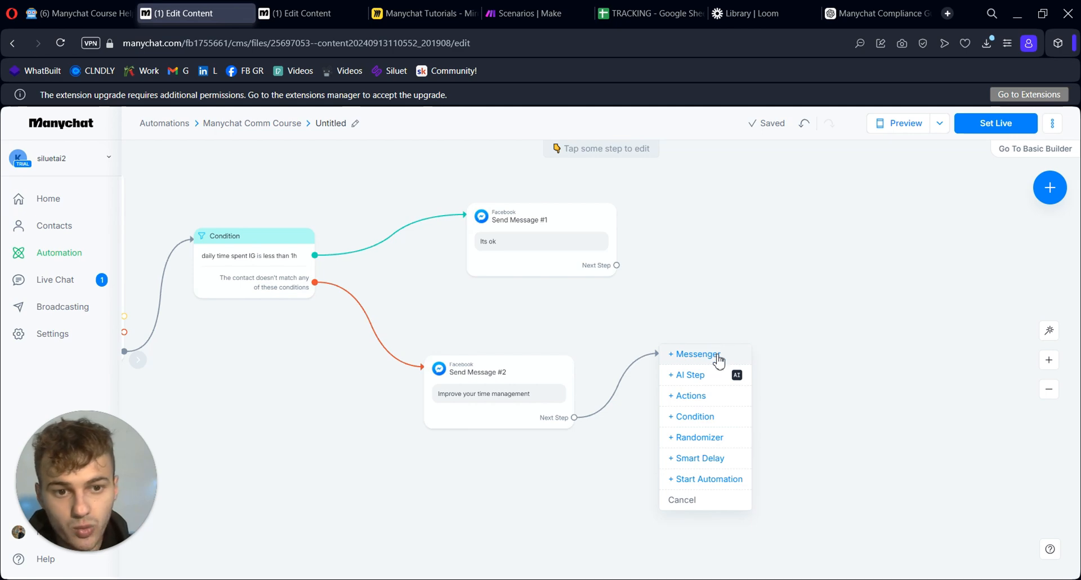
Add Send Message #3 with a new Messenger List named Time Management Flow
left_click(697, 354)
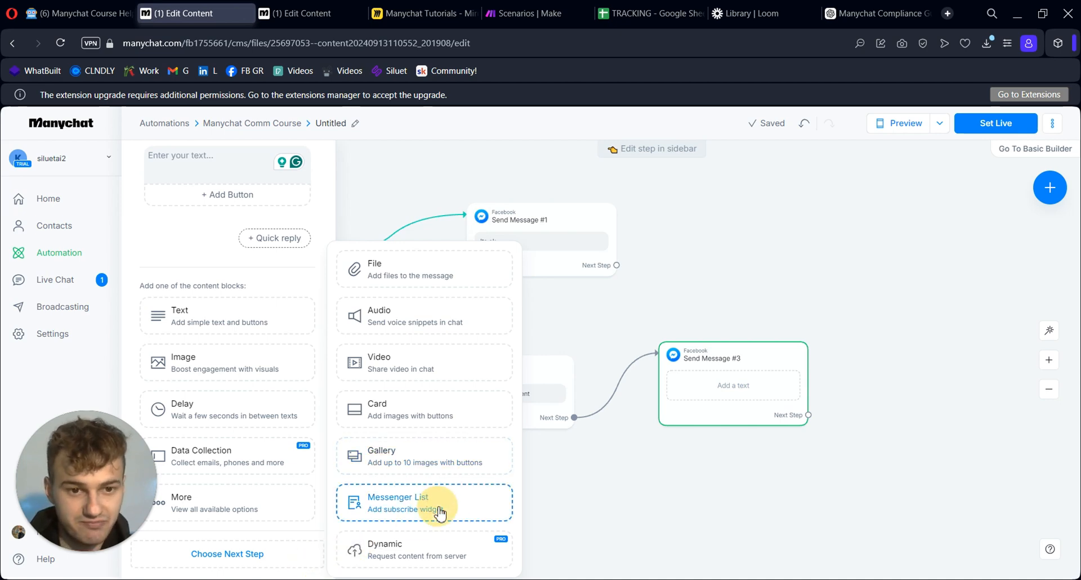
left_click(424, 502)
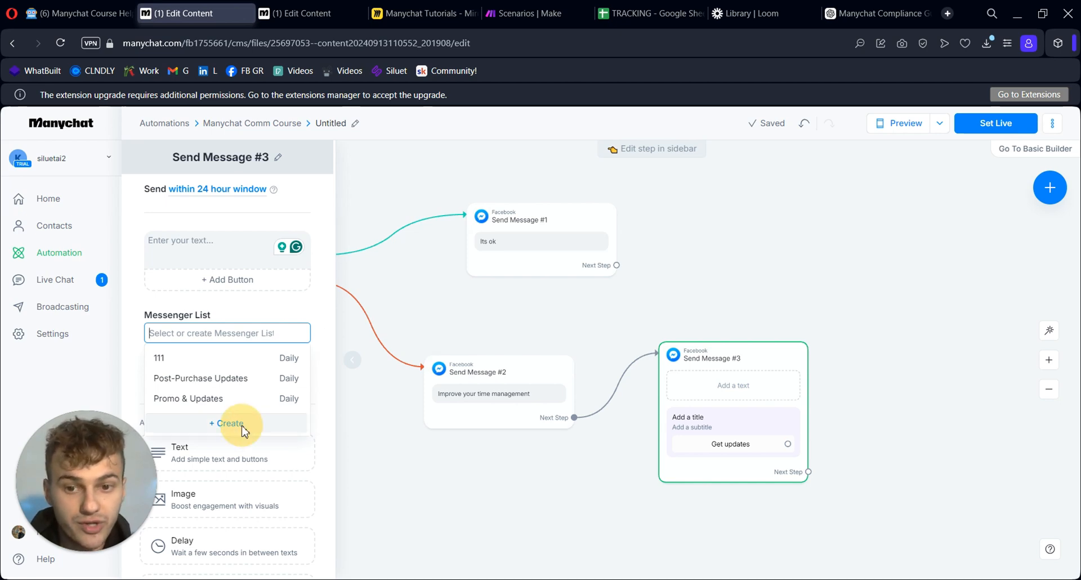
left_click(226, 423)
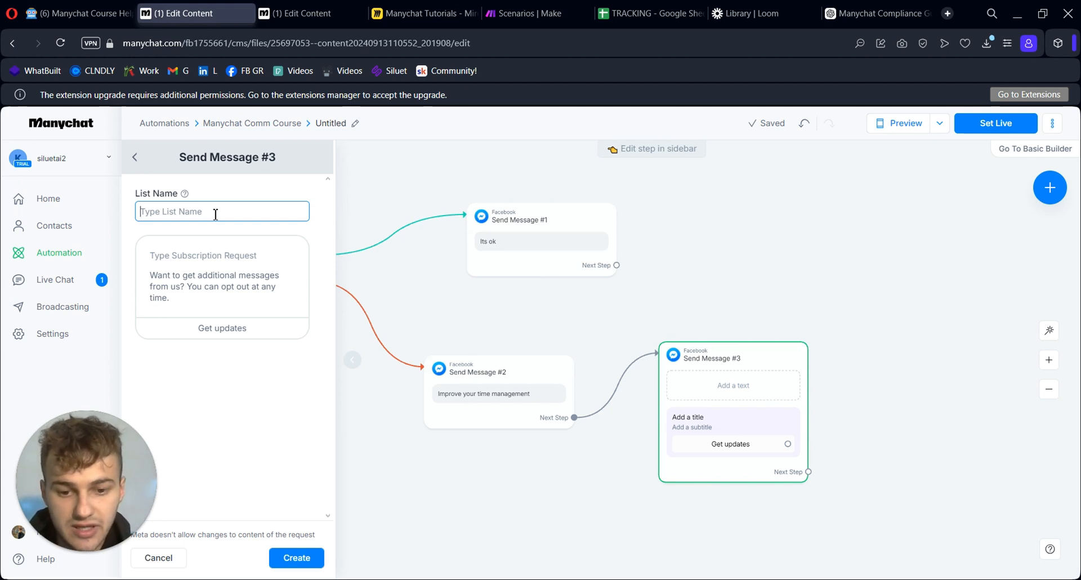
type("Time M")
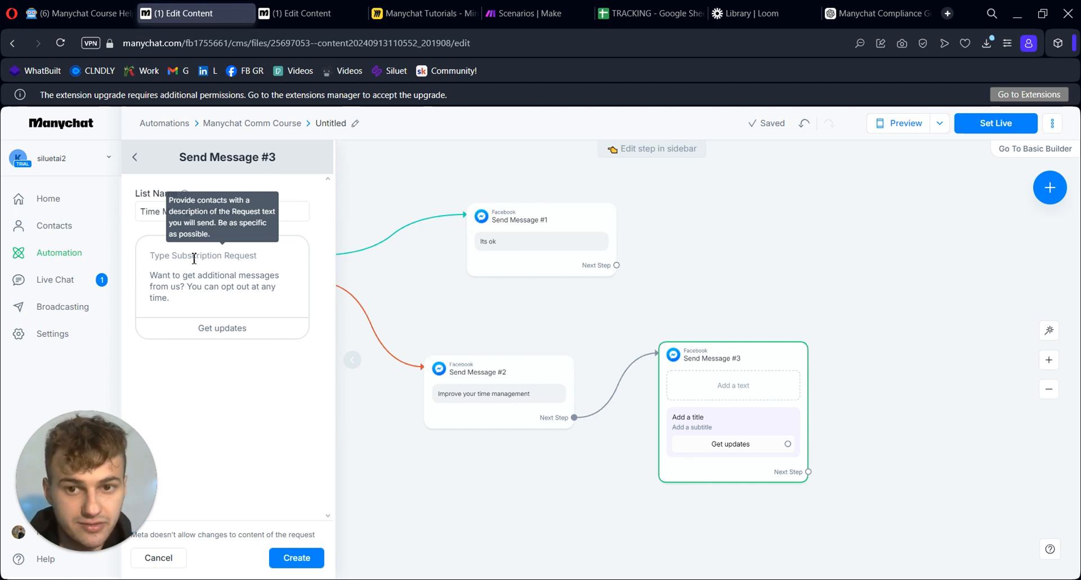
mouse_move(194, 300)
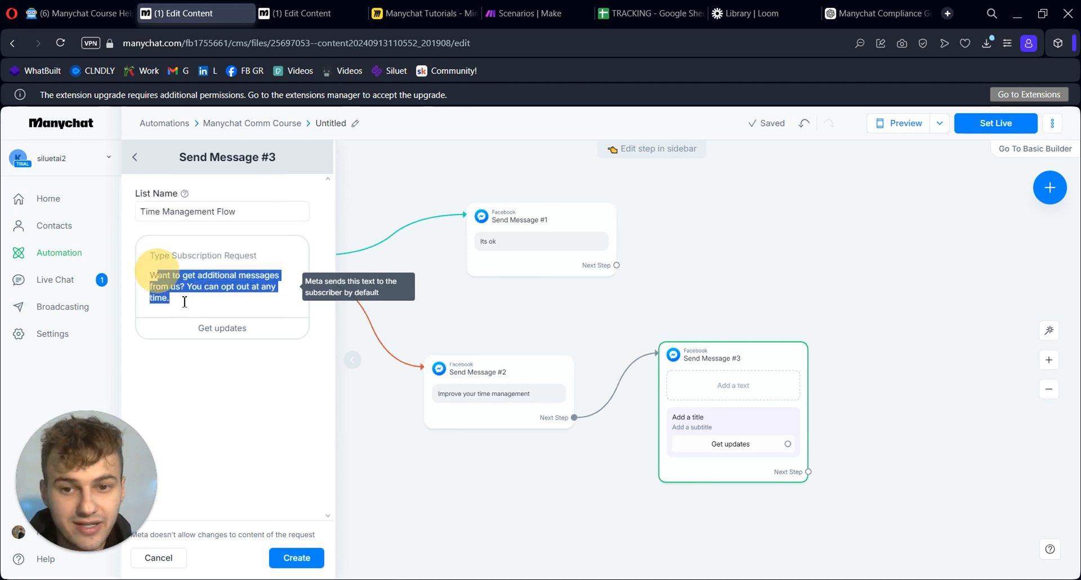
Enter the subscription request 'Get Daily Recommendations on Personal Time Management'
right_click(214, 281)
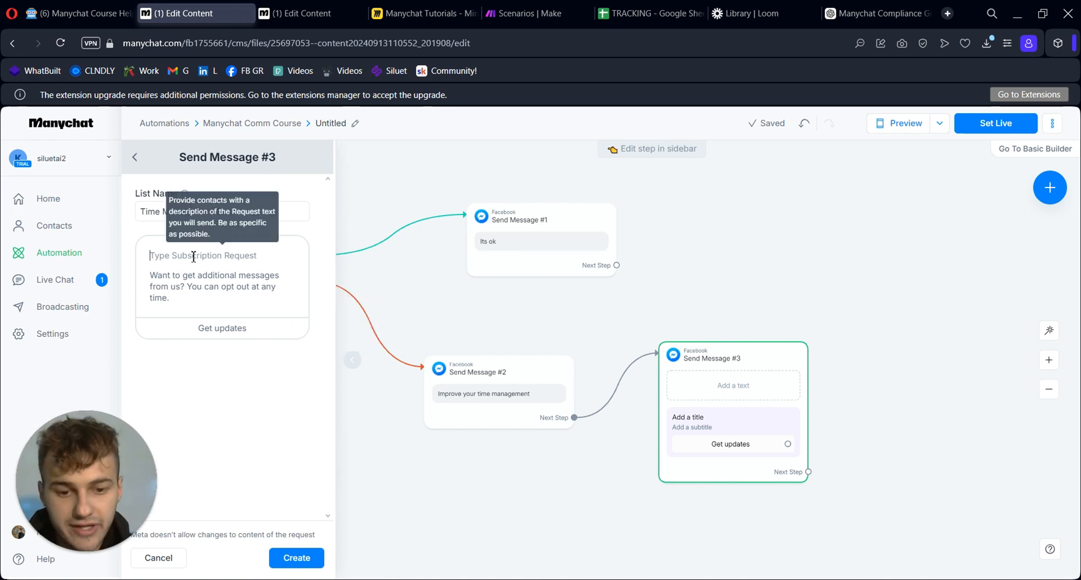
type("Get")
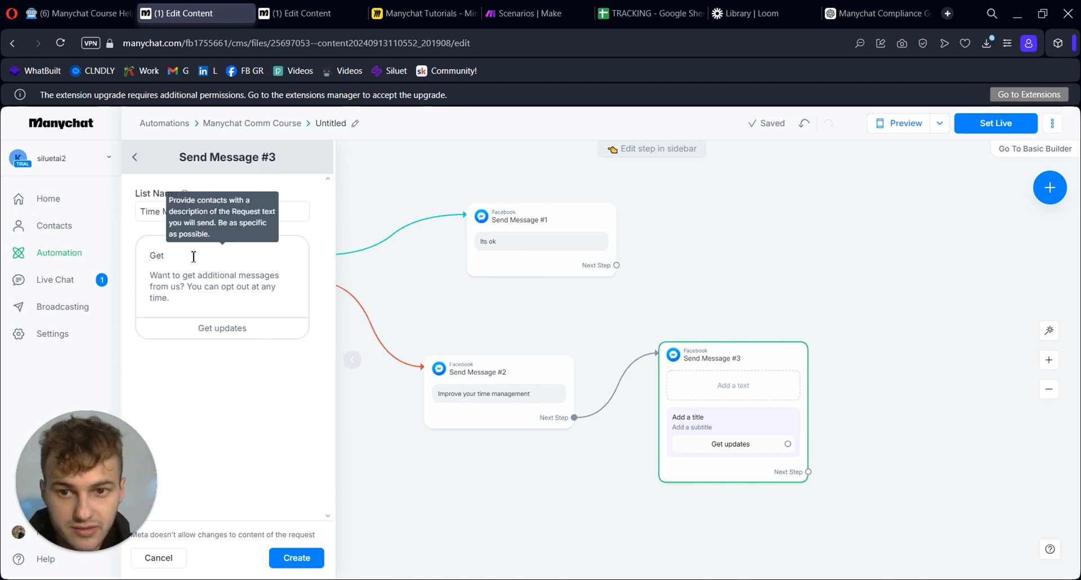
type("Daily")
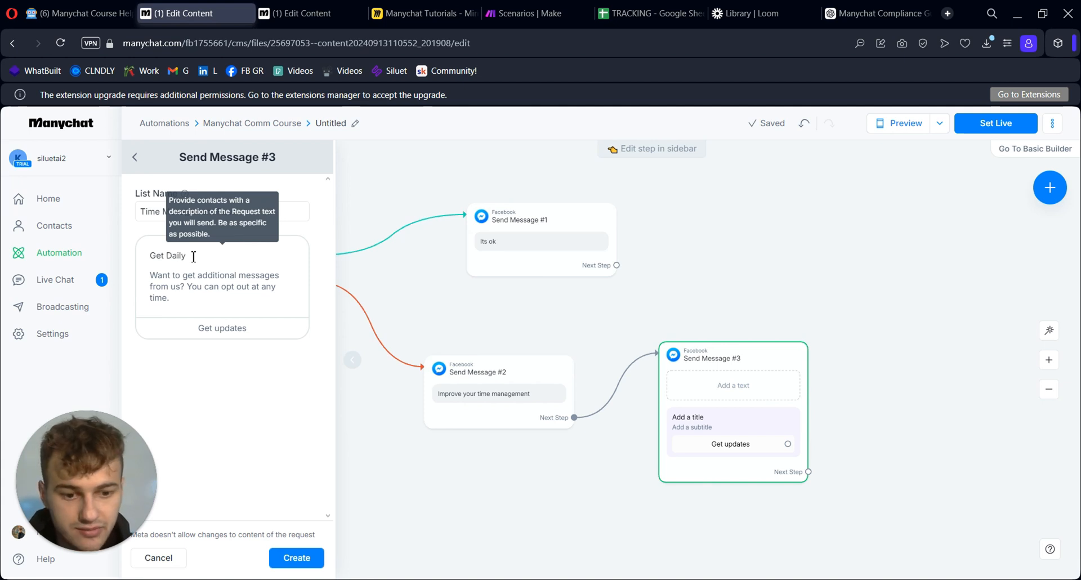
type("Recommenda")
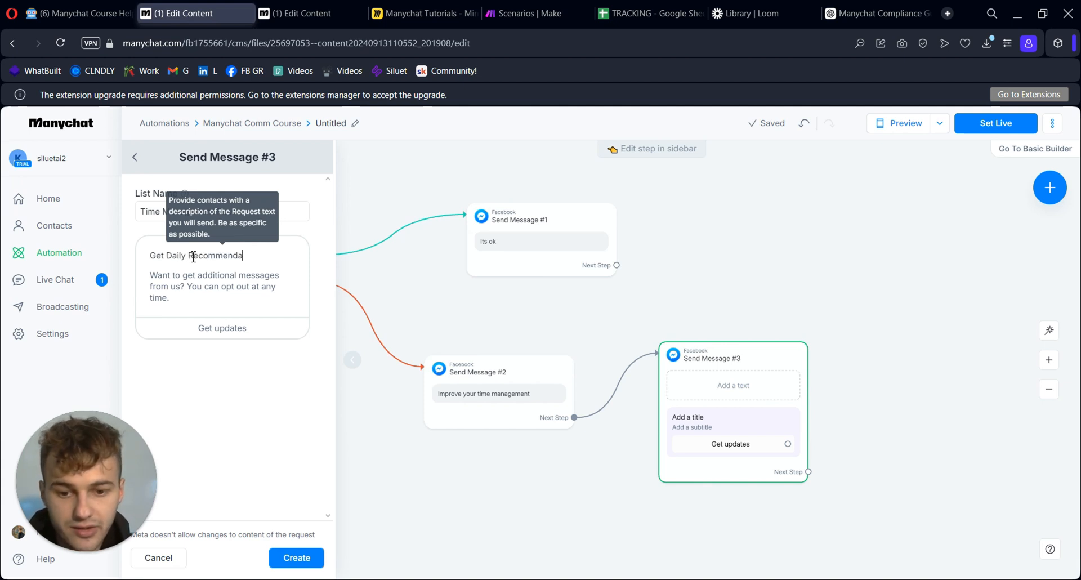
type("tions on")
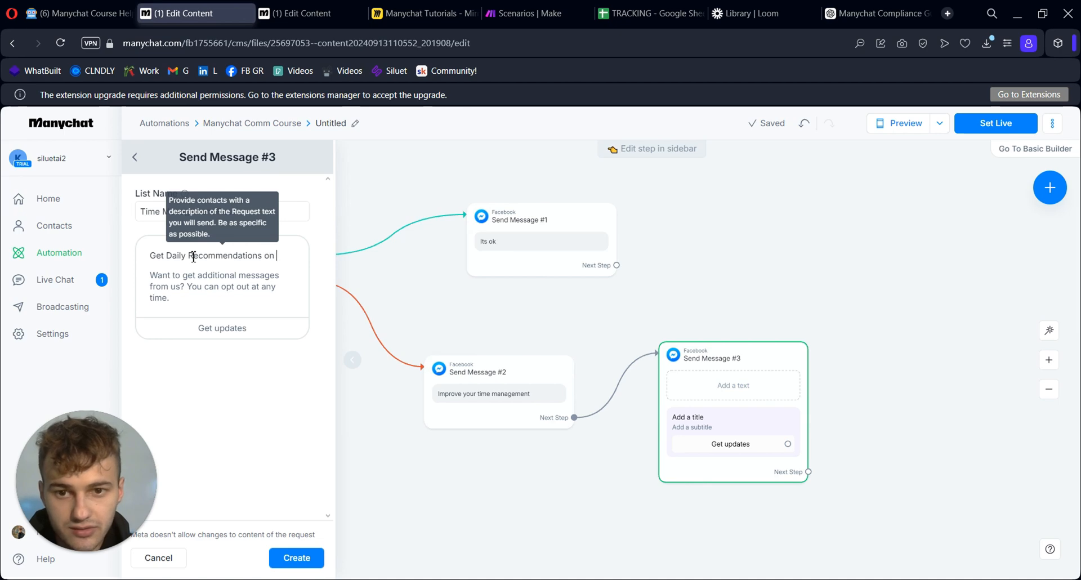
type("Time")
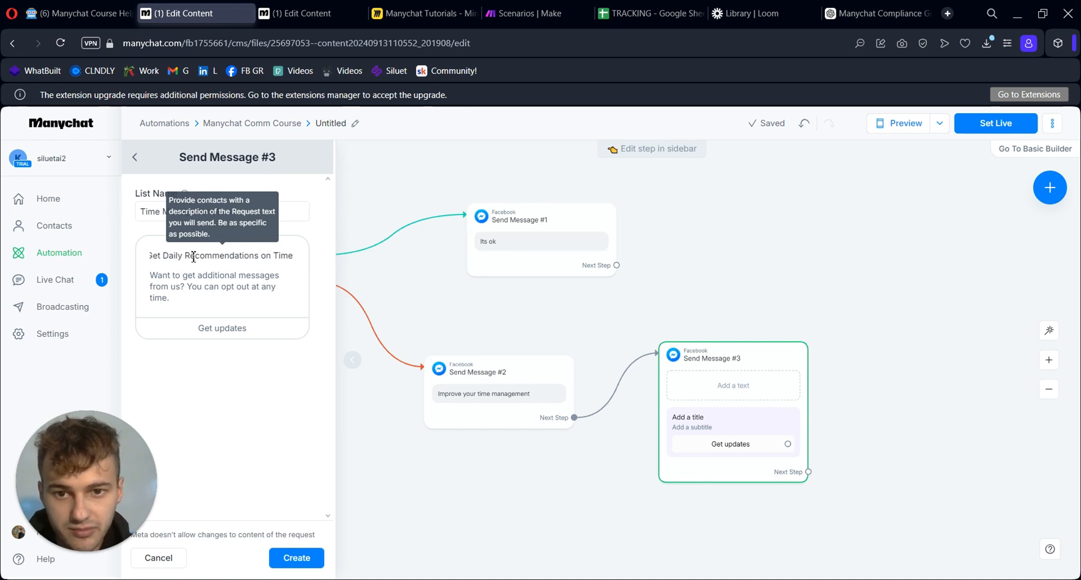
type("Daily Recommendations on PErsonal")
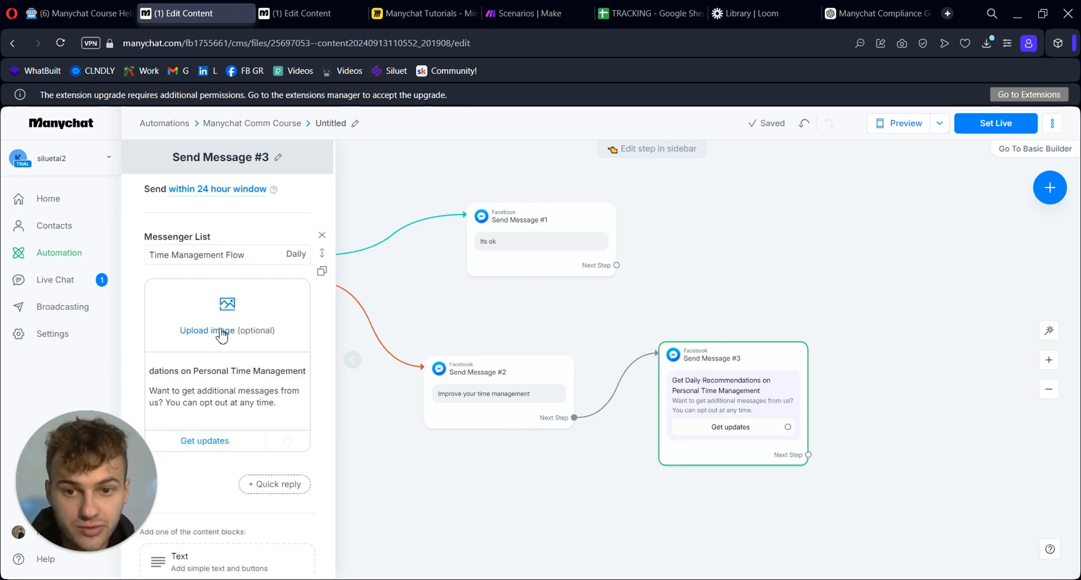
Adjust the subscription image and button, then write 'Thank you!' in Send Message #4
left_click(227, 317)
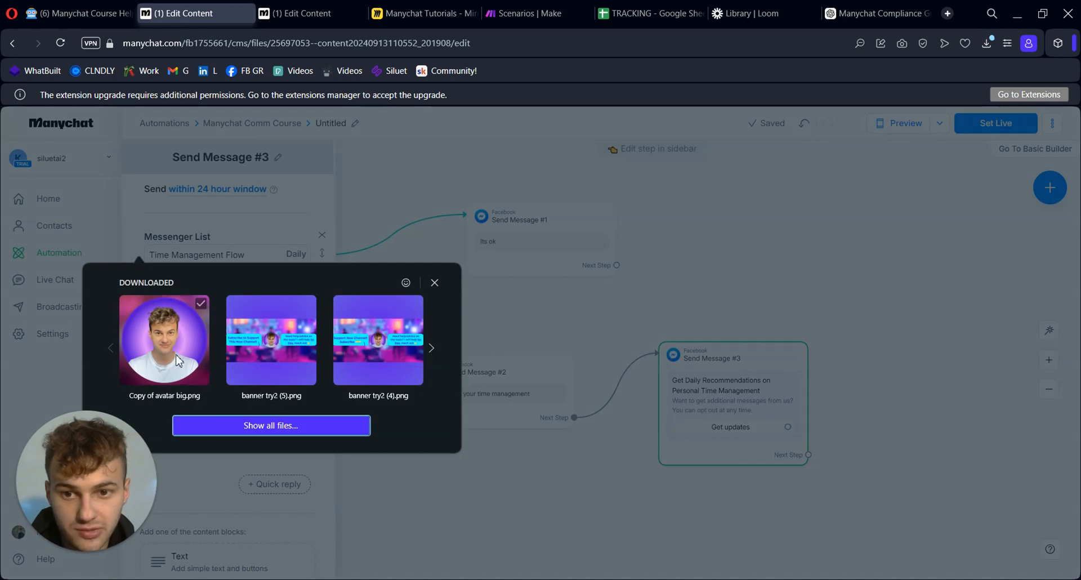
left_click(163, 339)
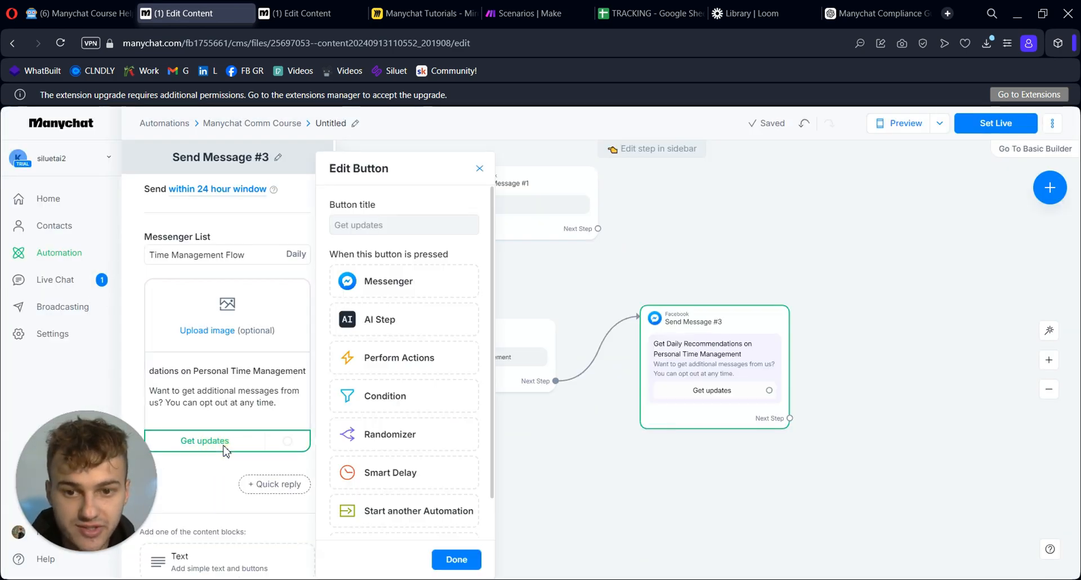
left_click(479, 169)
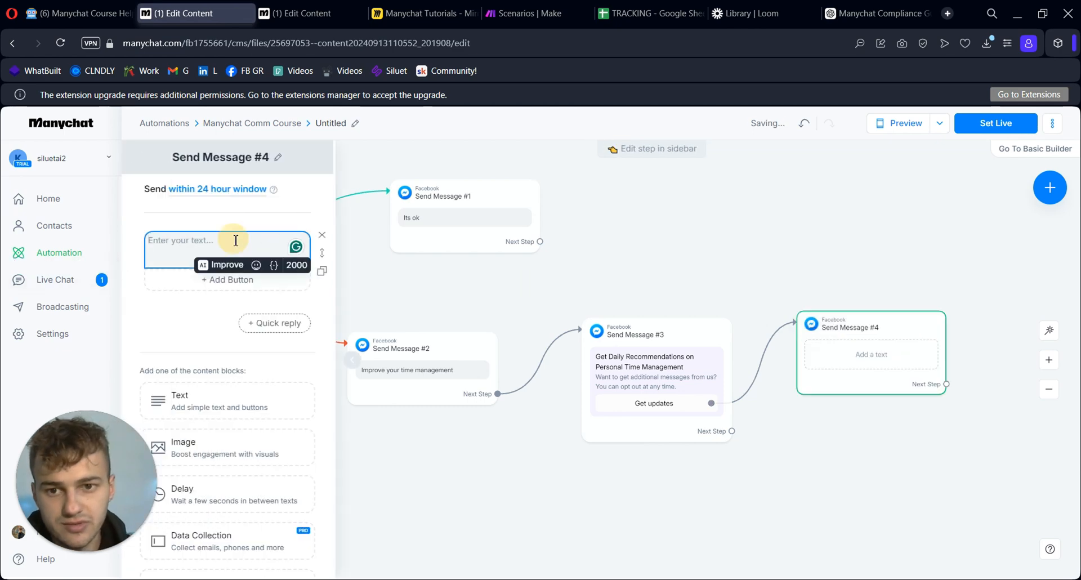
type("Thank you!")
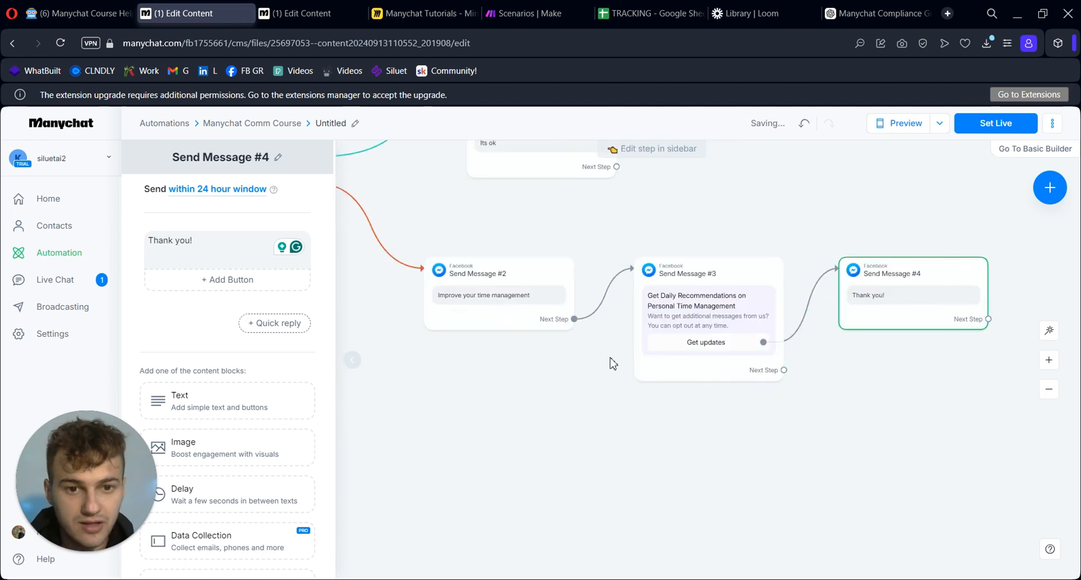
Add Send Message #5 after Improve your time management, reading 'Testing'
left_click(574, 319)
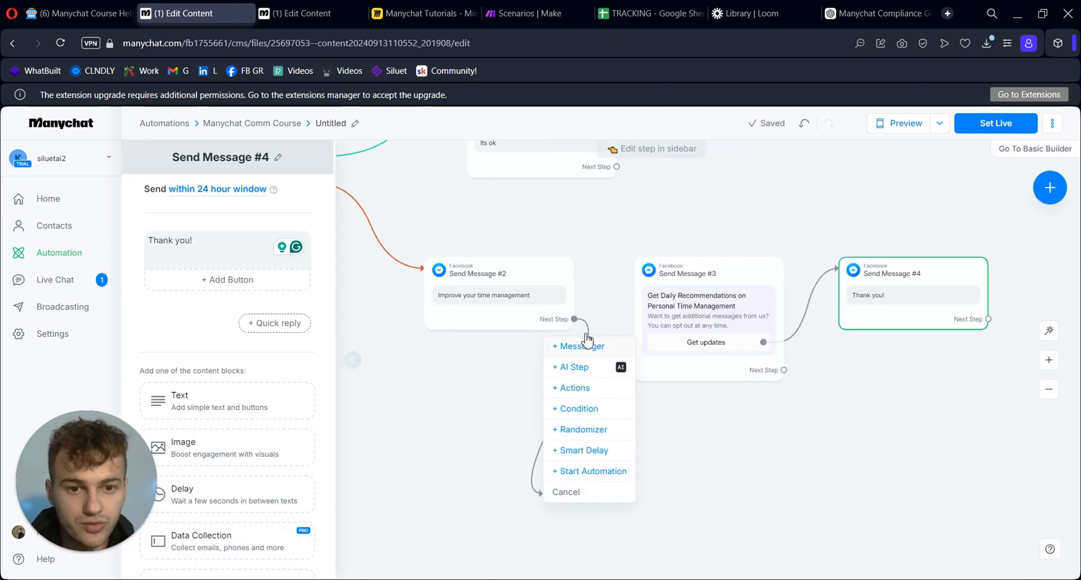
left_click(577, 346)
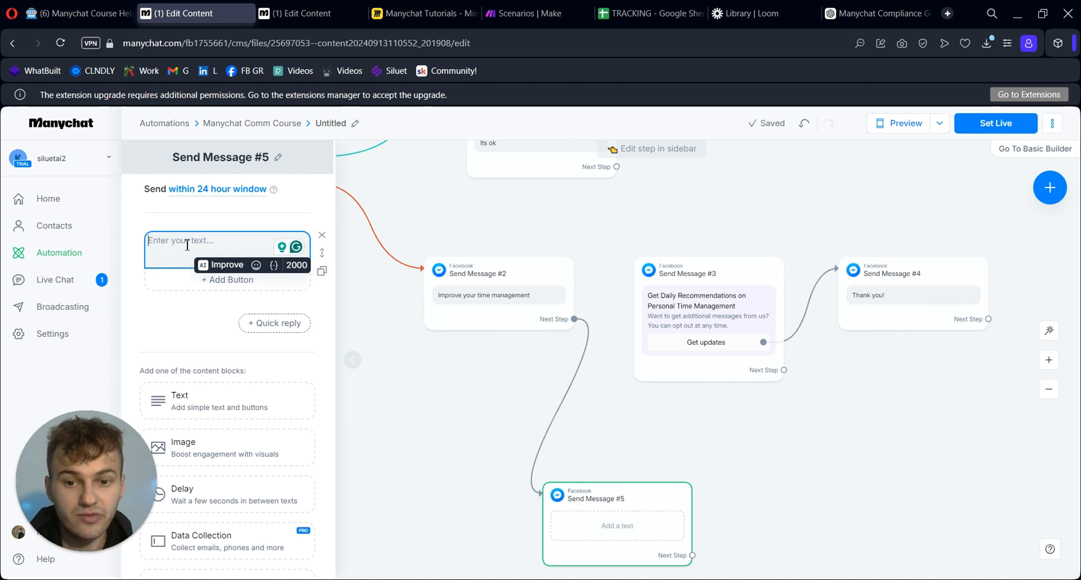
type("Testing")
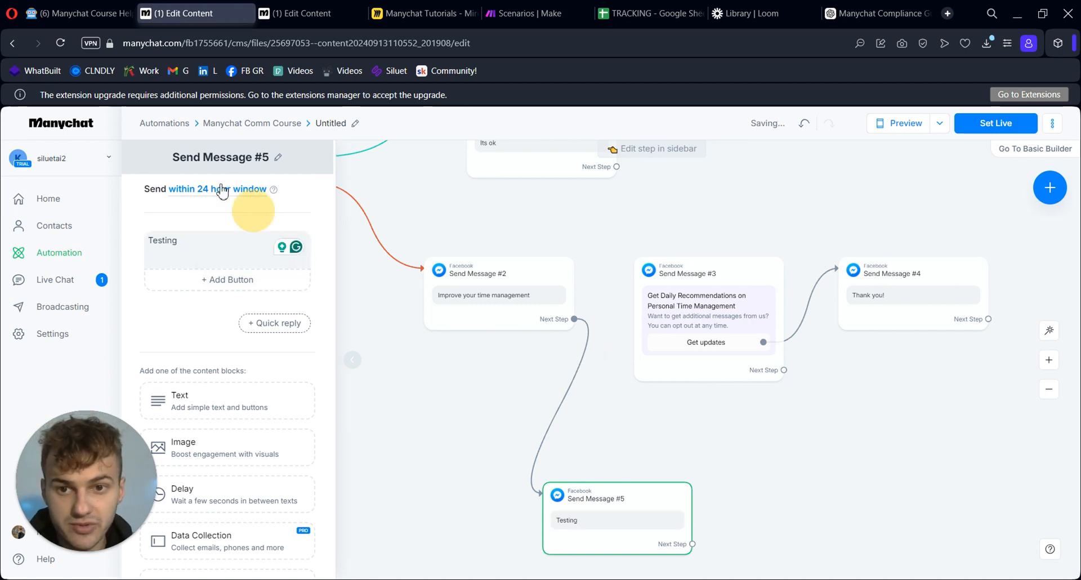
Set the message to send outside the 24-hour window and open the Reason list
left_click(217, 188)
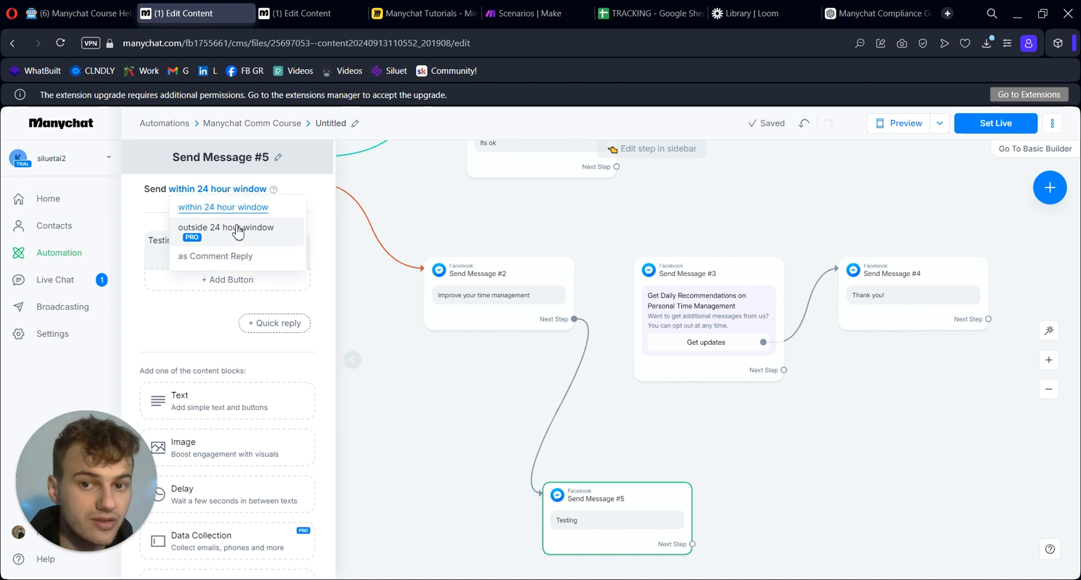
left_click(225, 228)
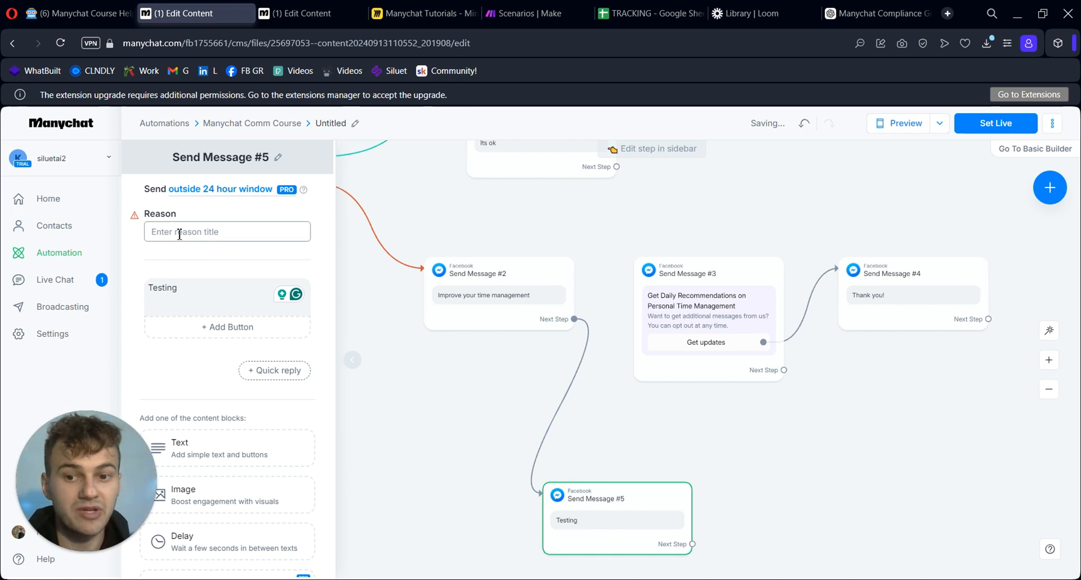
left_click(227, 231)
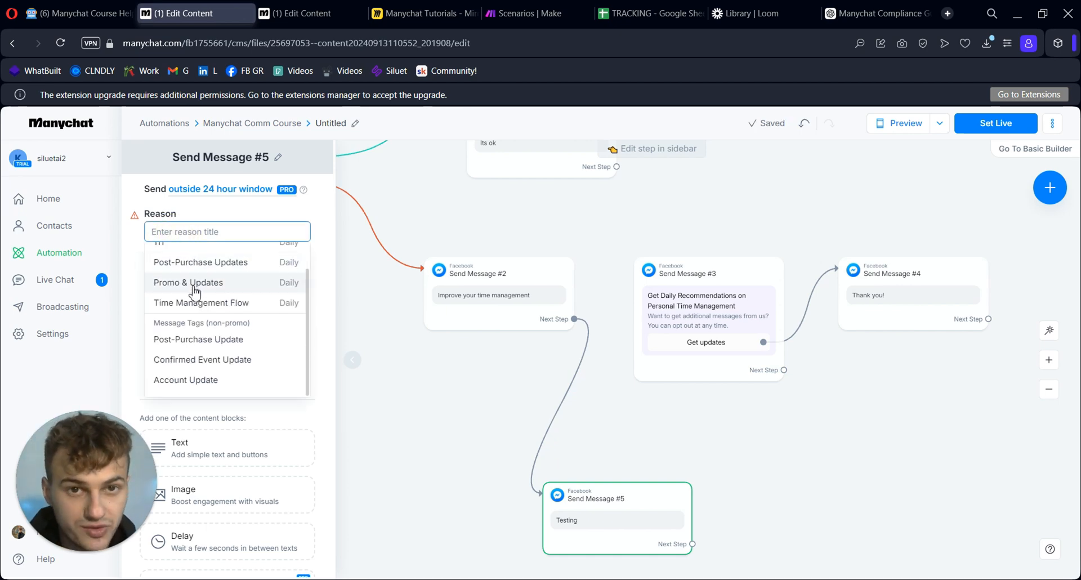
mouse_move(261, 324)
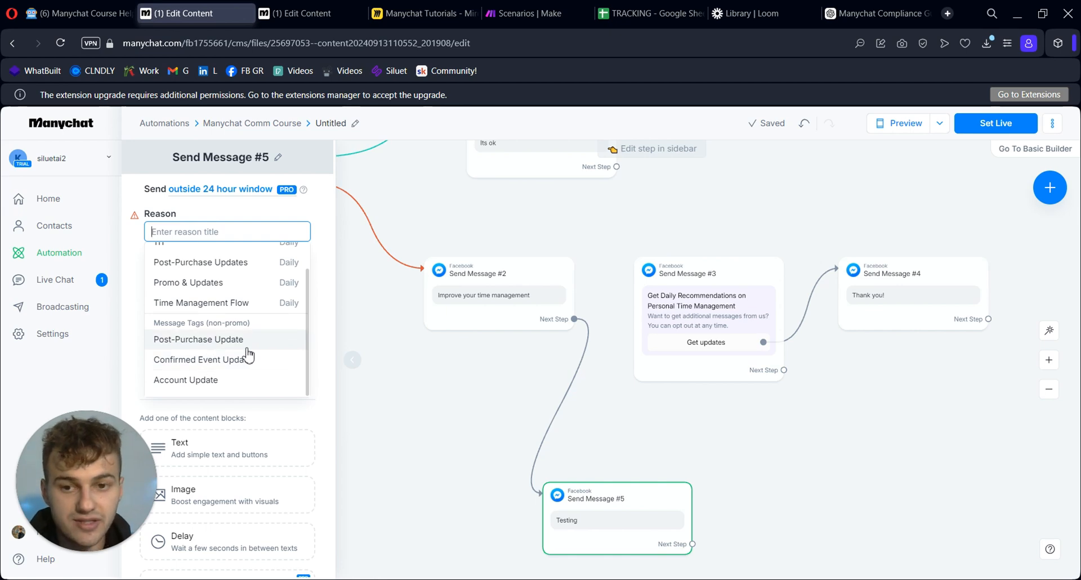
mouse_move(195, 347)
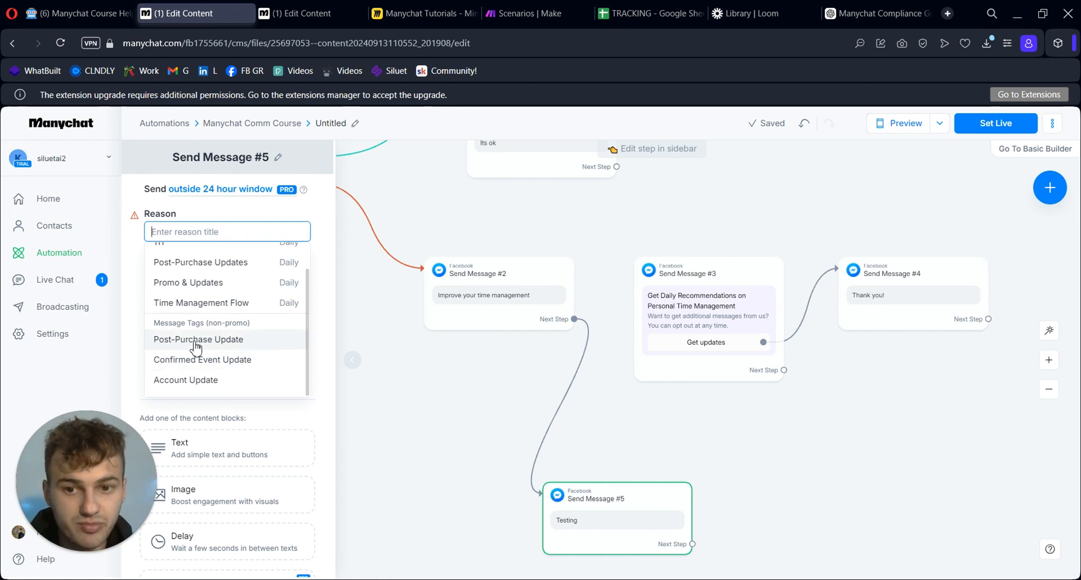
mouse_move(184, 368)
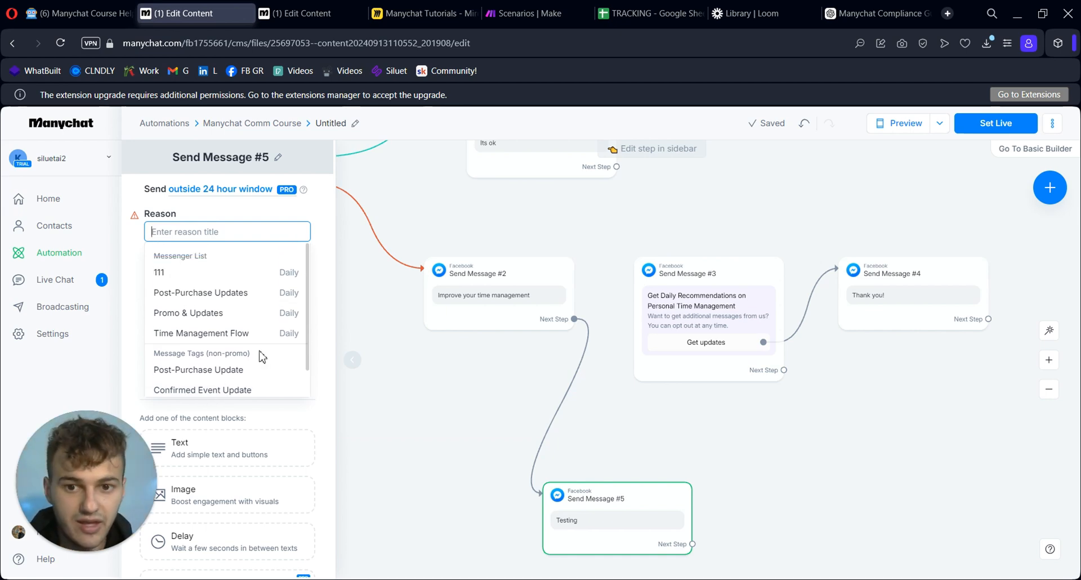
mouse_move(252, 358)
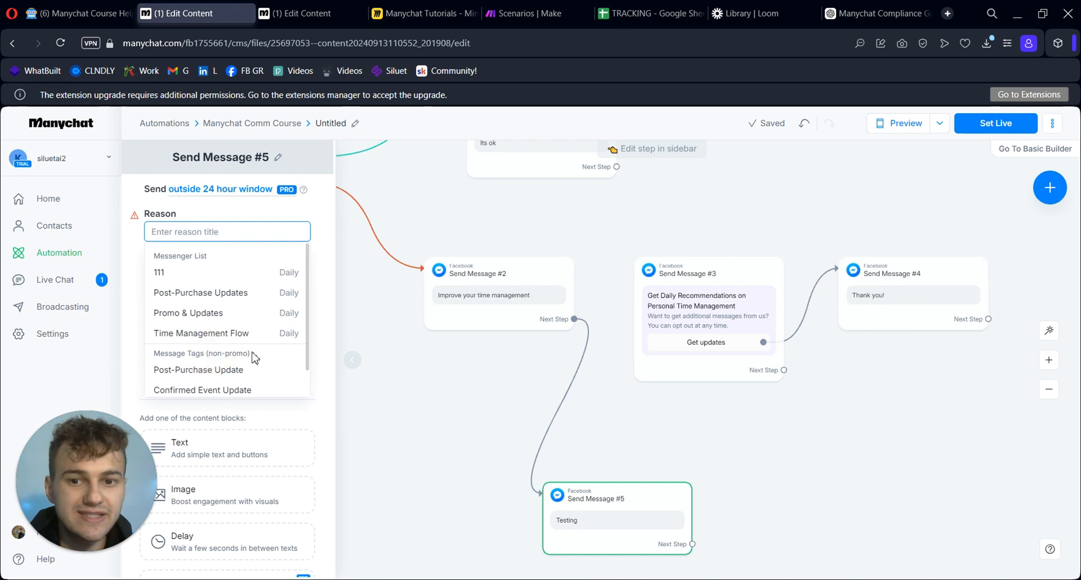
scroll("down", 3)
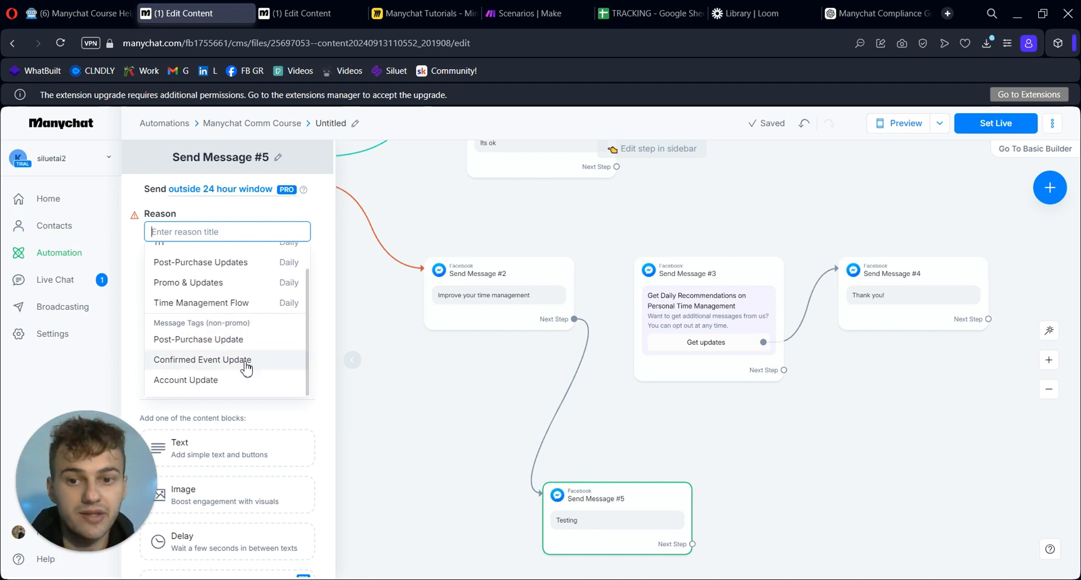
Set reason Confirmed Event Update and text 'We have updated recommendations for your case.'
left_click(203, 360)
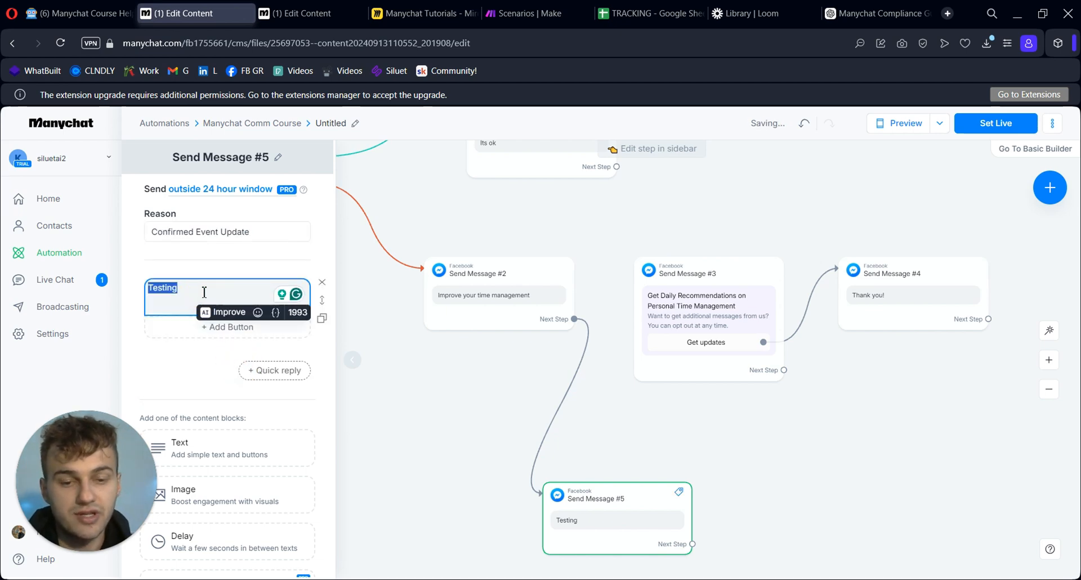
type("You")
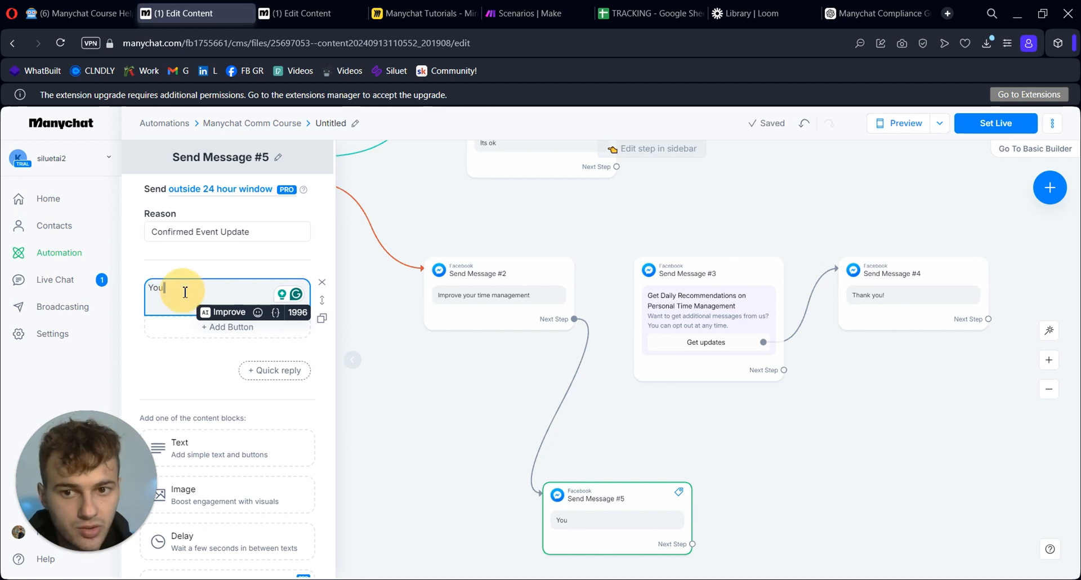
double_click(155, 288)
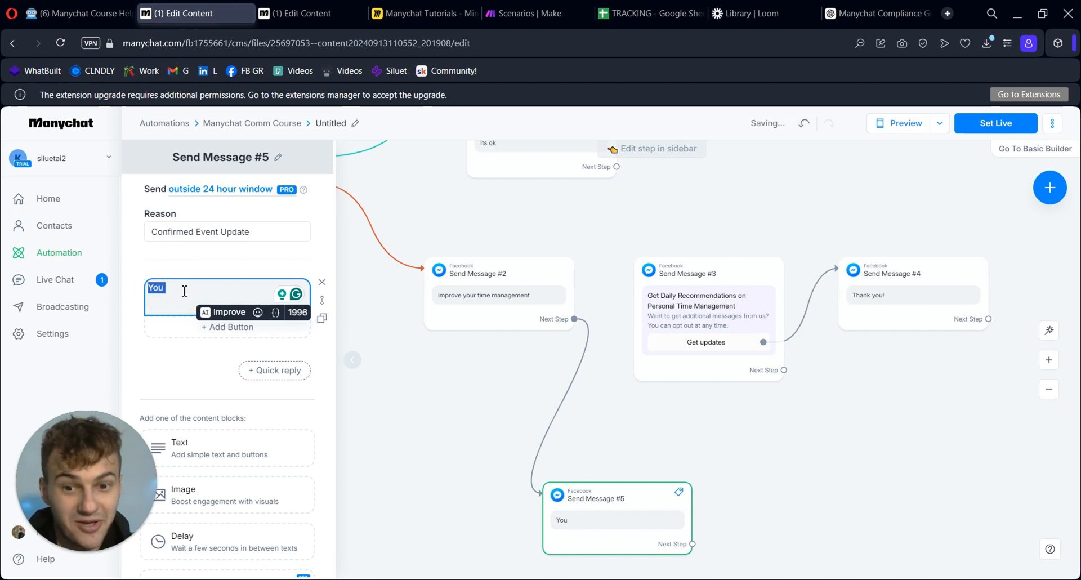
type("We")
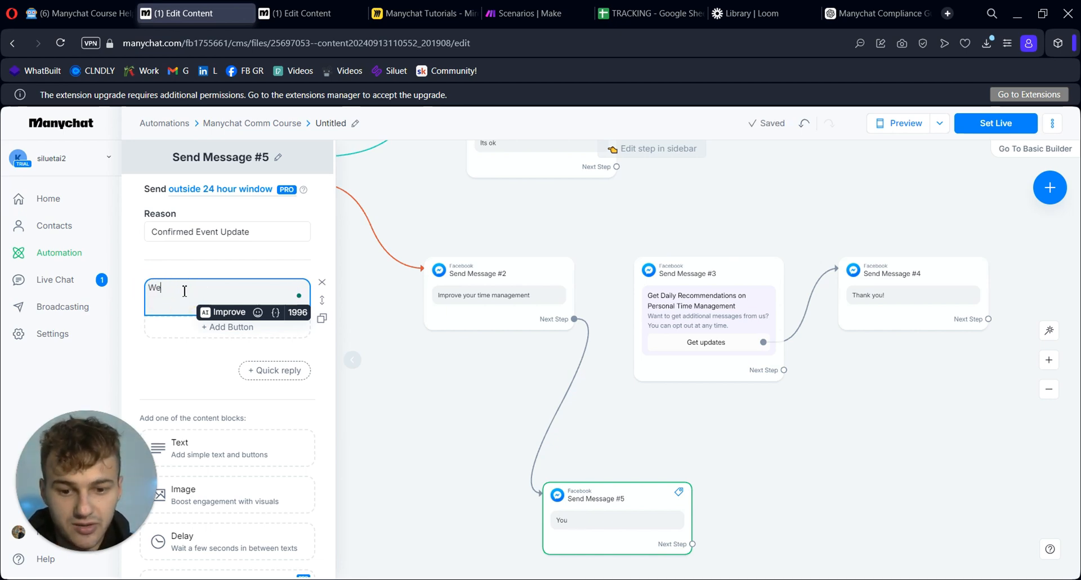
type("have upd")
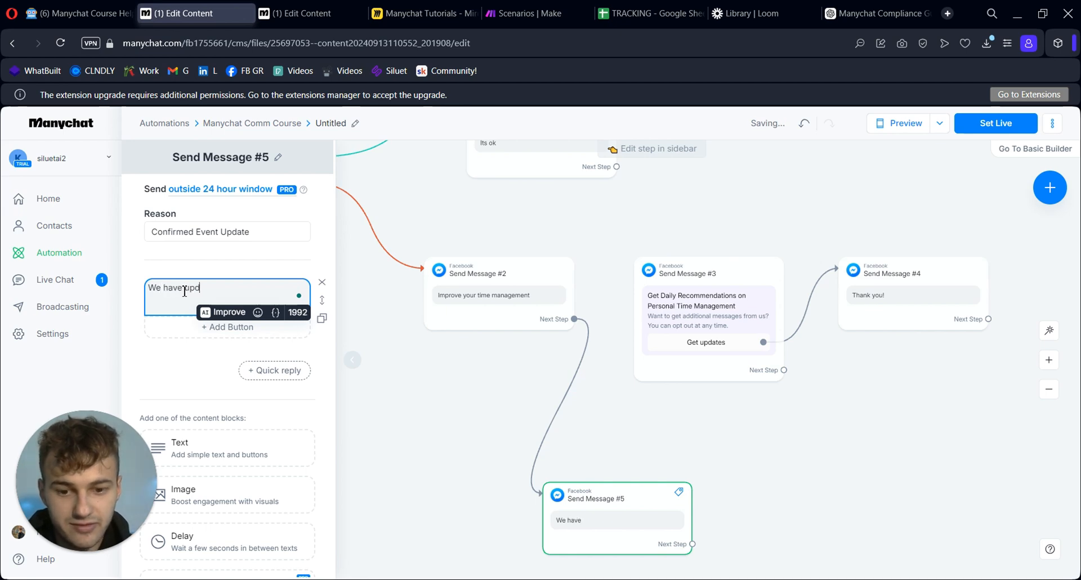
type("updated recommendations for your case.")
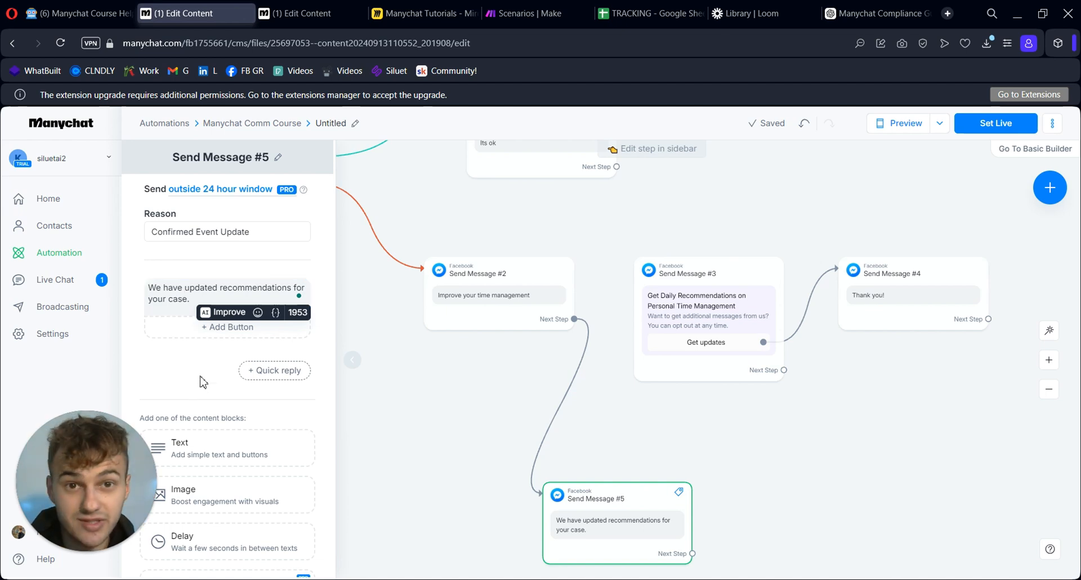
left_click(221, 298)
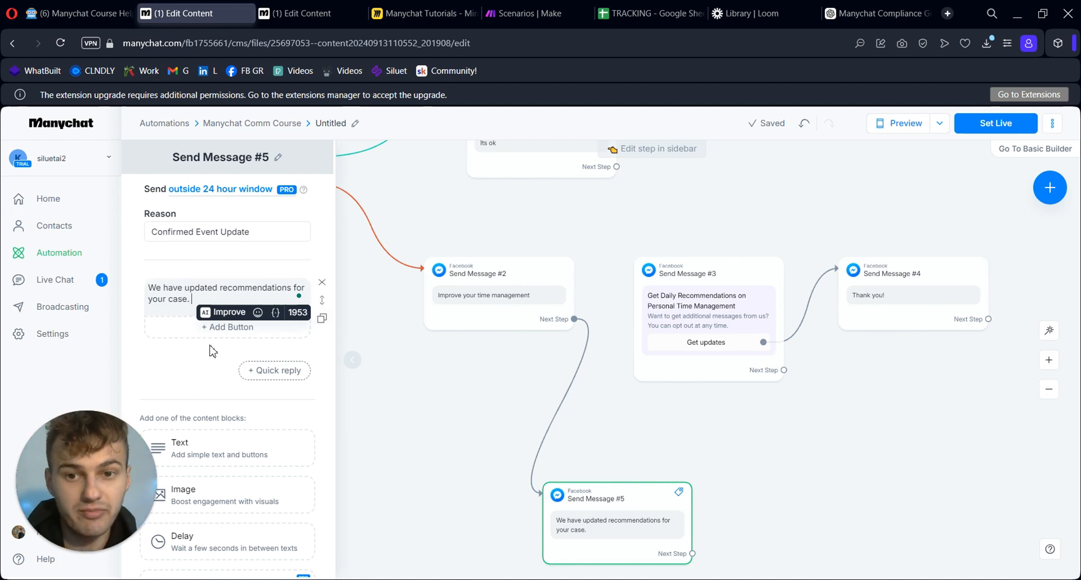
left_click(226, 298)
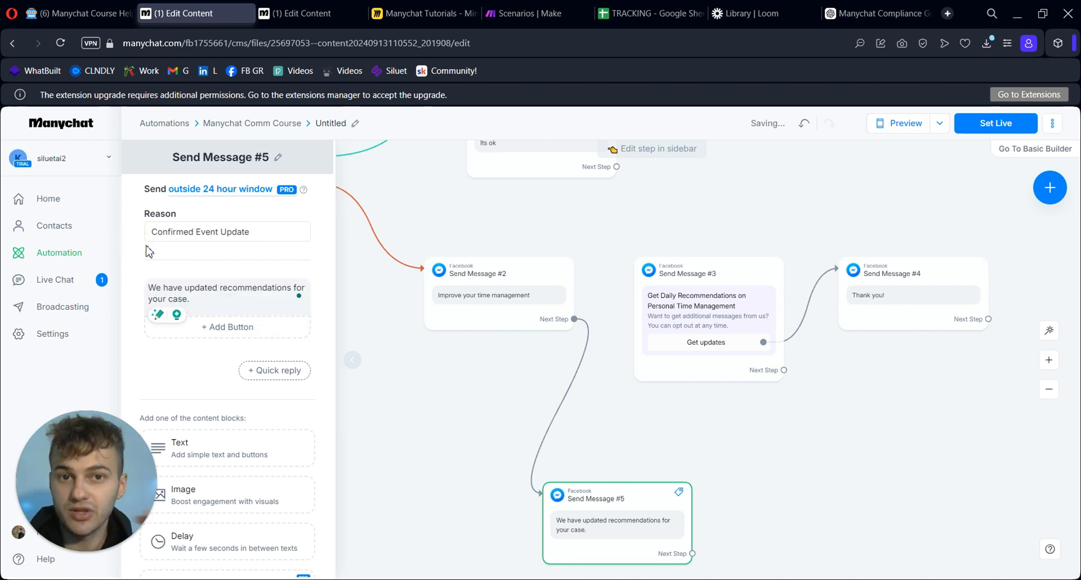
left_click(228, 232)
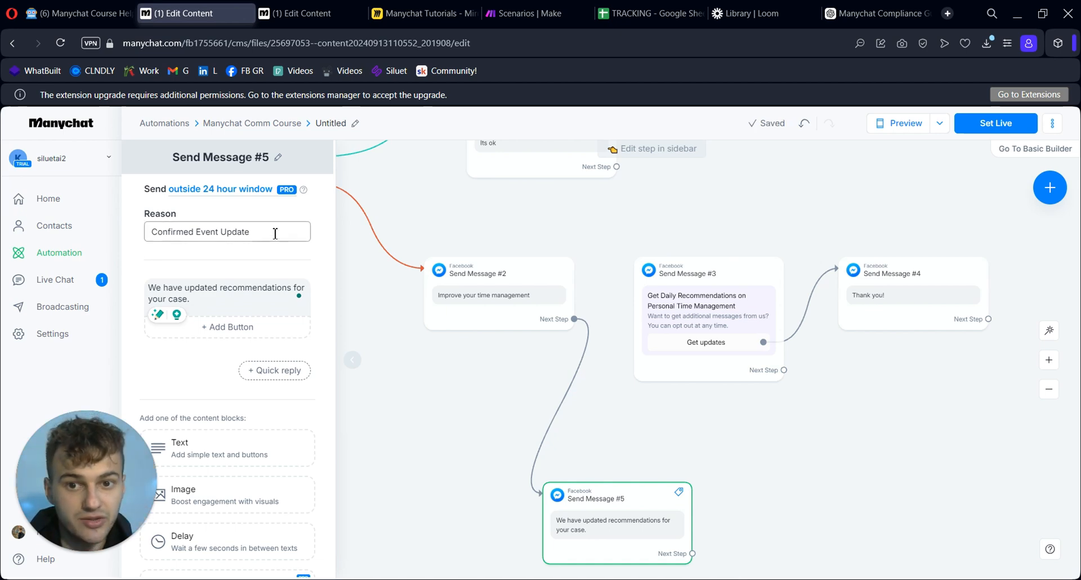
left_click(226, 232)
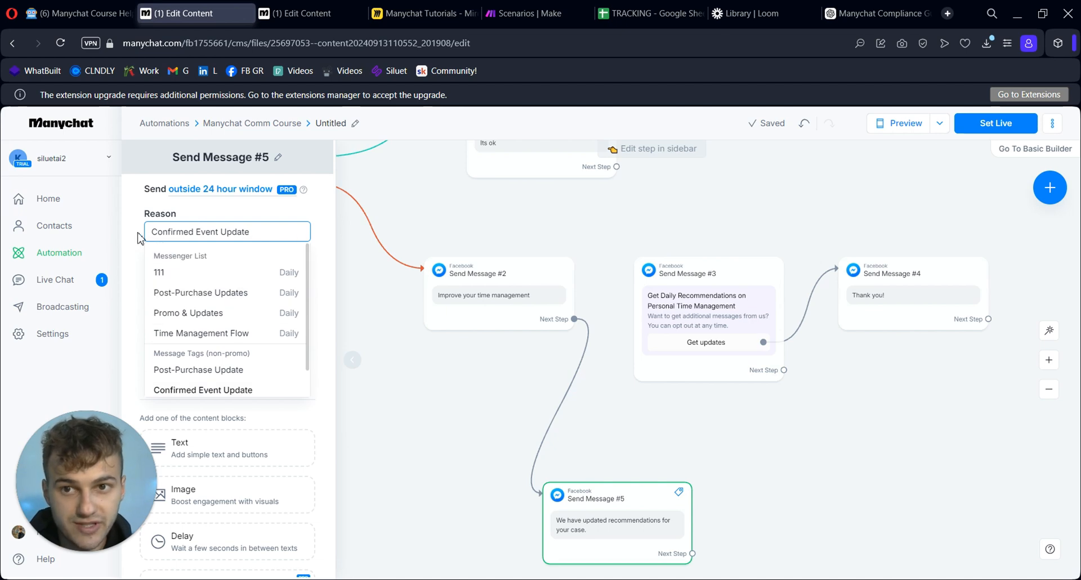
Review the Meta Send API message tag values, then return to the Course Helper notes
left_click(190, 13)
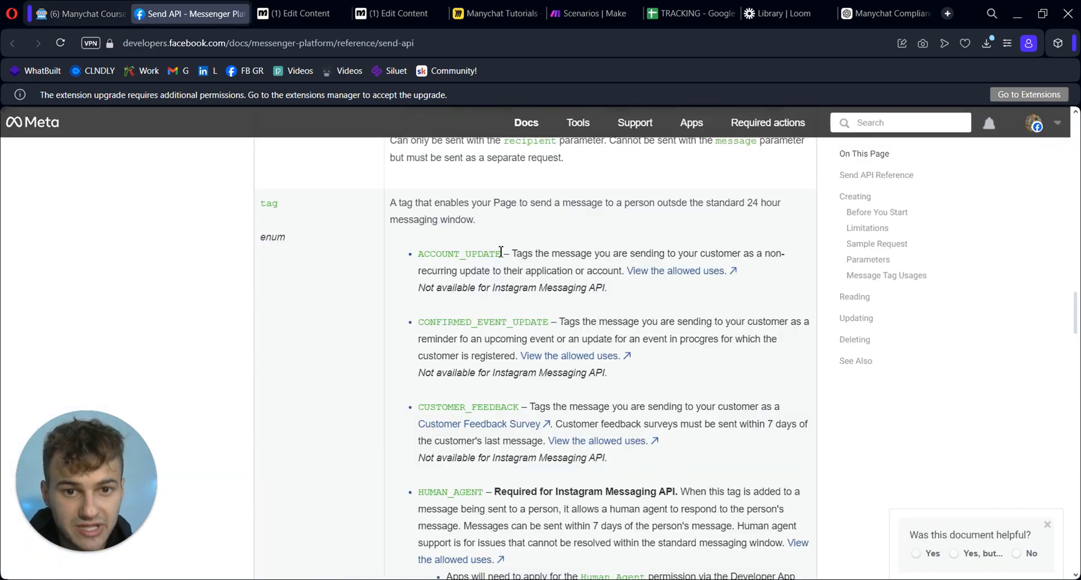
mouse_move(644, 255)
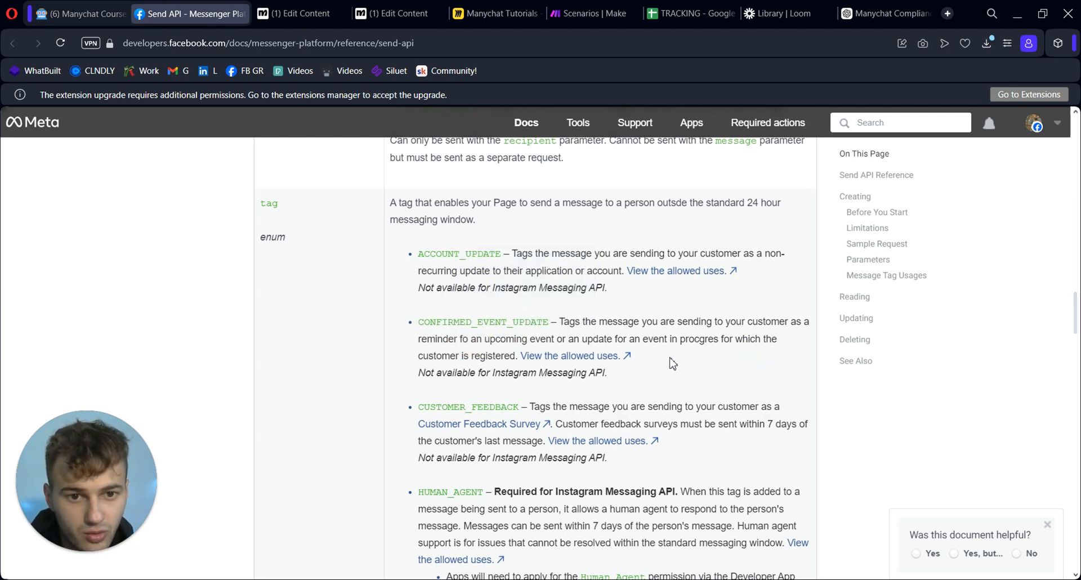
mouse_move(719, 361)
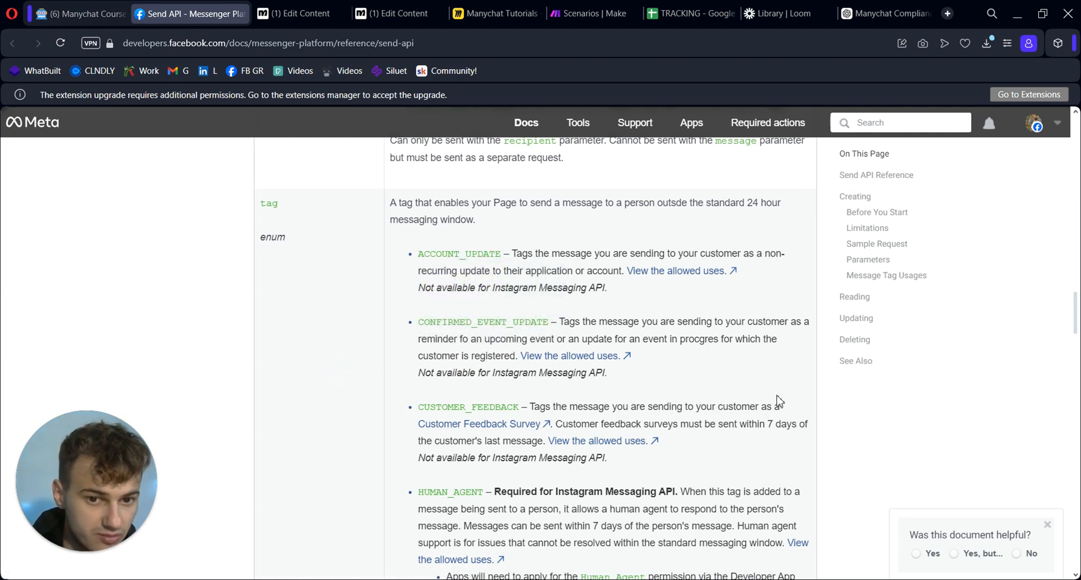
mouse_move(754, 422)
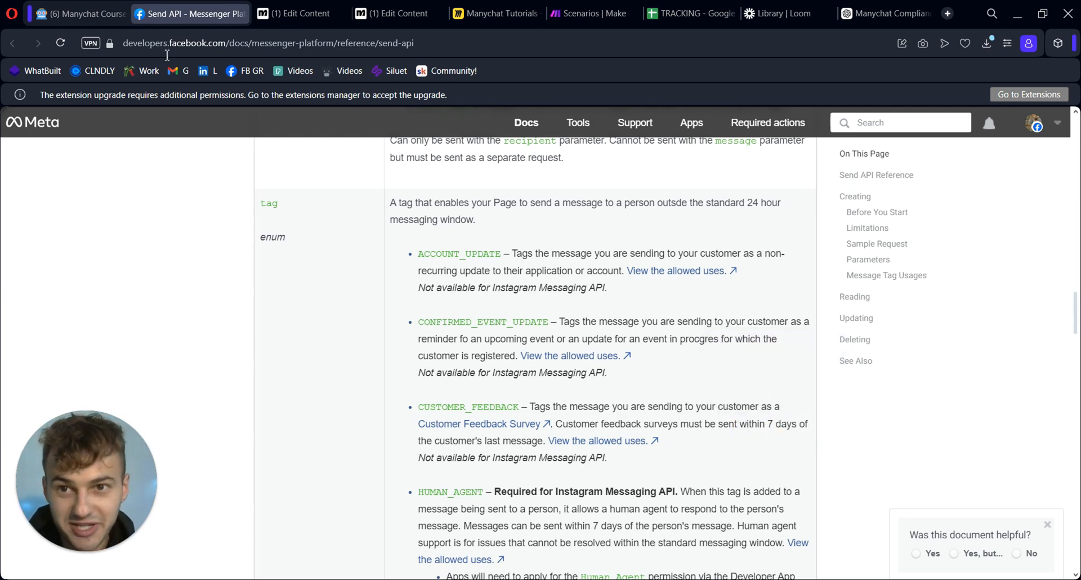
left_click(83, 13)
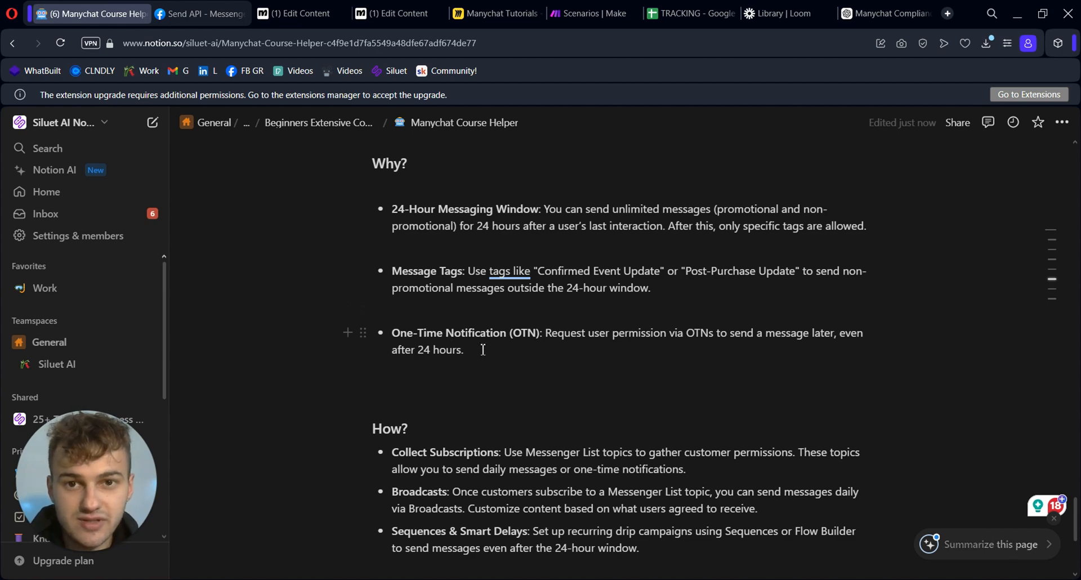
scroll("down", 3)
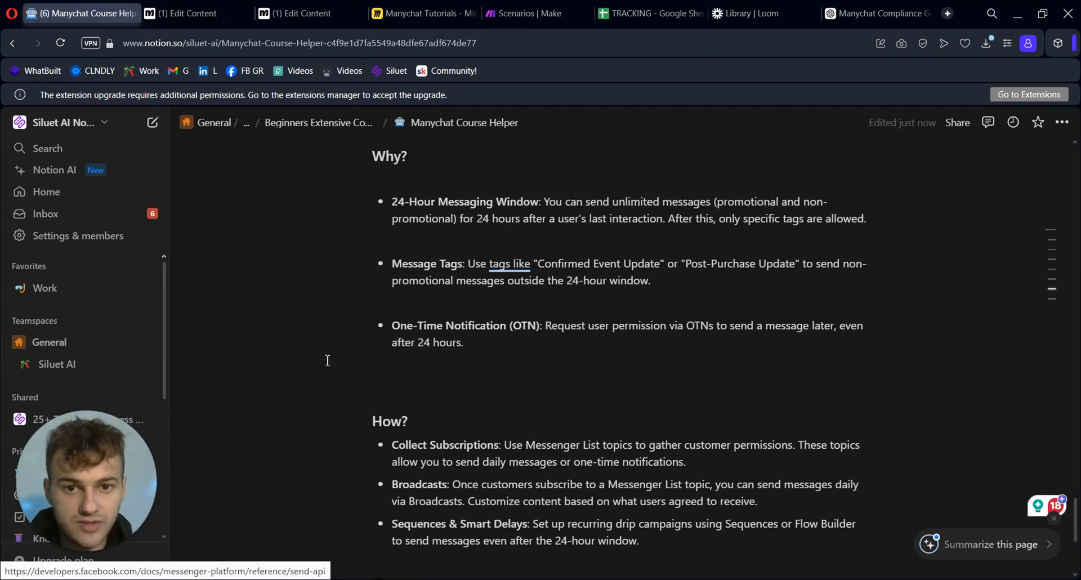
scroll("down", 3)
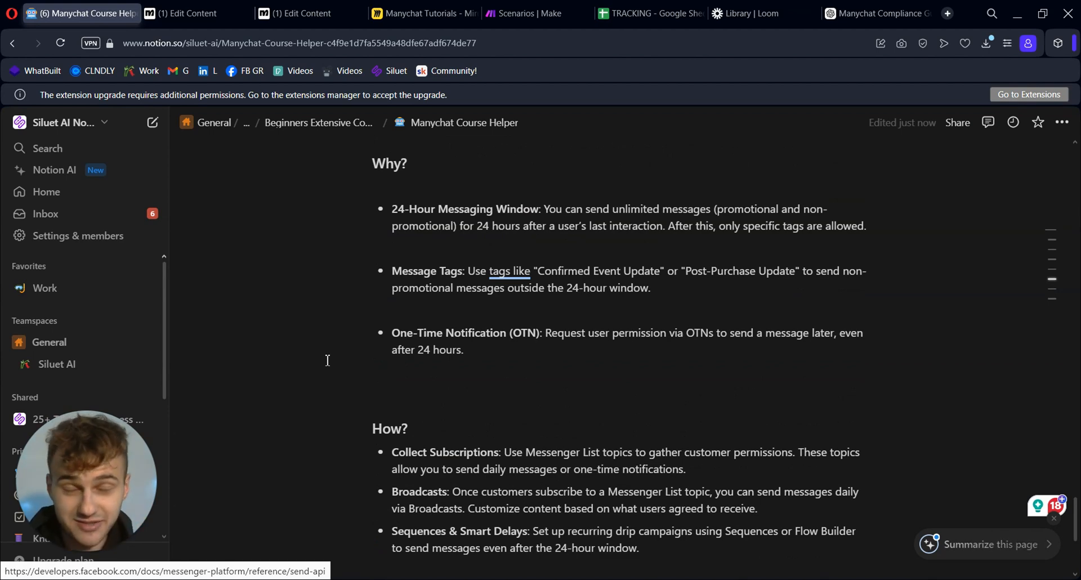
mouse_move(441, 284)
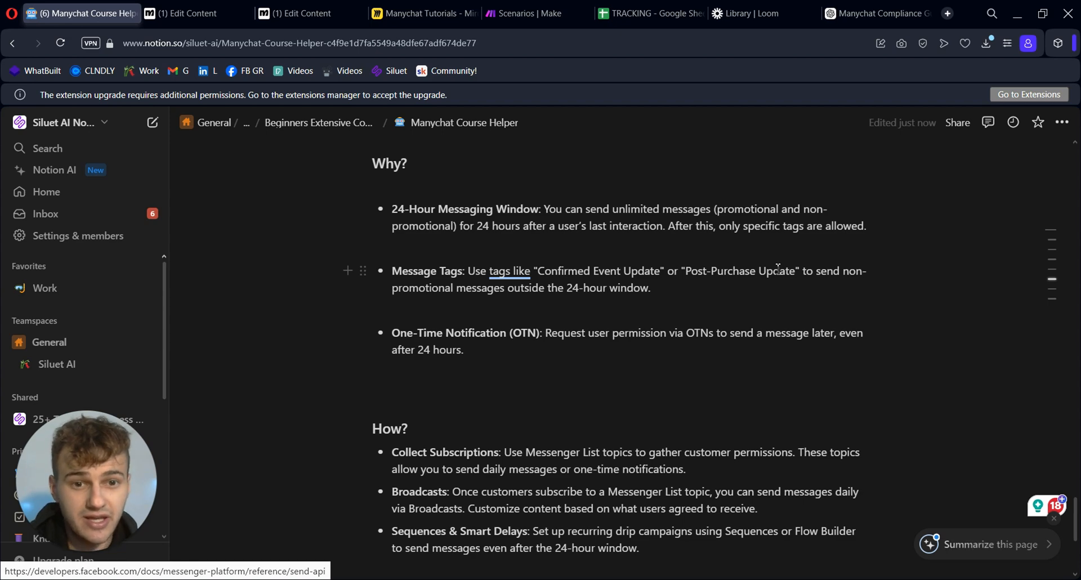
mouse_move(849, 270)
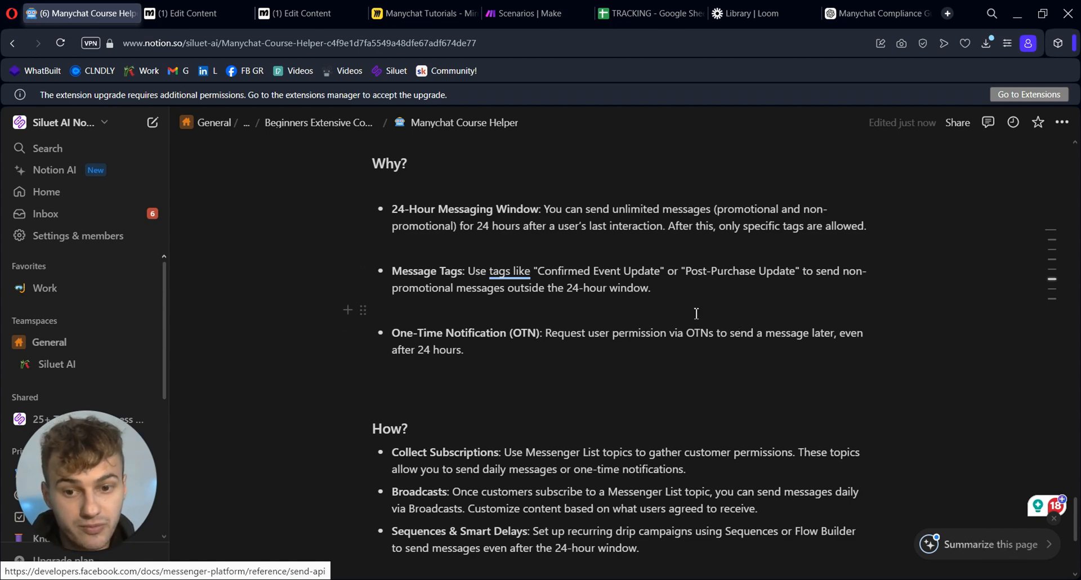
mouse_move(722, 366)
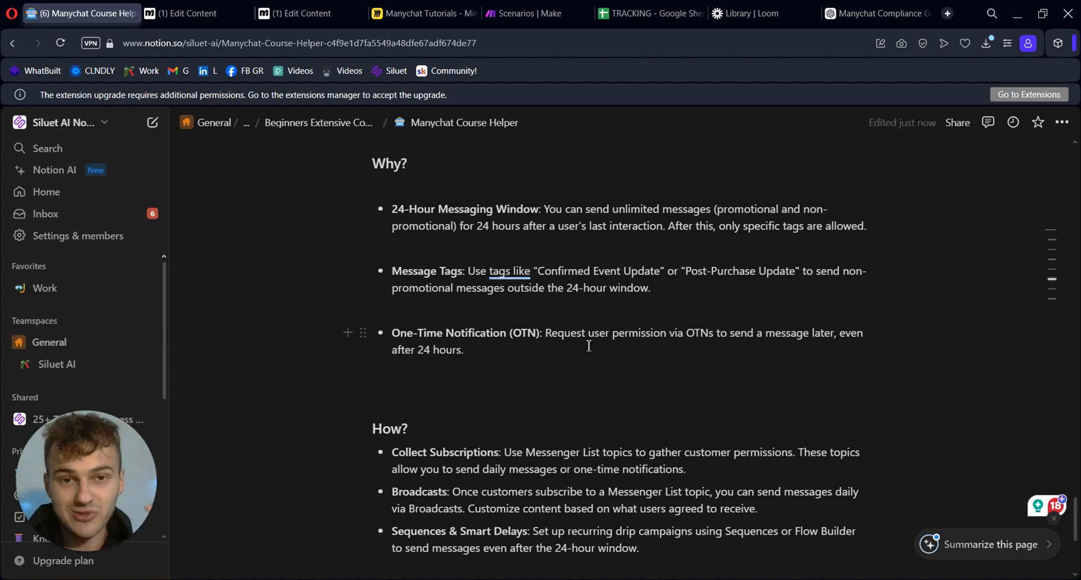
left_click(464, 349)
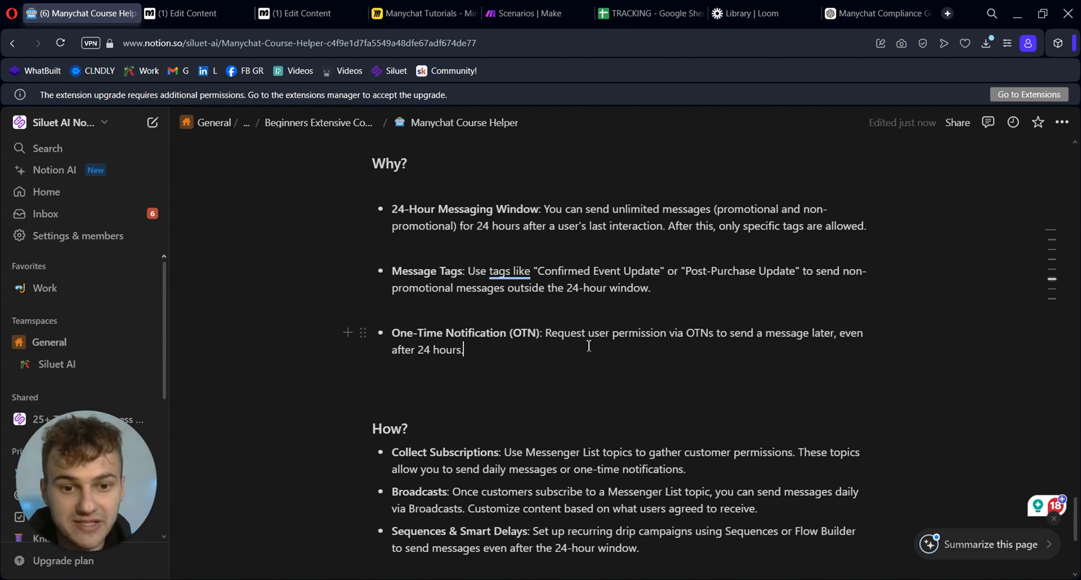
scroll("down", 3)
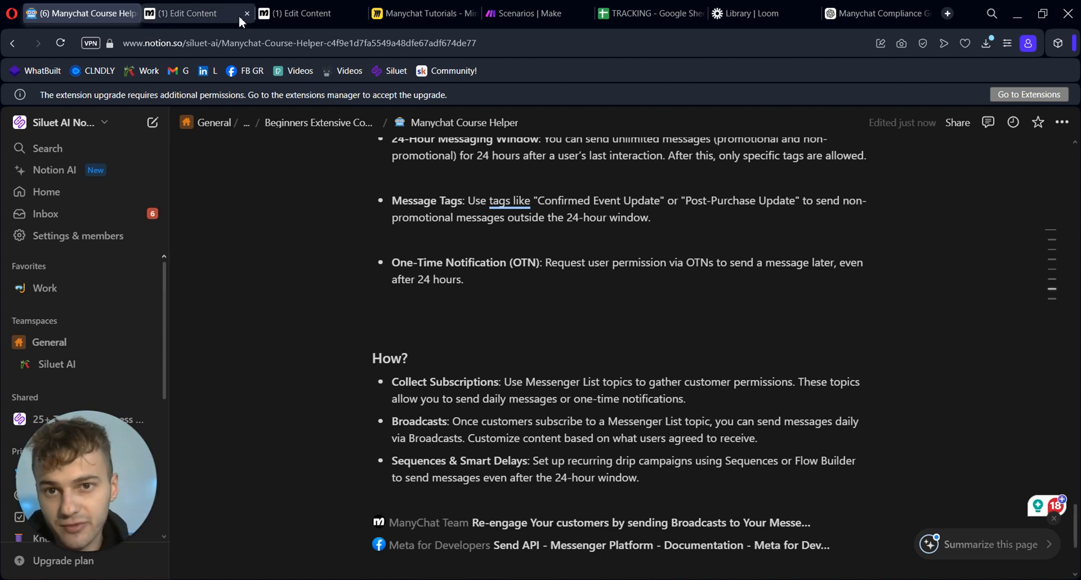
left_click(195, 13)
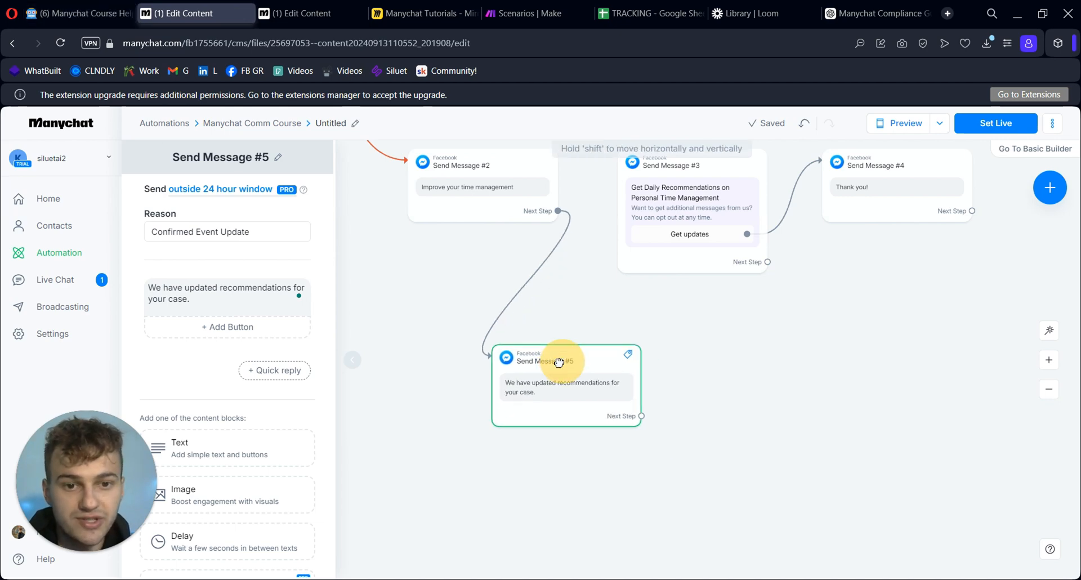
left_click(80, 12)
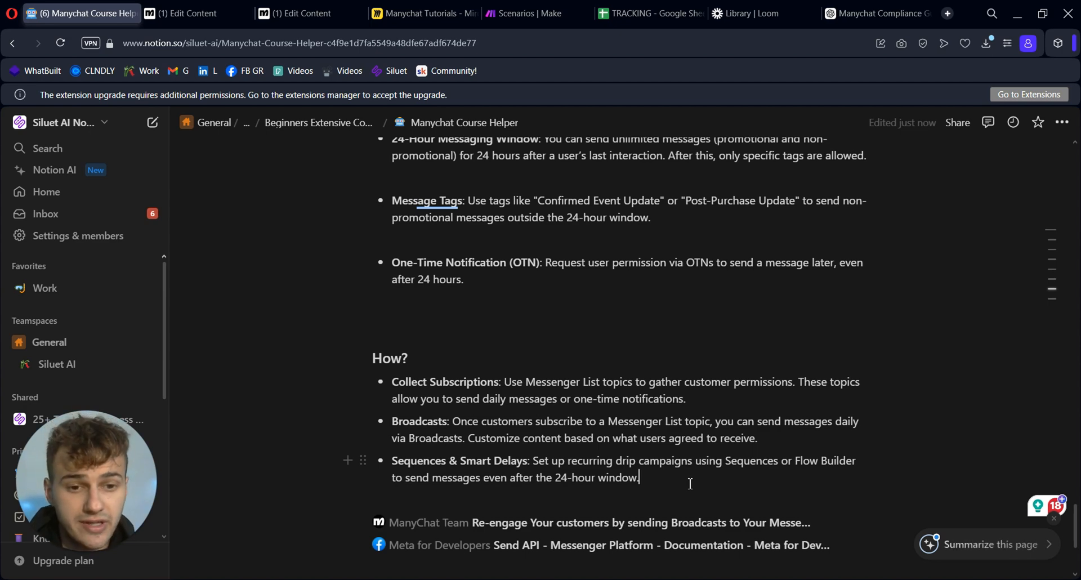
Add a Smart Delay after Get updates waiting until 20 September 2024, leading to Send Message #4
left_click(183, 13)
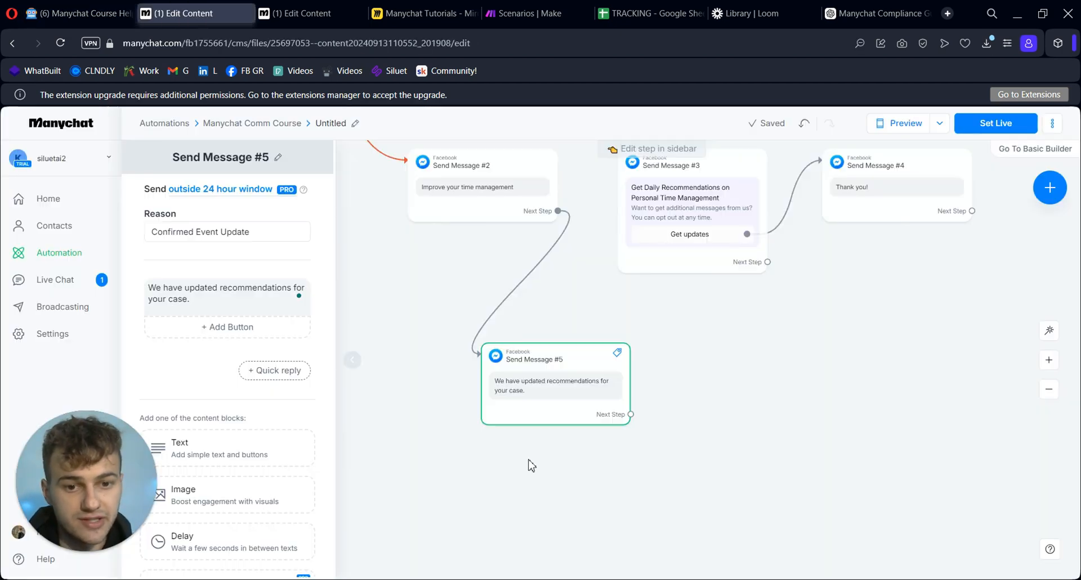
left_click(1049, 187)
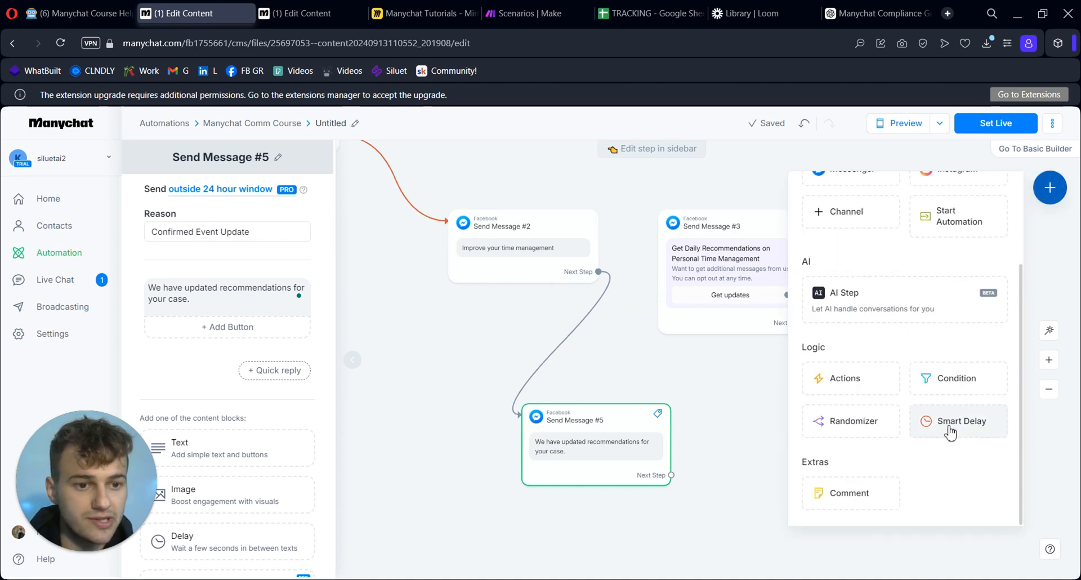
left_click(958, 420)
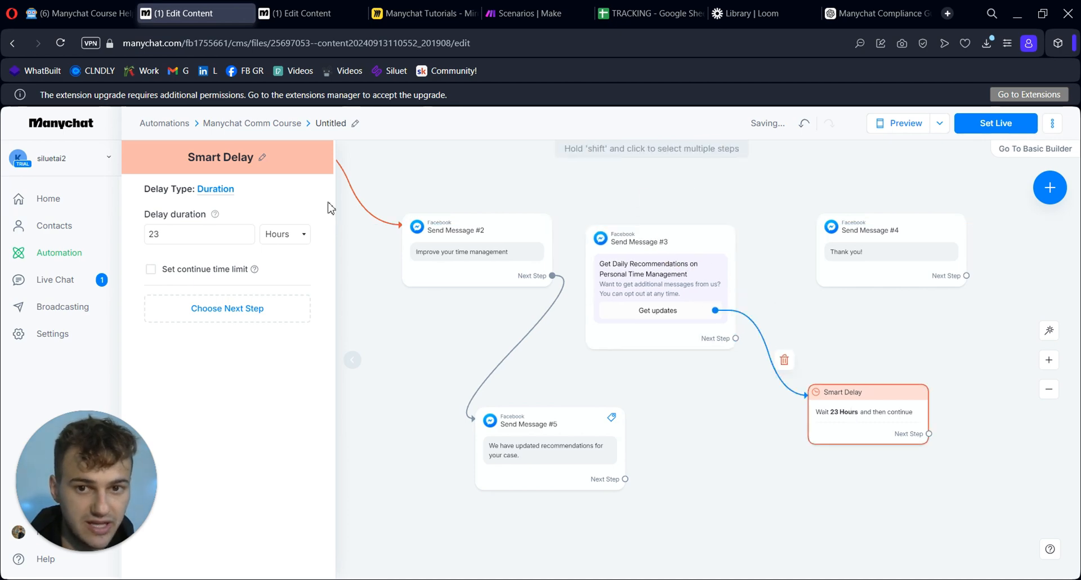
left_click(215, 189)
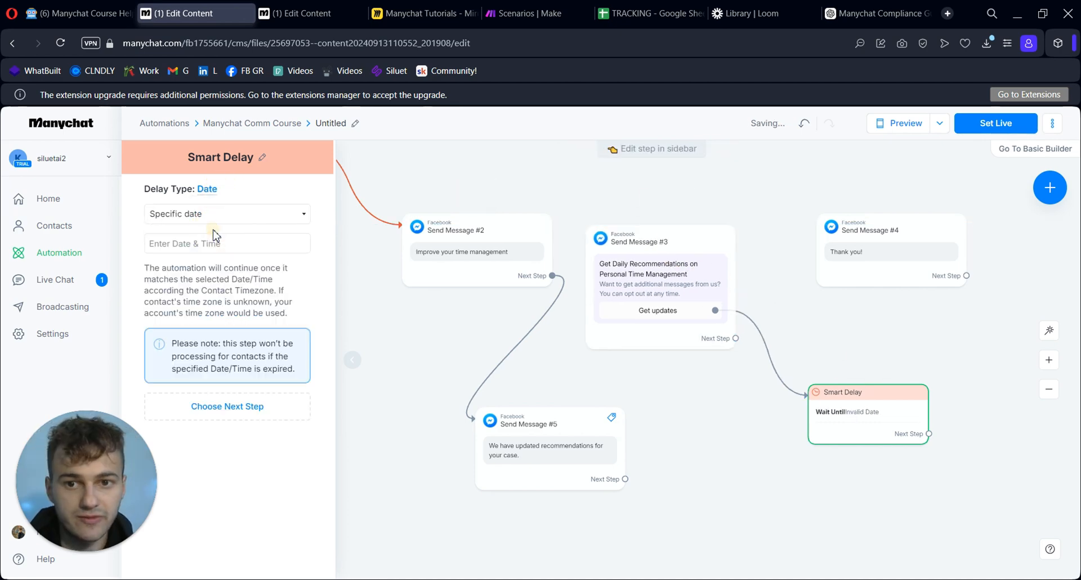
left_click(226, 243)
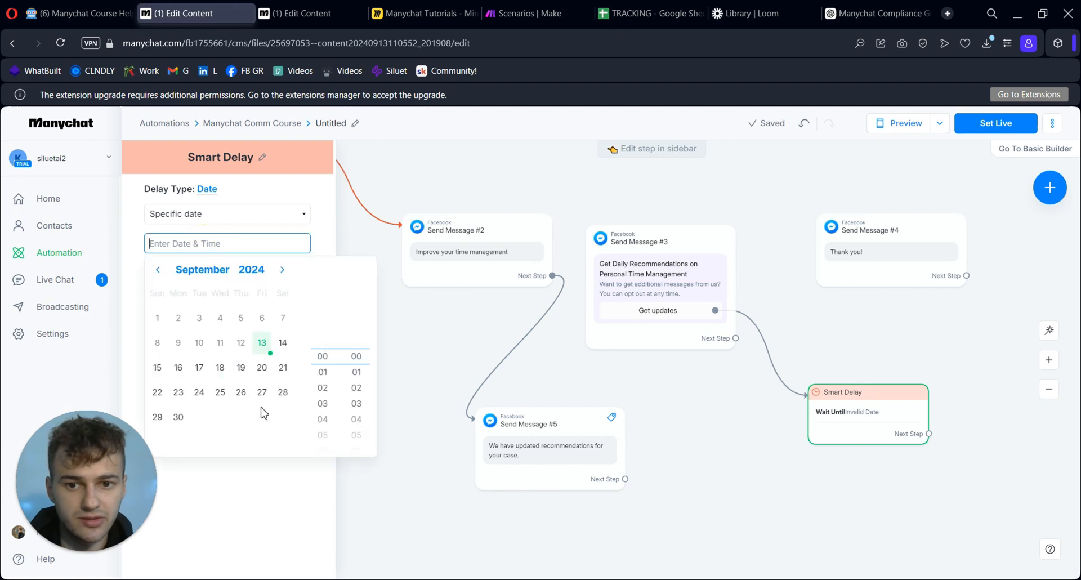
left_click(261, 367)
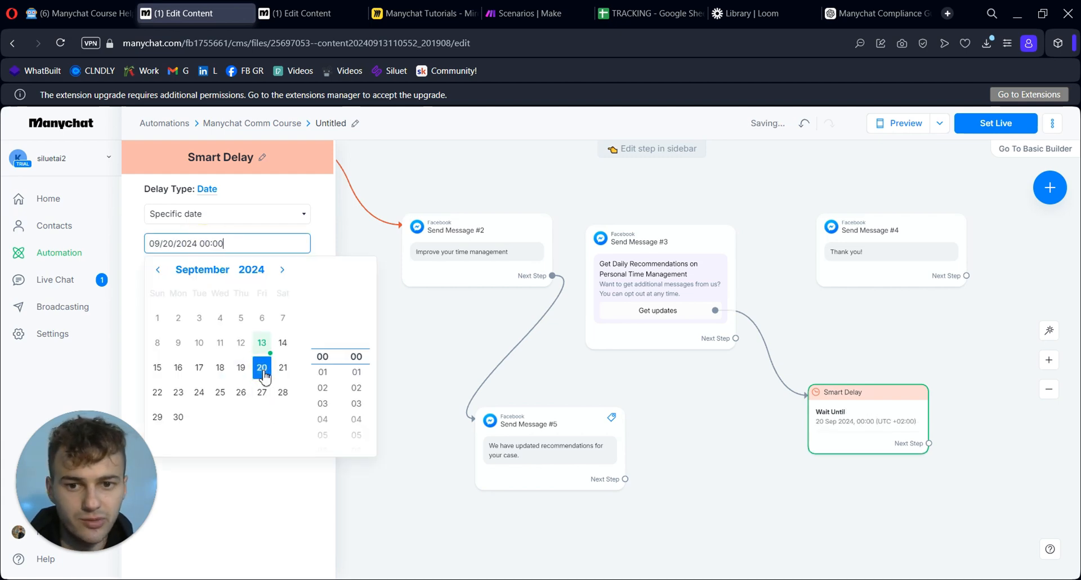
left_click(927, 363)
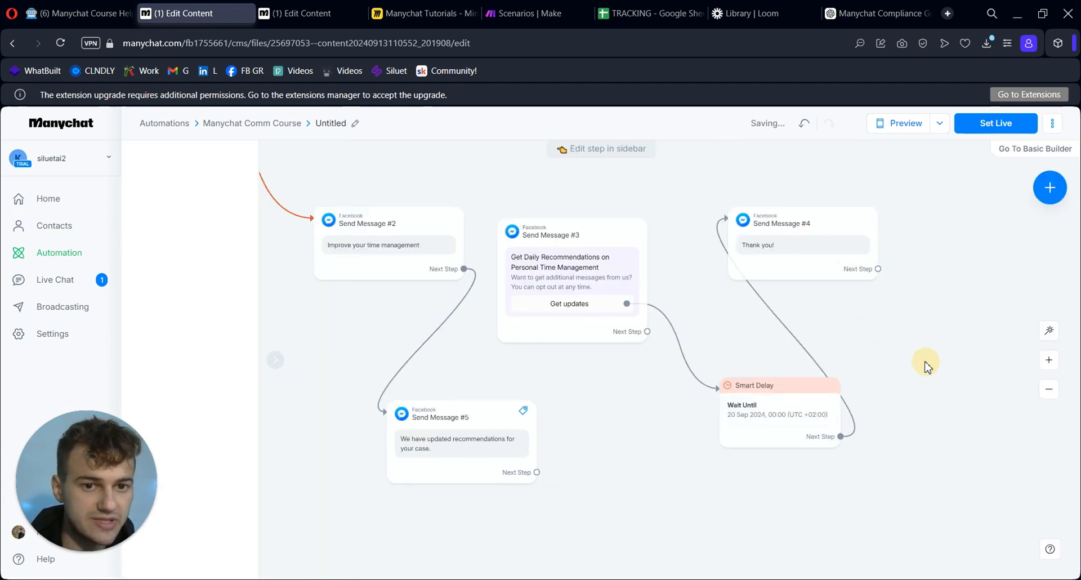
left_click(571, 234)
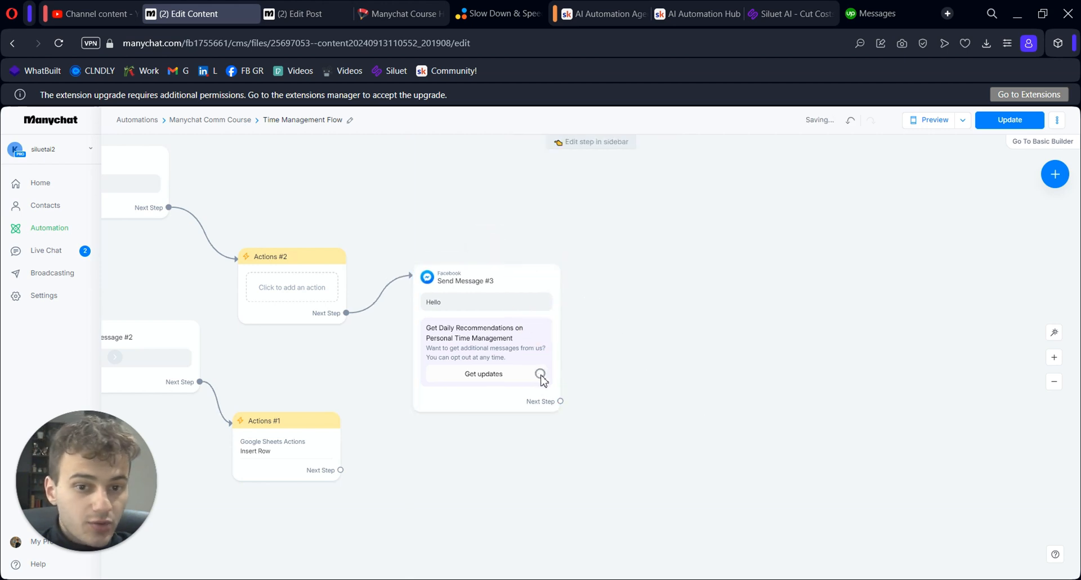
Add a Messenger message step after Get updates, sent outside the 24-hour window
left_click(540, 374)
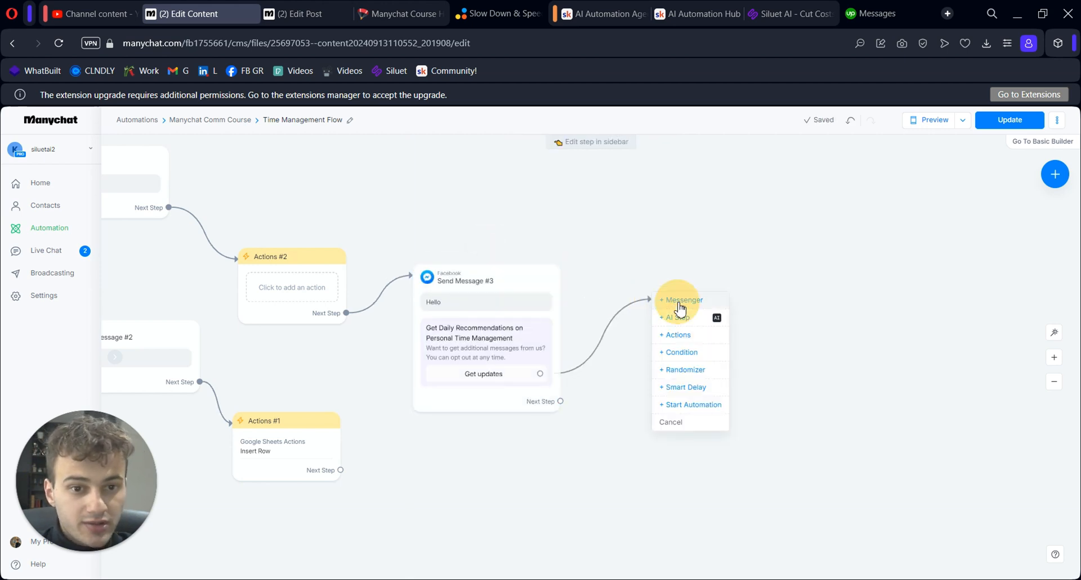
left_click(684, 300)
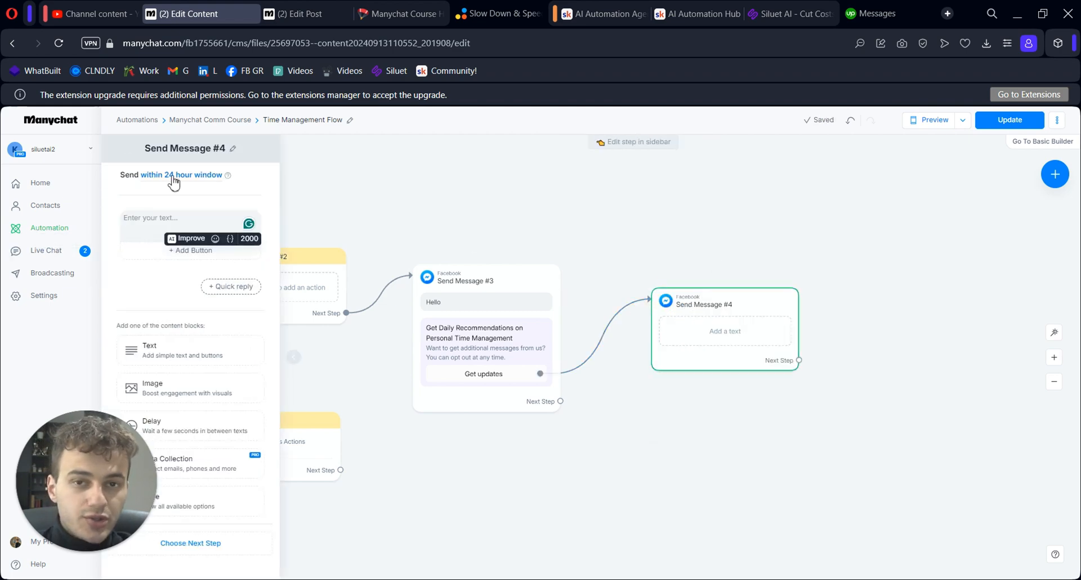
left_click(179, 174)
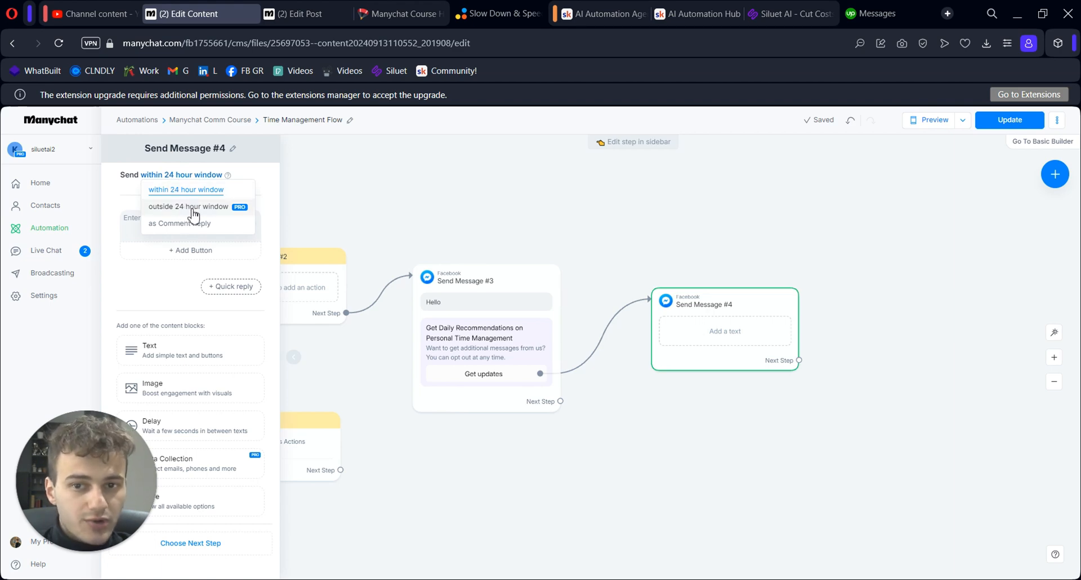
left_click(188, 206)
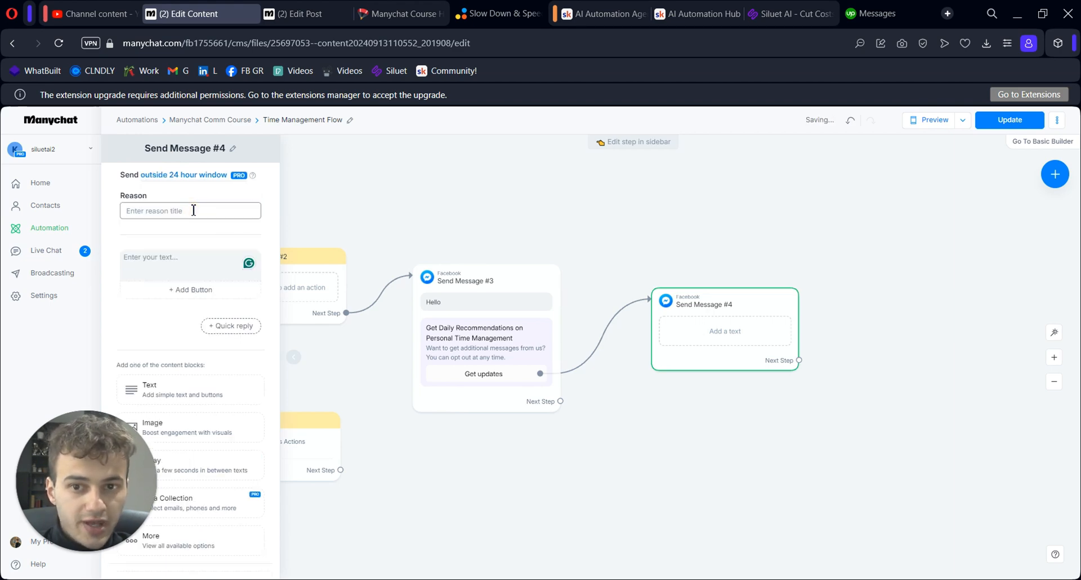
left_click(185, 174)
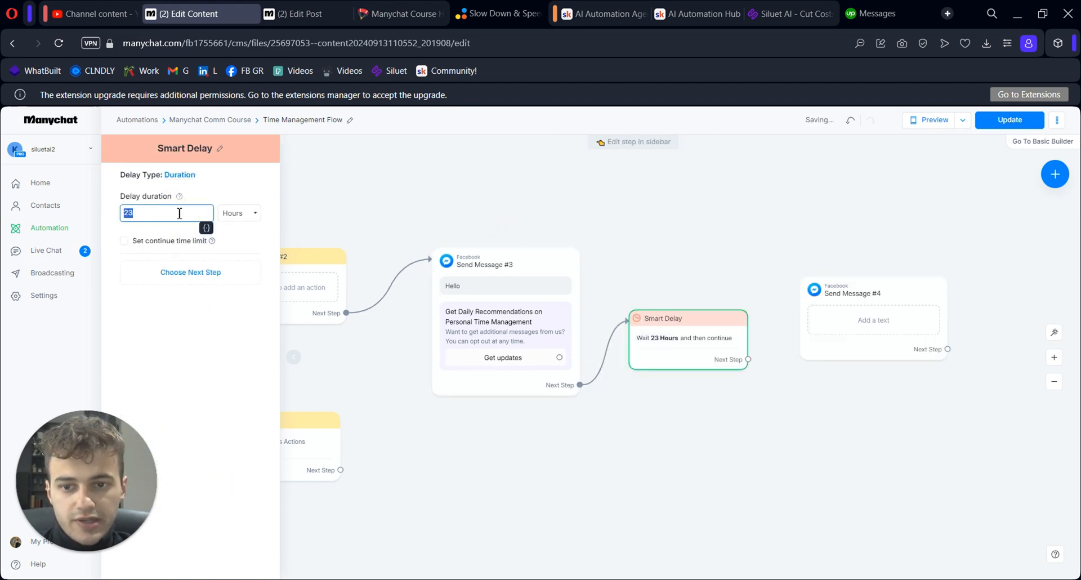
Connect a 70-hour delay to Send Message #4 and set its reason to Time Management Flow
type("70")
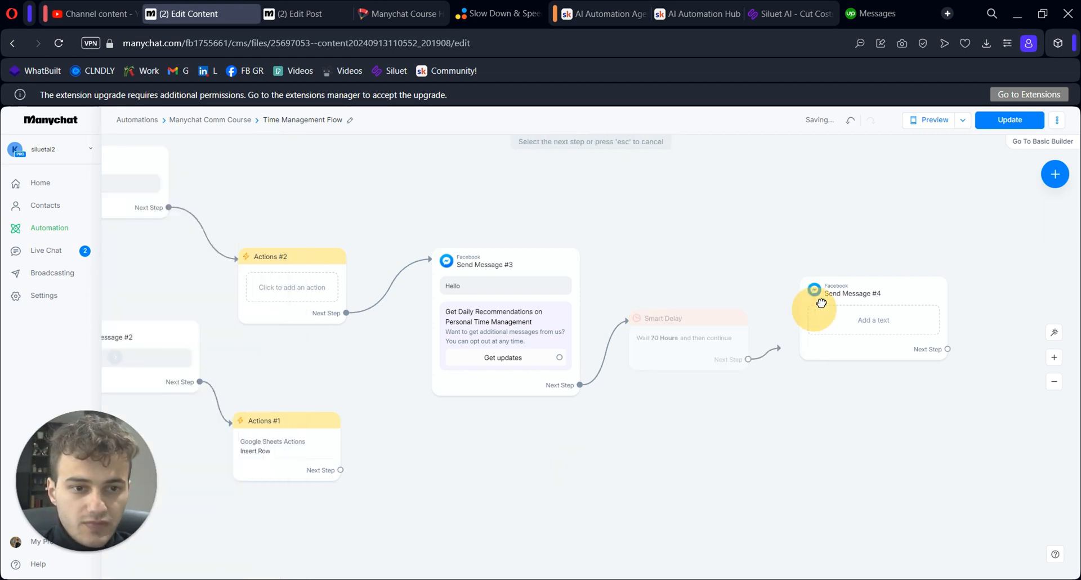
left_click(872, 304)
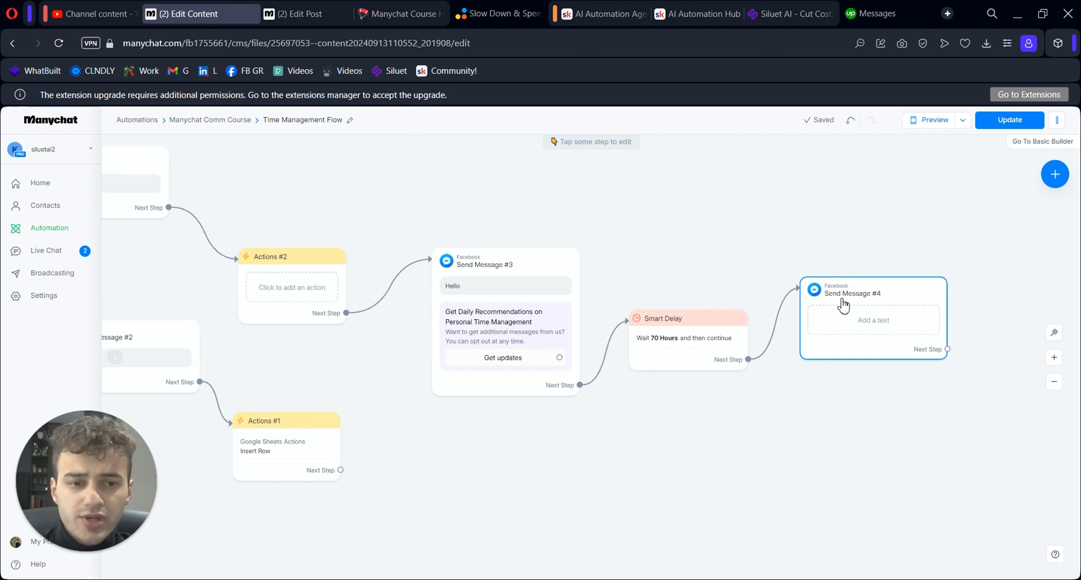
mouse_move(885, 301)
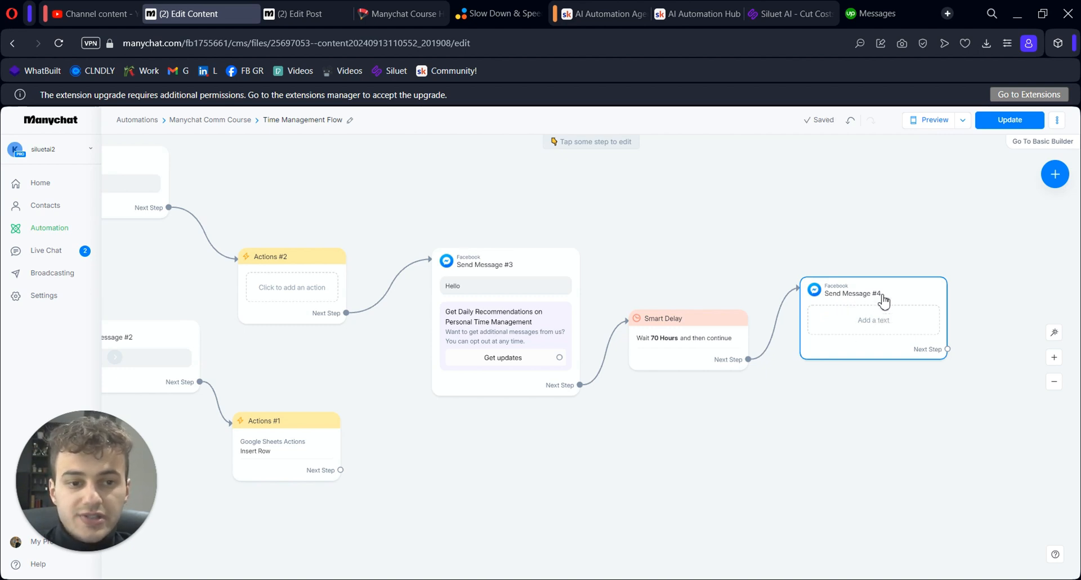
left_click(873, 293)
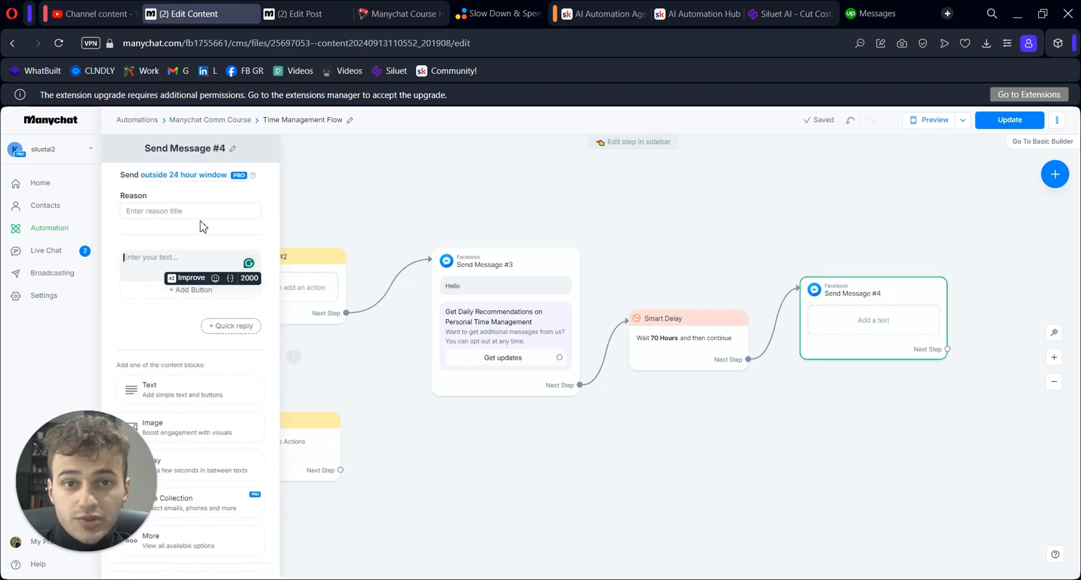
mouse_move(166, 179)
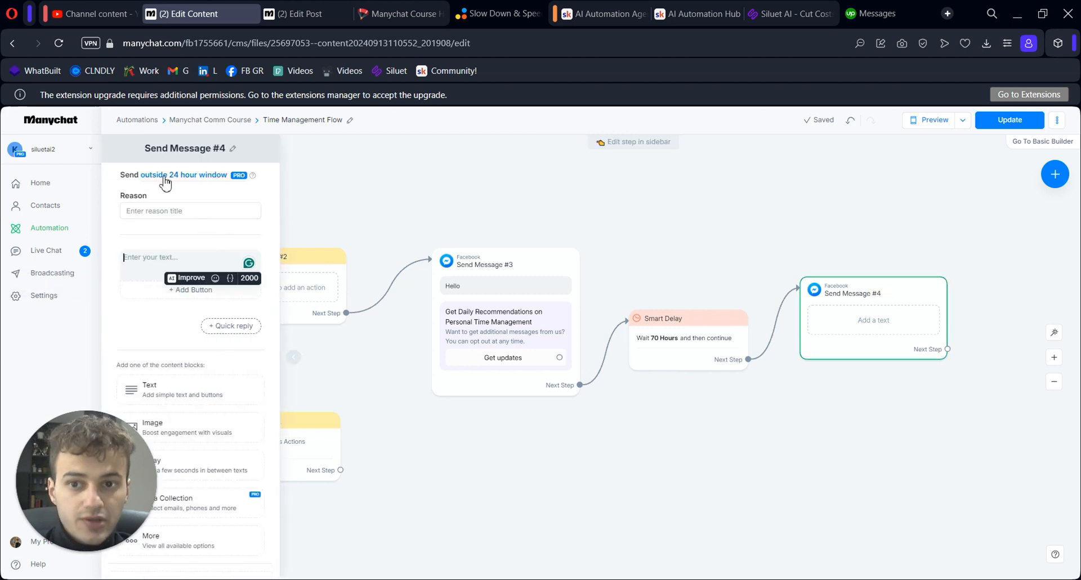
mouse_move(196, 188)
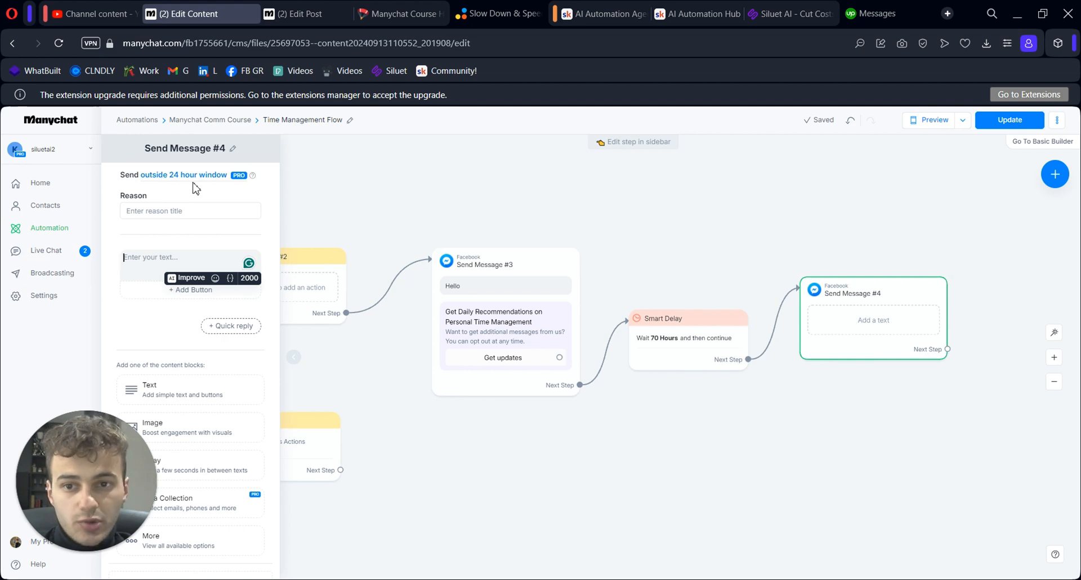
left_click(190, 210)
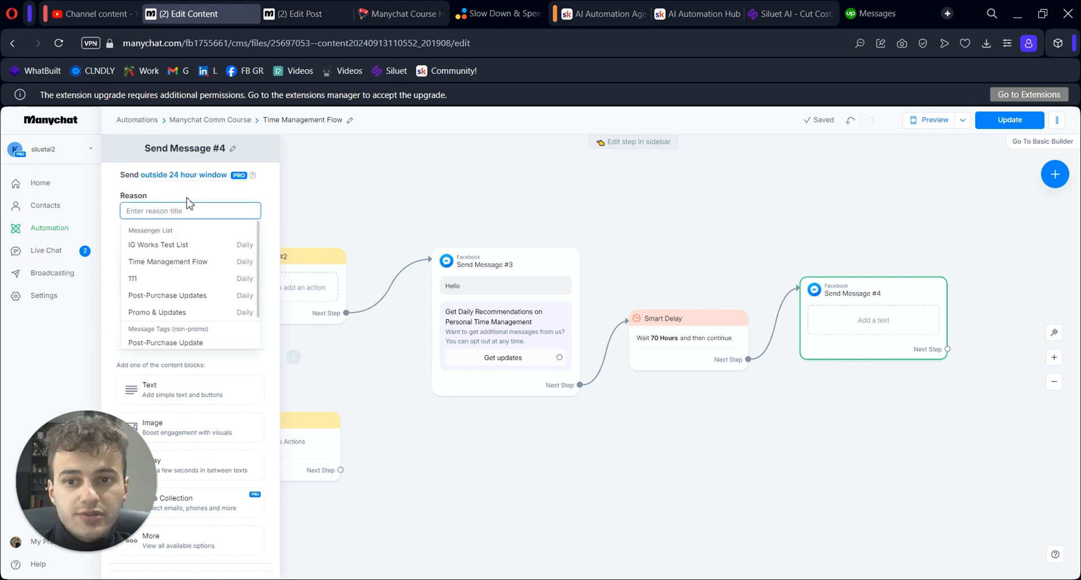
mouse_move(190, 267)
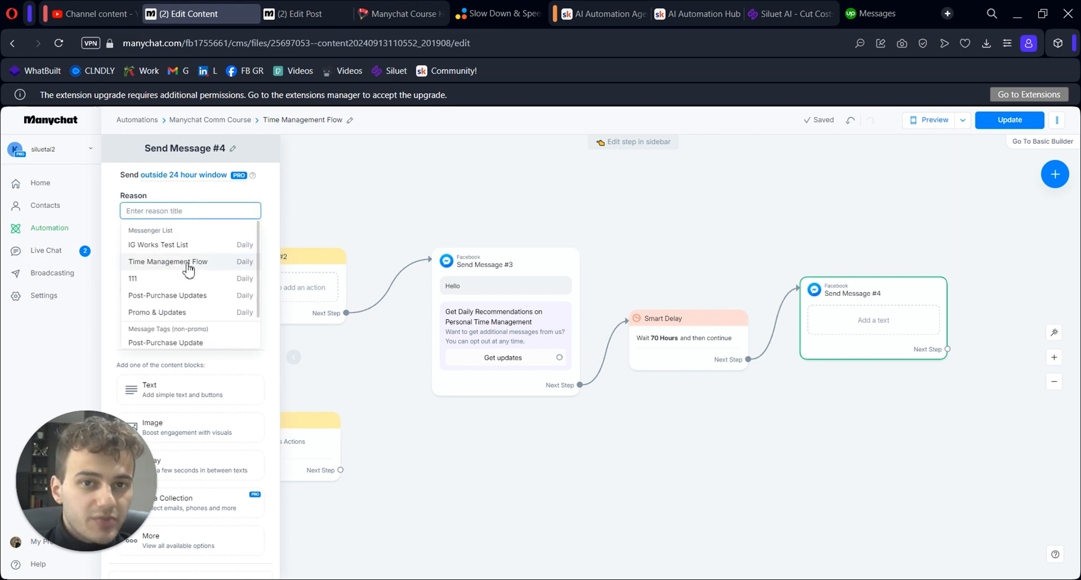
left_click(167, 261)
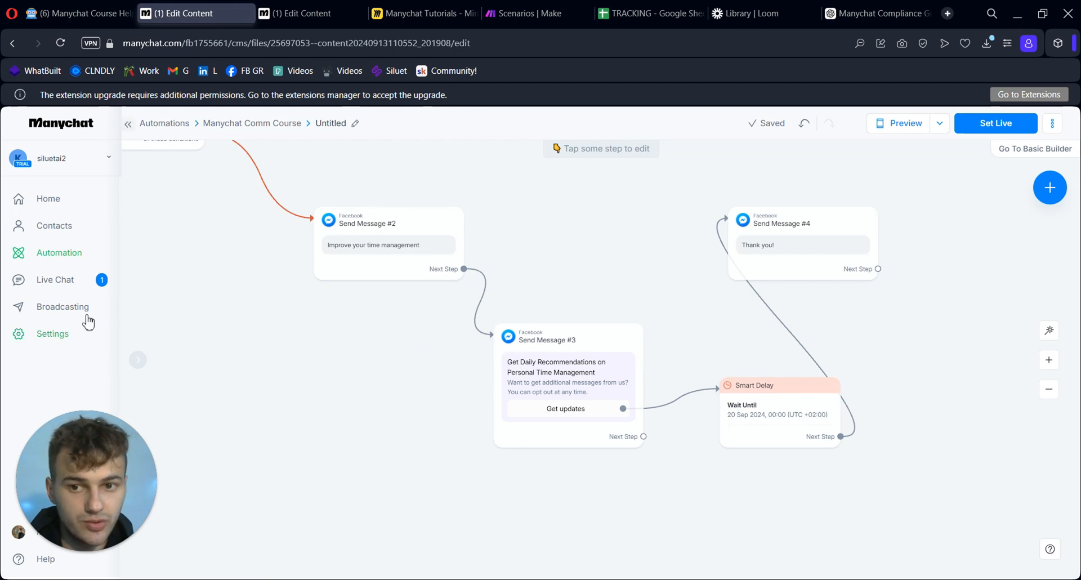
Create a new broadcast draft with the sending reason Time Management Flow
left_click(63, 306)
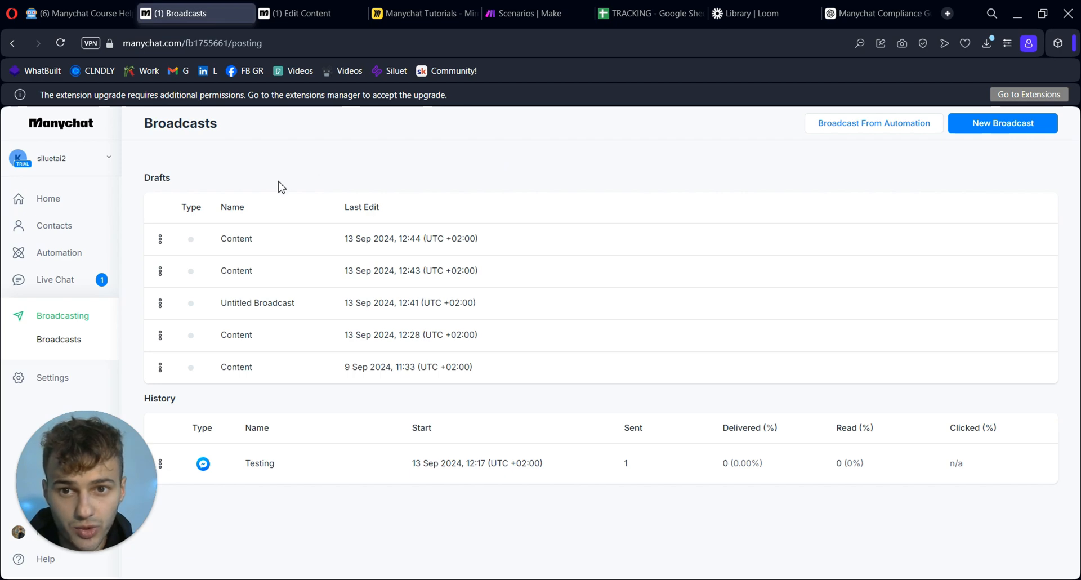
left_click(1002, 122)
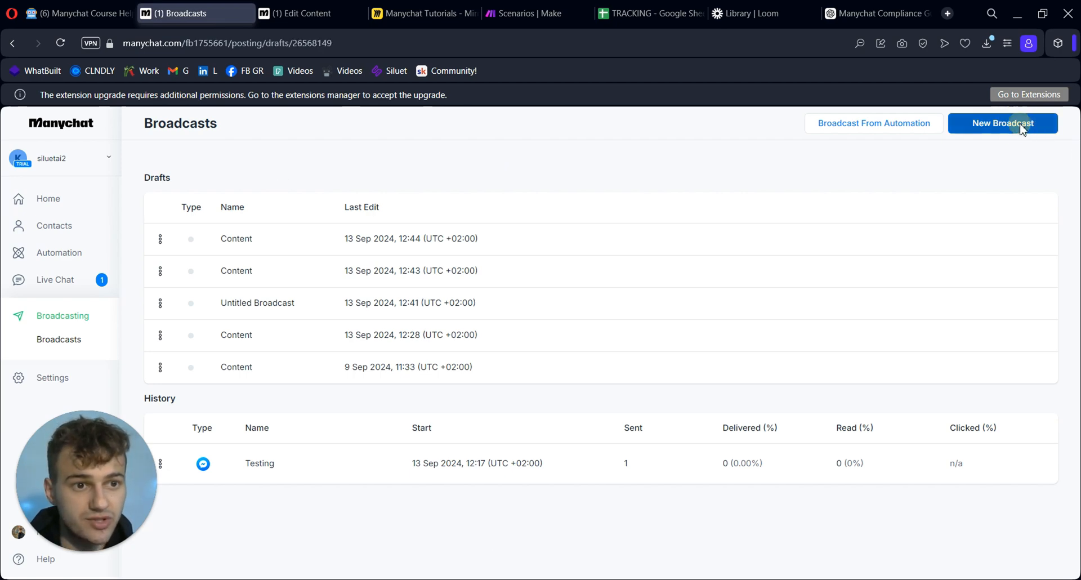
left_click(1002, 122)
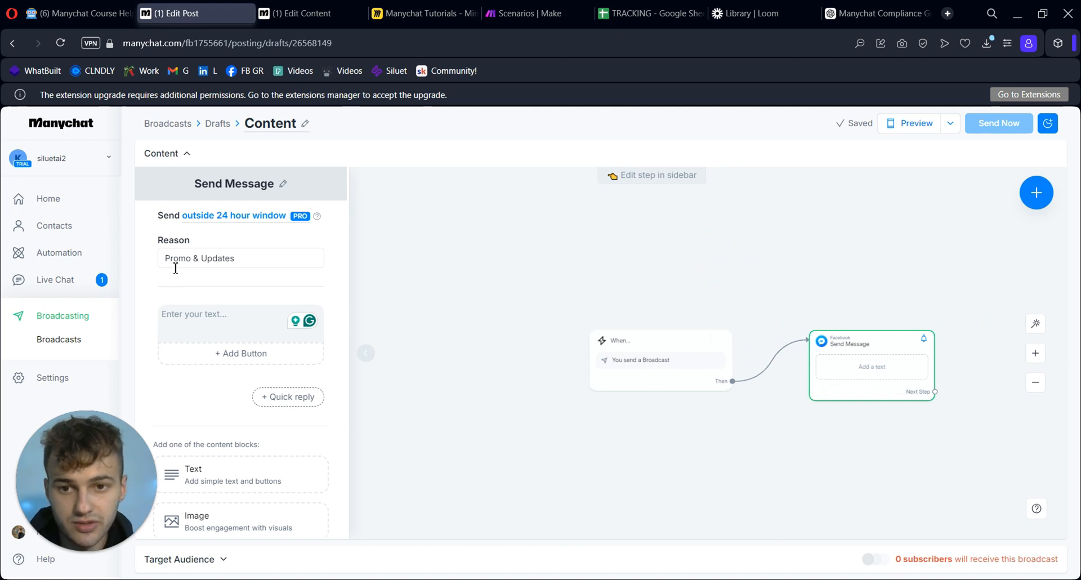
left_click(240, 258)
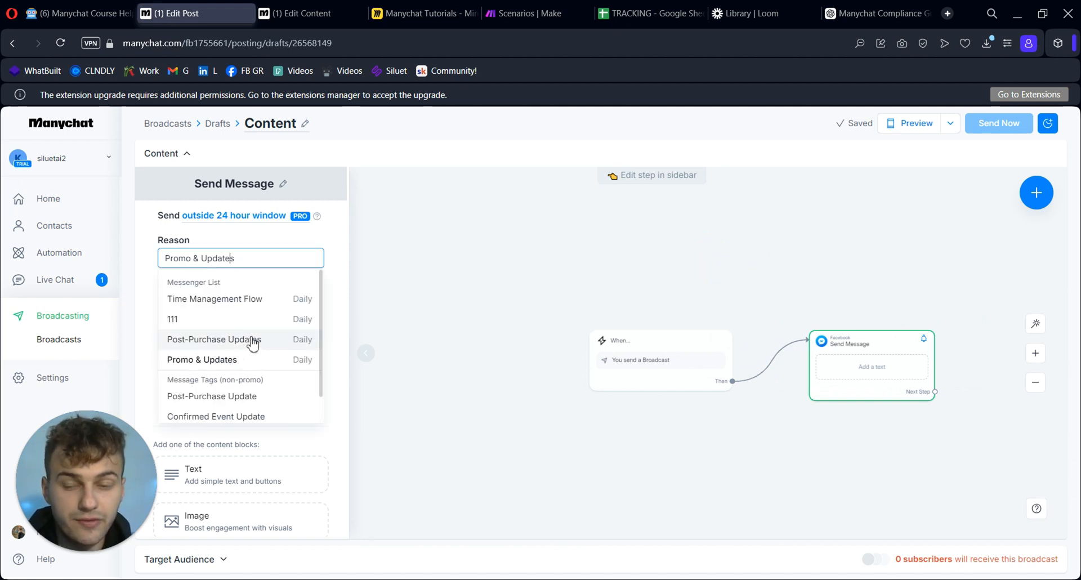
mouse_move(222, 342)
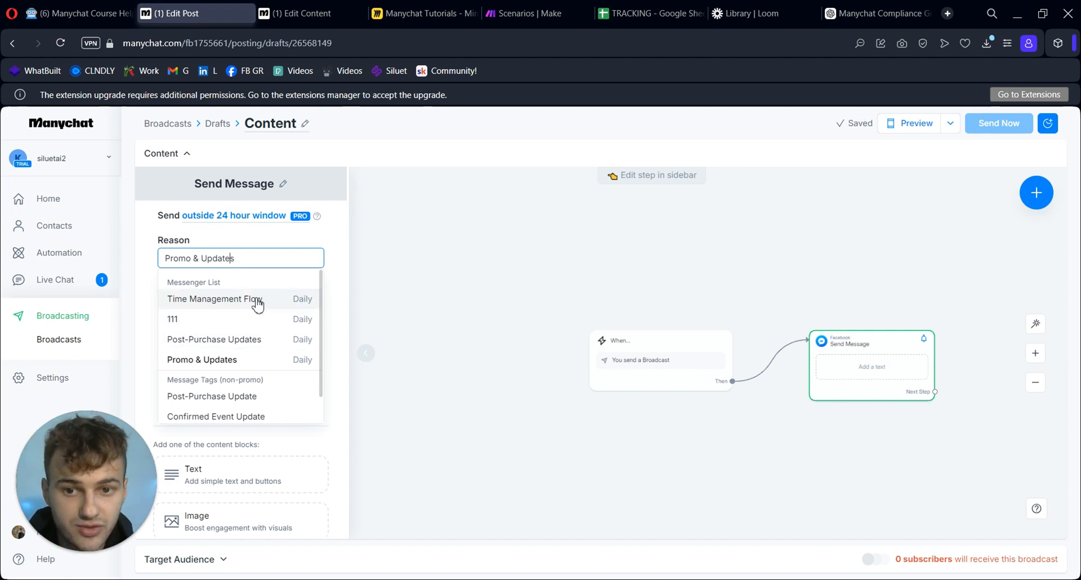
left_click(213, 298)
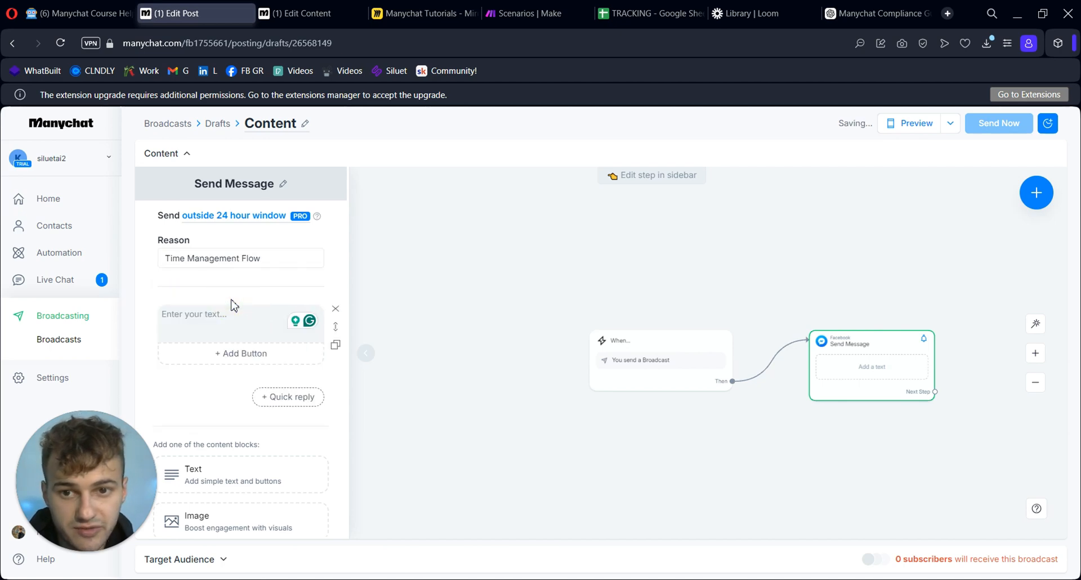
Write the 'New Time Management Recommendations' text and add an Open website button
left_click(234, 314)
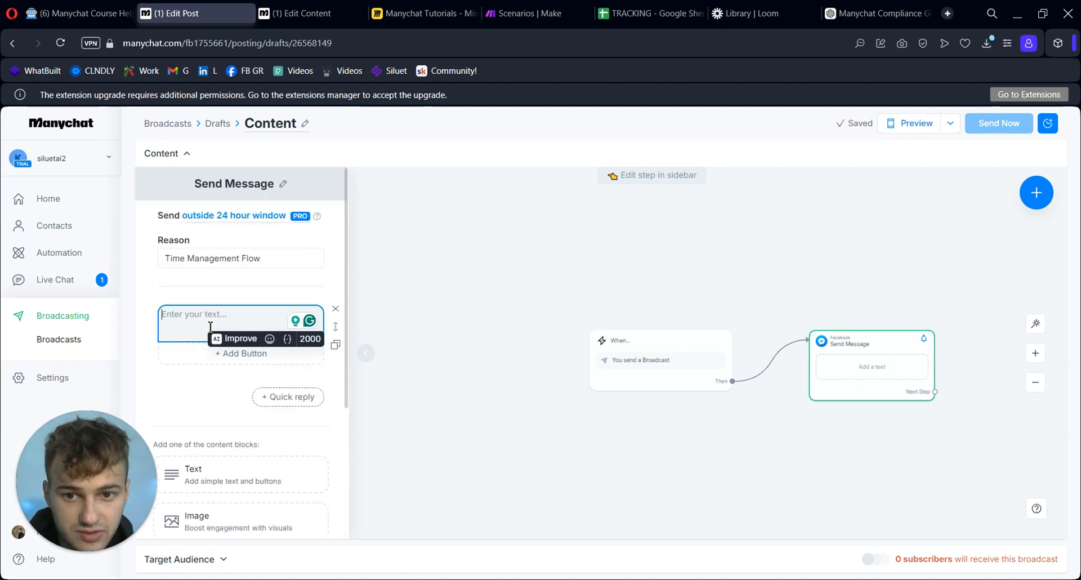
type("New Time Management Recommendations")
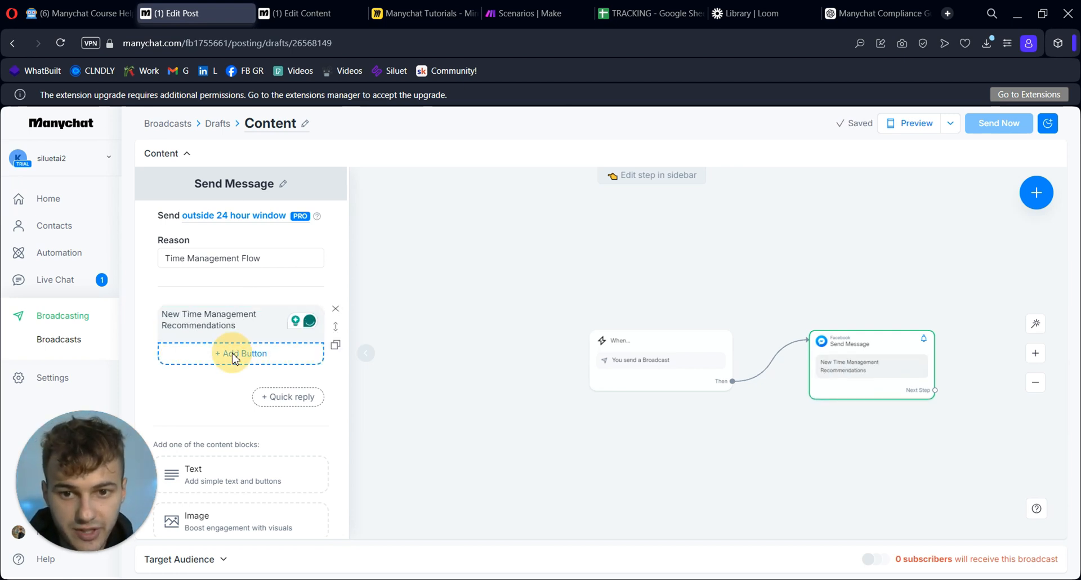
left_click(241, 352)
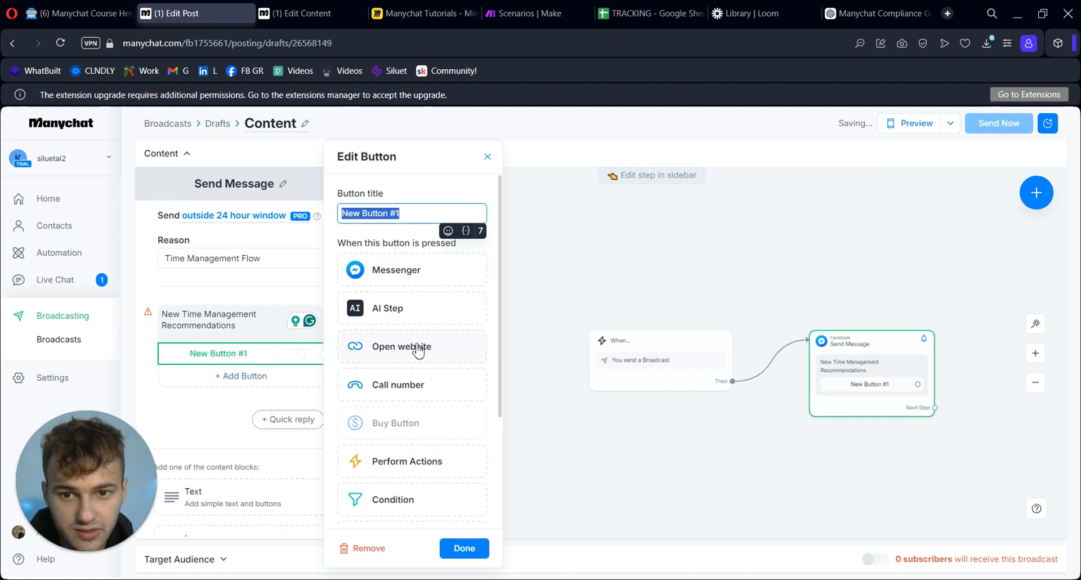
left_click(402, 346)
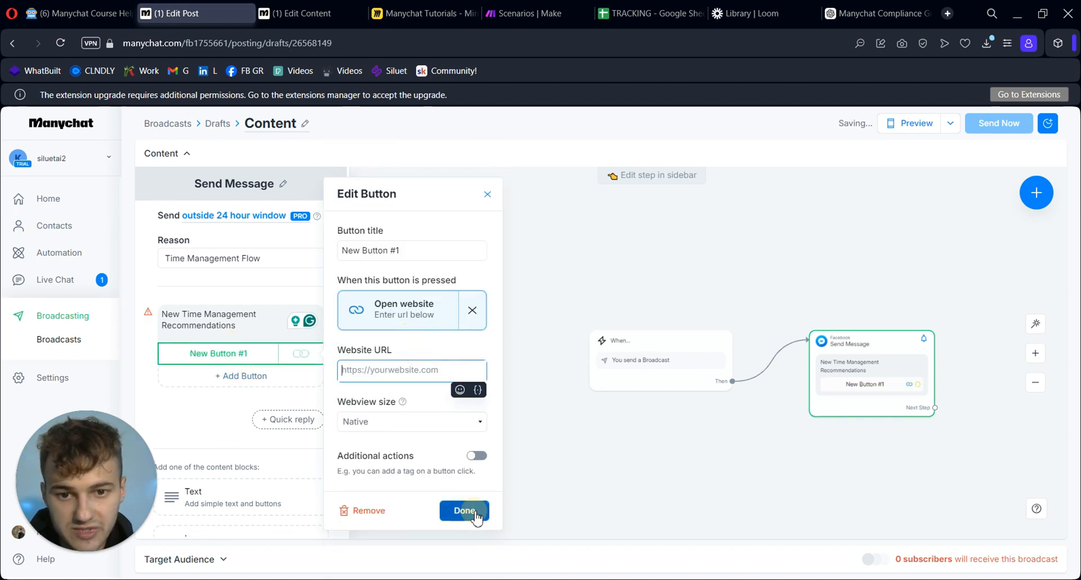
left_click(463, 511)
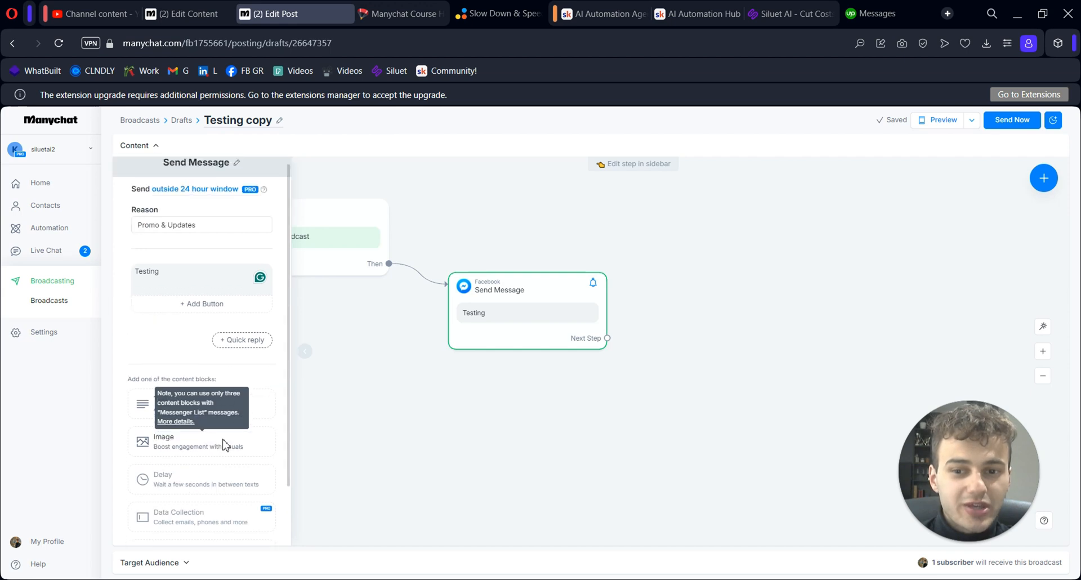
Add a 'Click this' button to the Testing message, linked to a new Messenger message
scroll("down", 3)
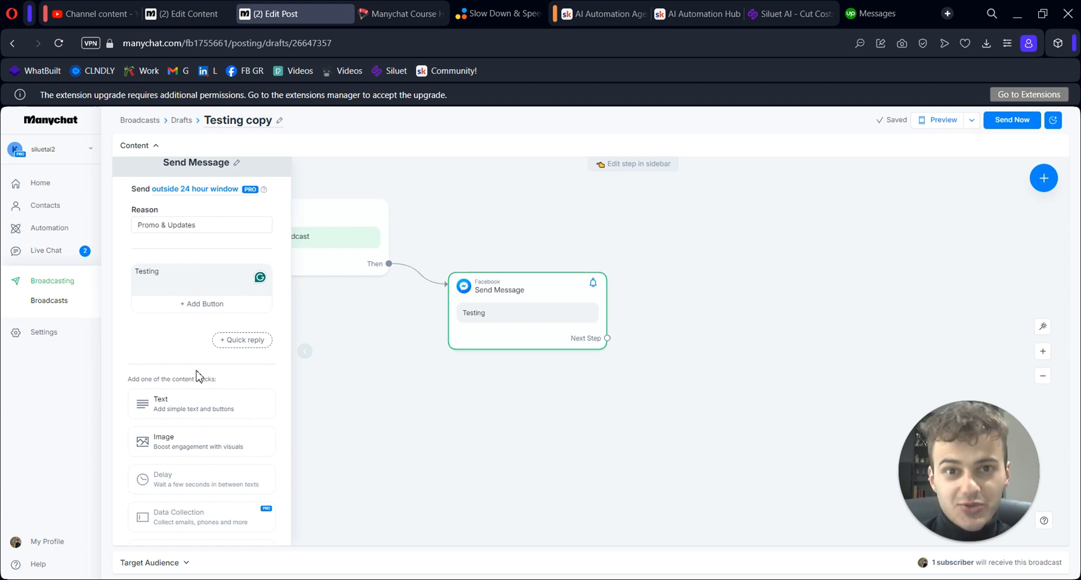
left_click(200, 279)
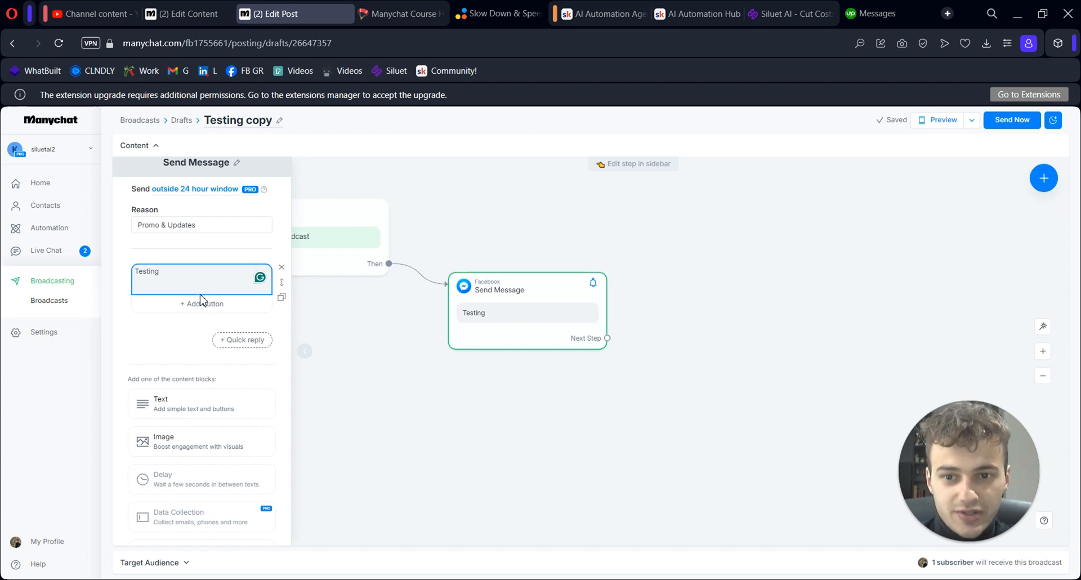
left_click(202, 303)
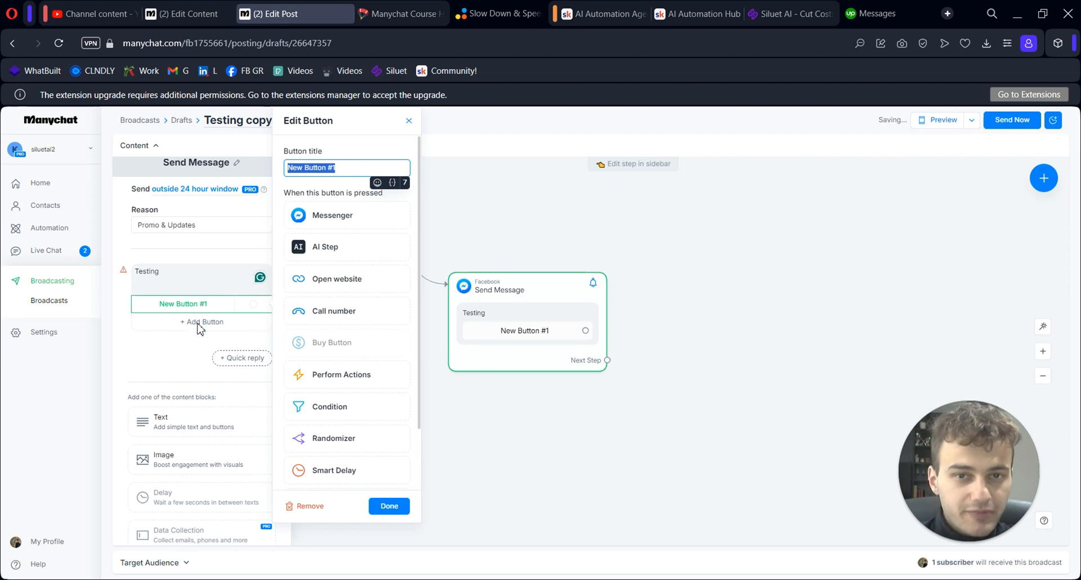
type("Clic")
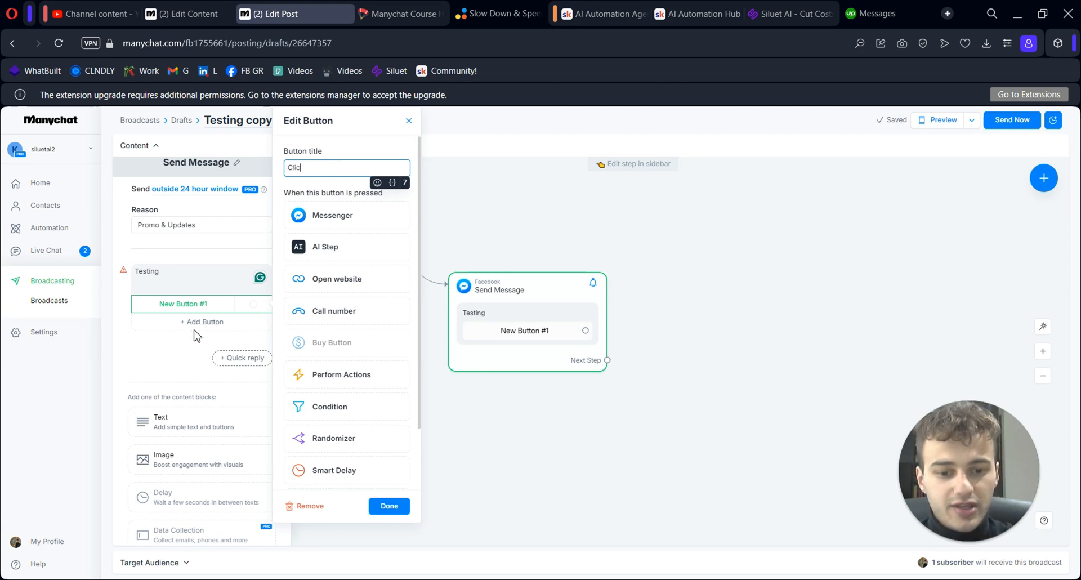
type("Click this")
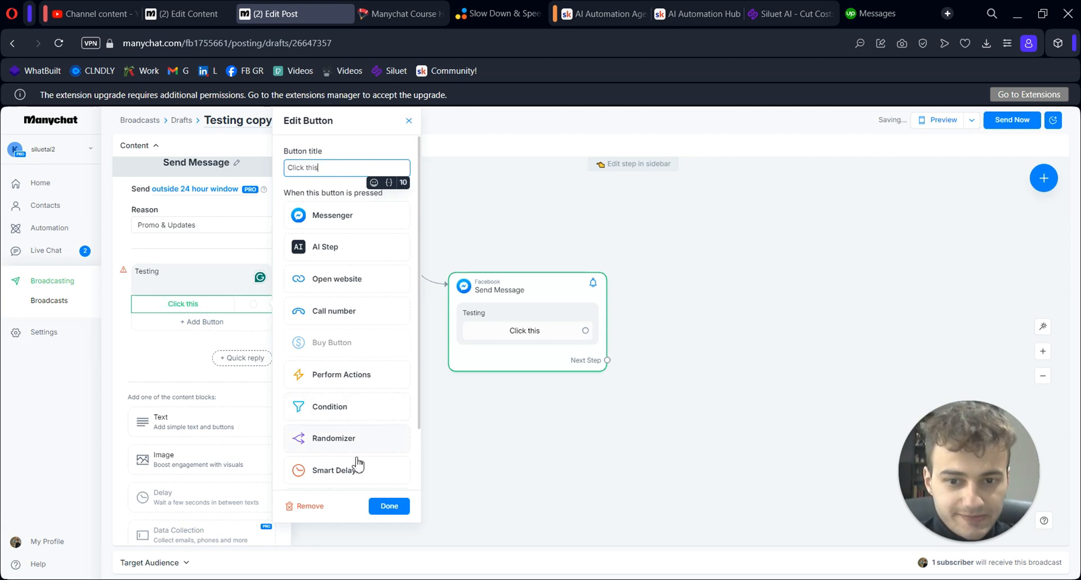
left_click(388, 505)
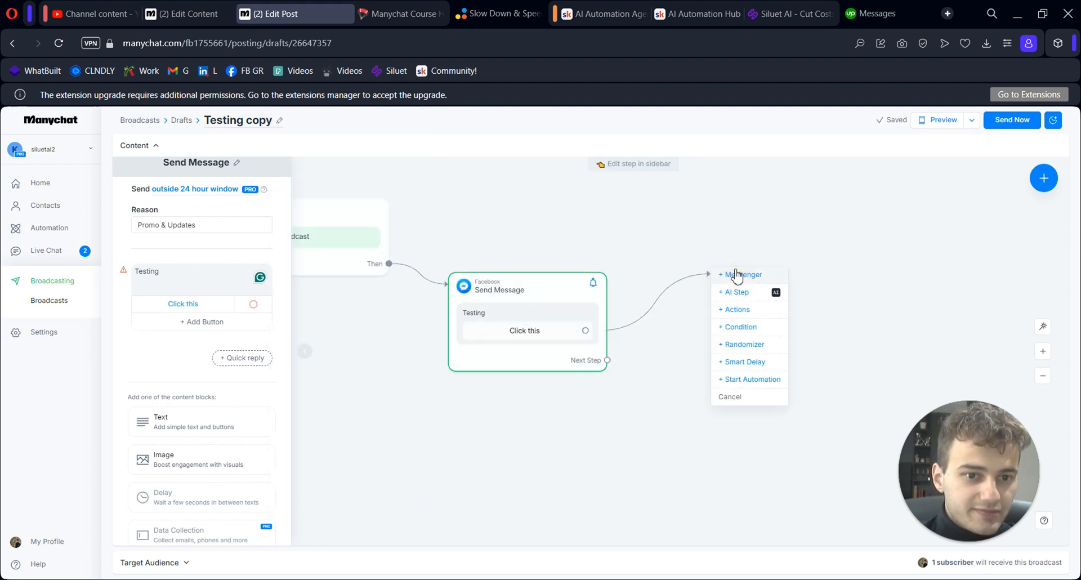
left_click(740, 274)
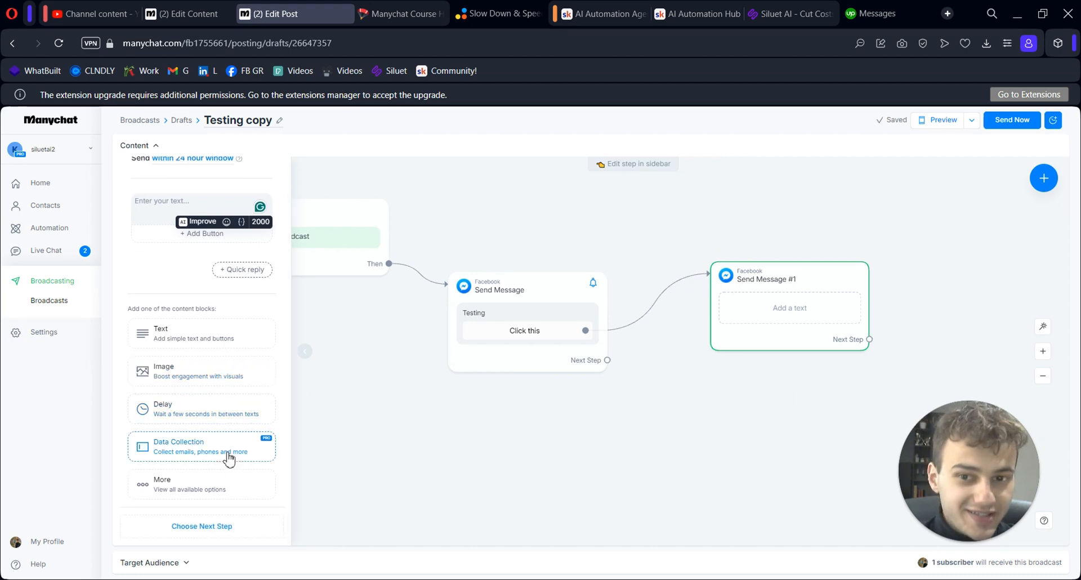
mouse_move(191, 389)
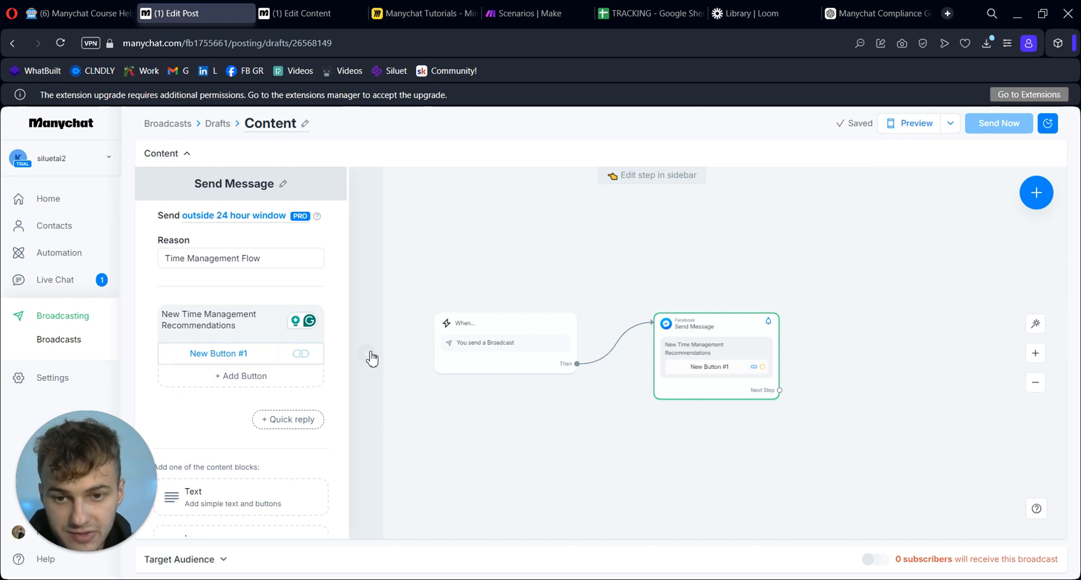
Browse the broadcast's target audience conditions without adding one
left_click(372, 357)
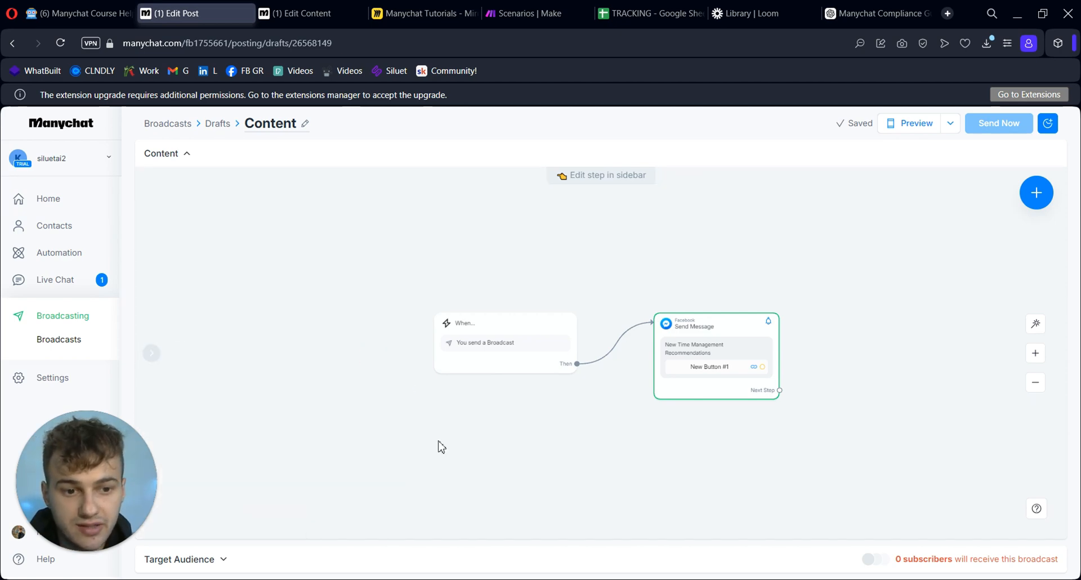
left_click(162, 153)
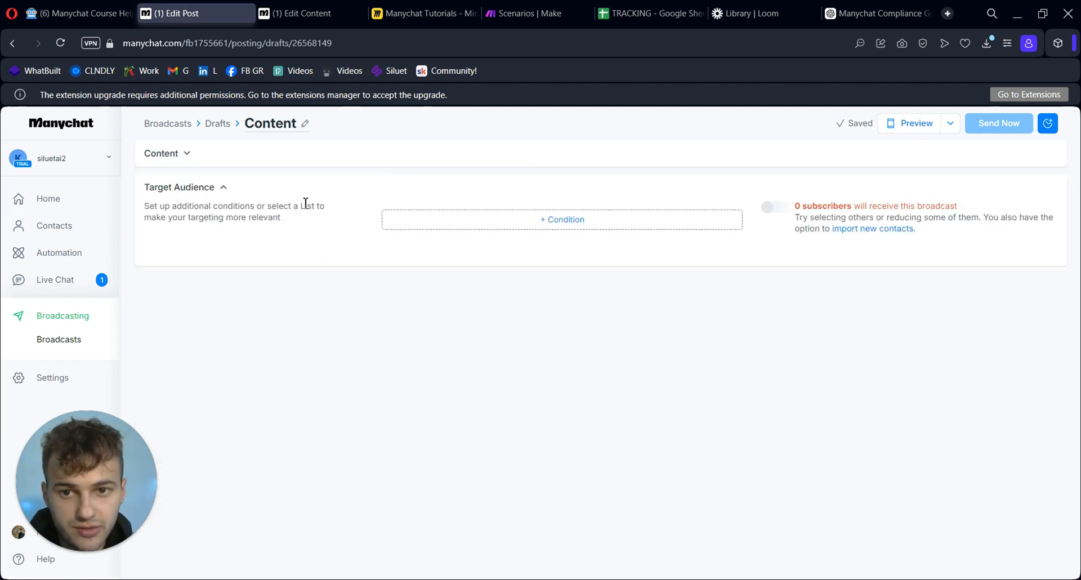
left_click(562, 219)
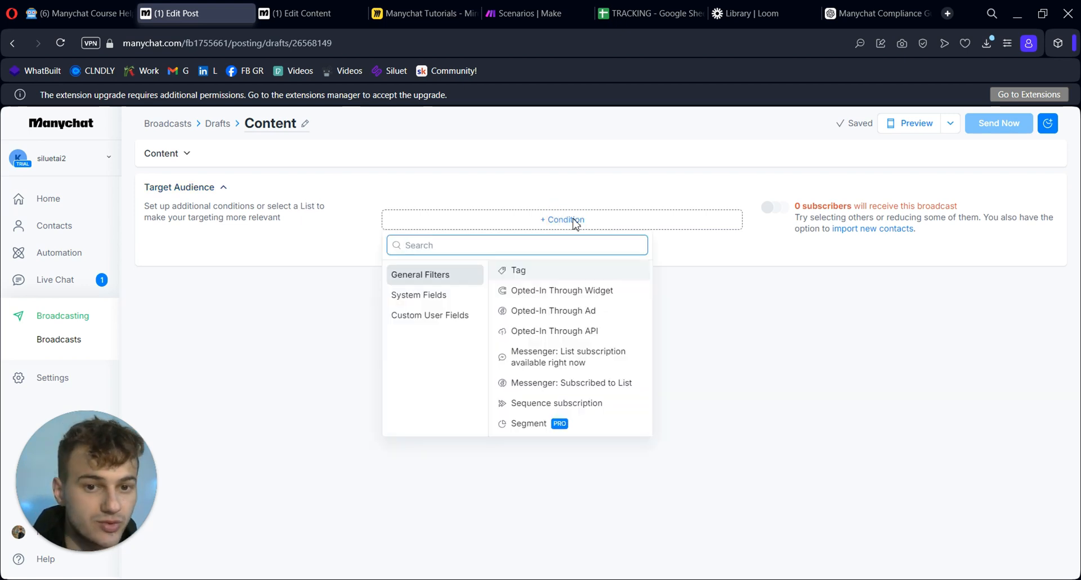
left_click(561, 219)
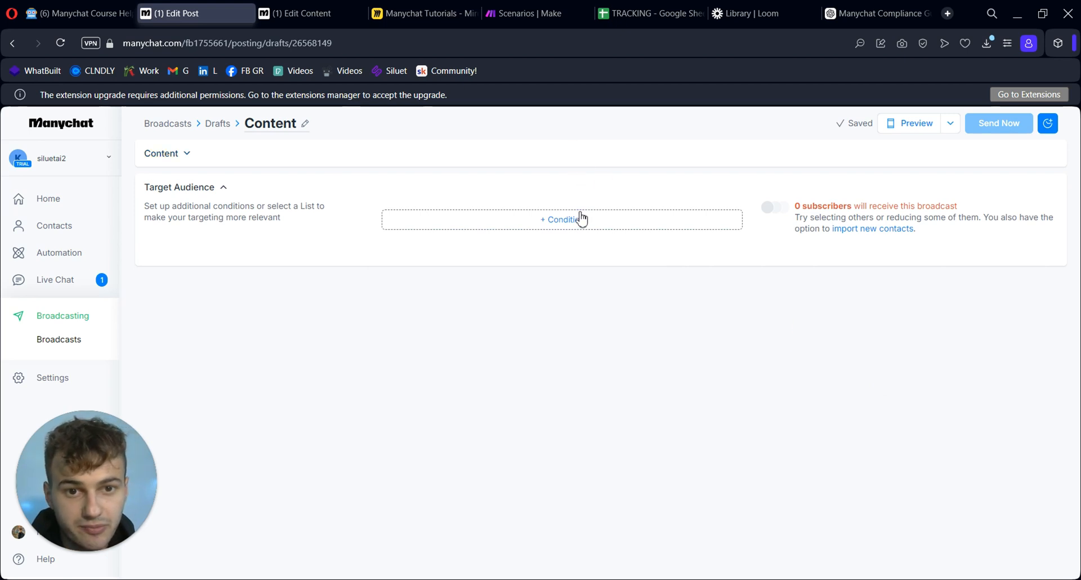
left_click(561, 219)
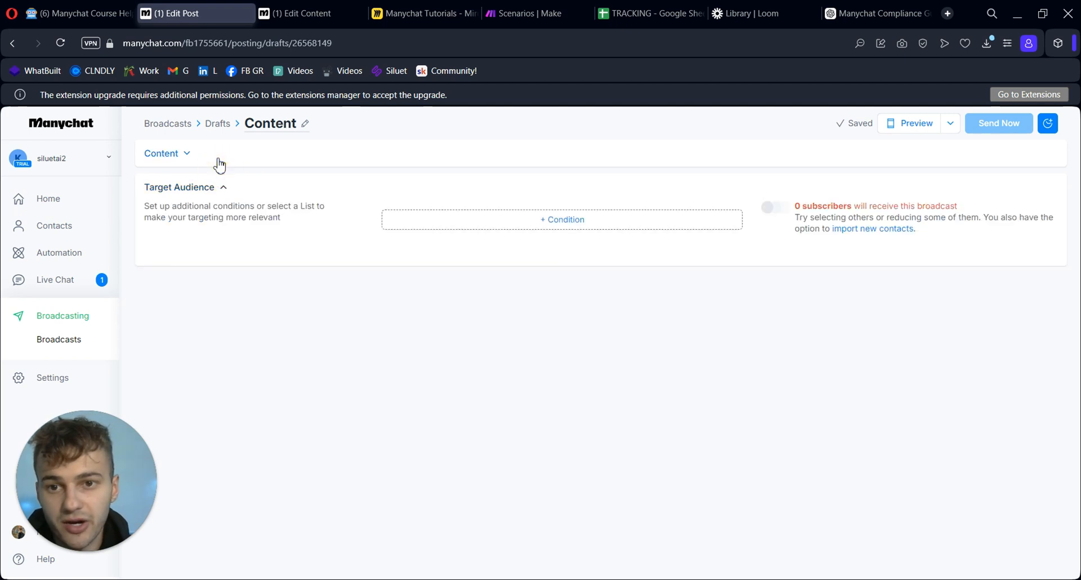
Set the Send Message reason to Promo & Updates and show the target audience
left_click(162, 153)
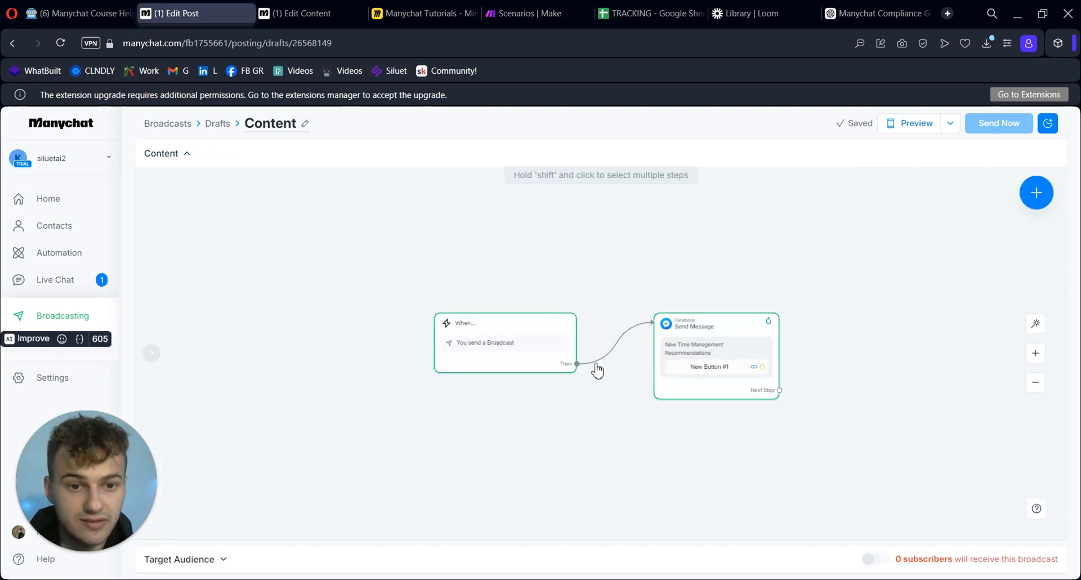
left_click(714, 325)
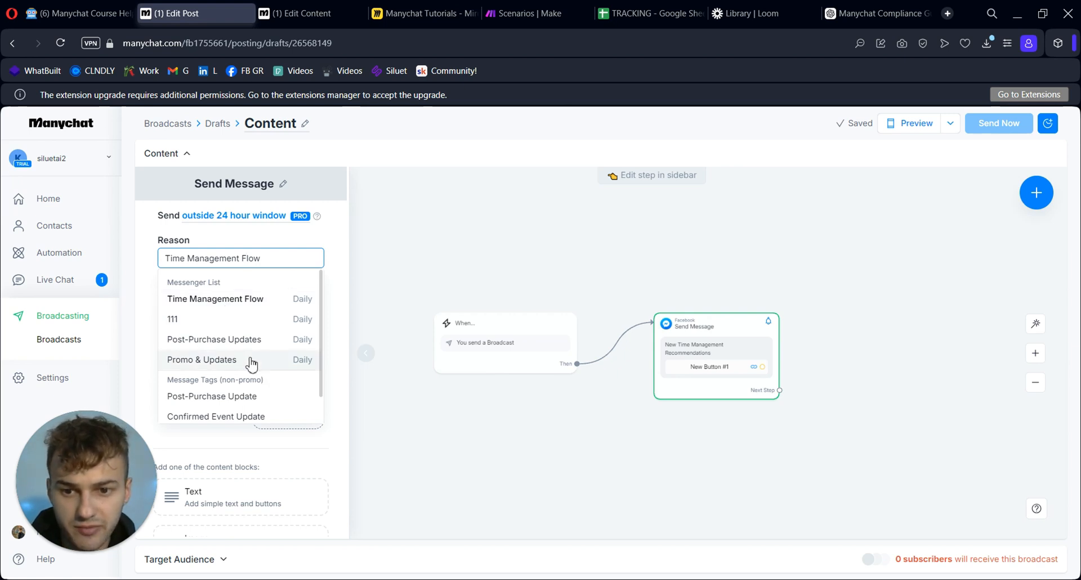
left_click(201, 359)
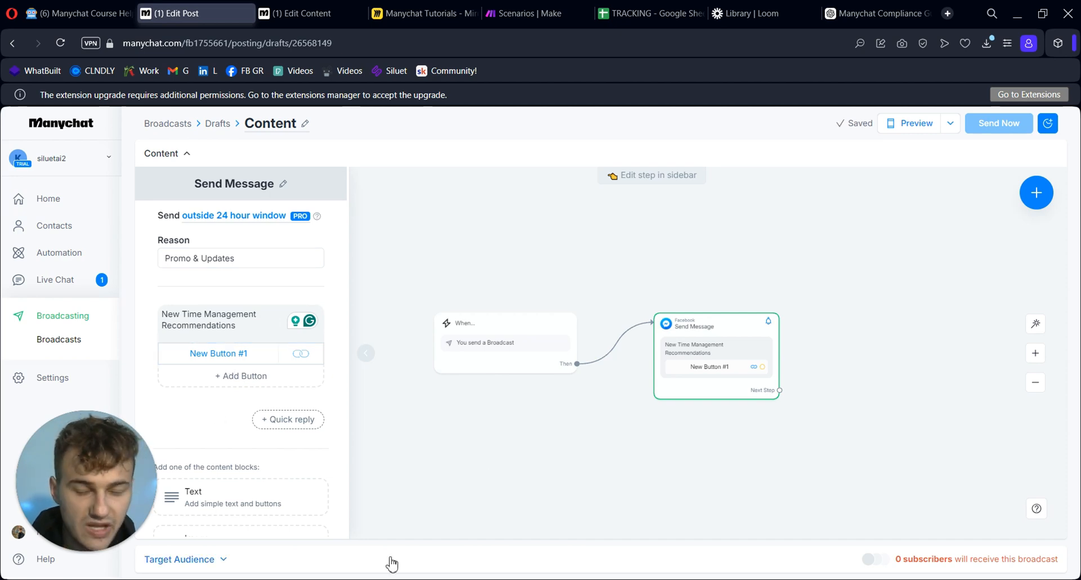
left_click(179, 559)
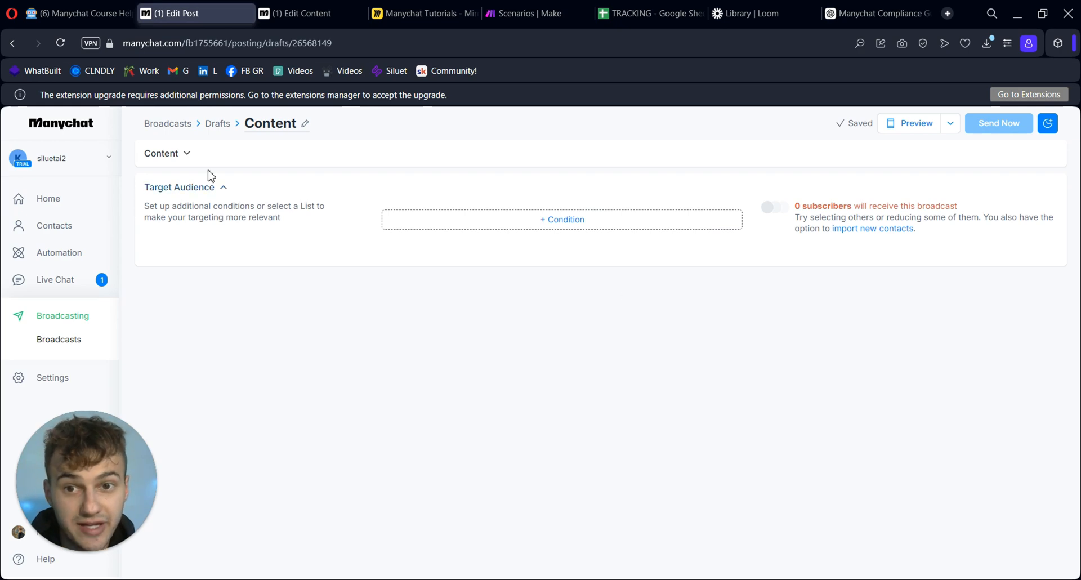
Switch the broadcast to send within the 24-hour window, reaching 1 subscriber
left_click(162, 153)
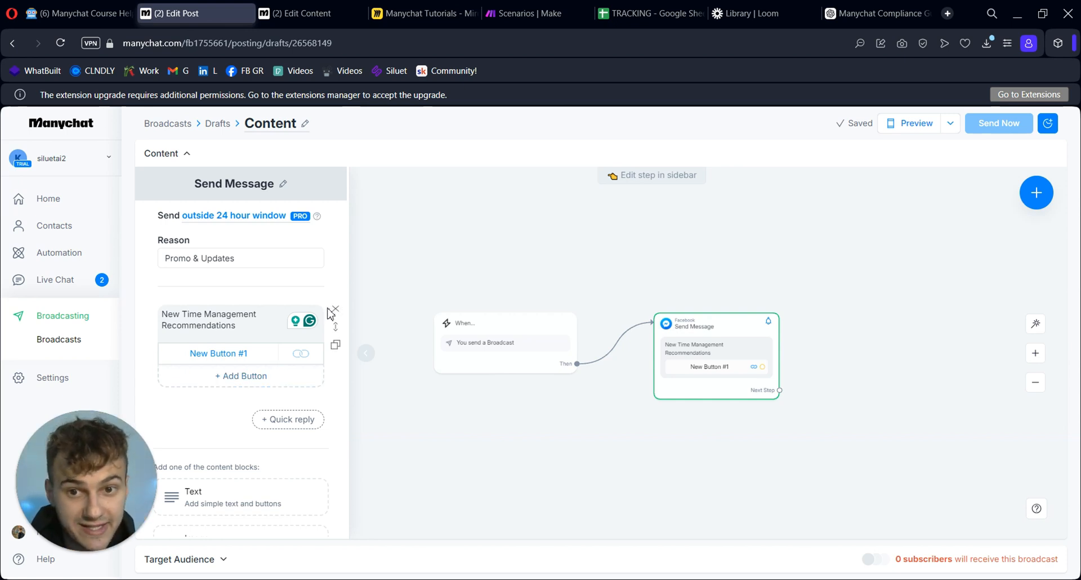
mouse_move(331, 235)
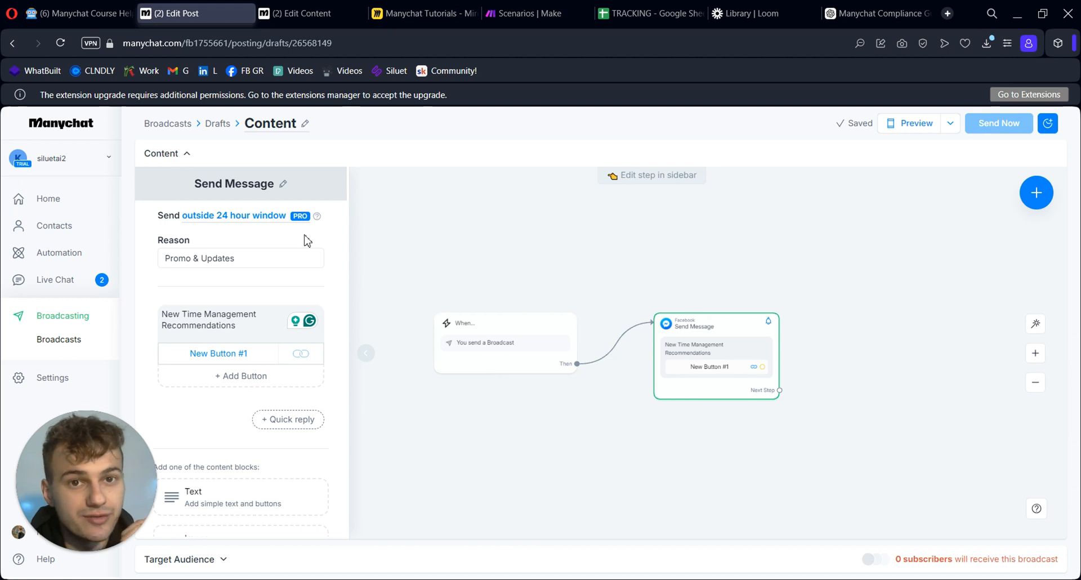
mouse_move(274, 224)
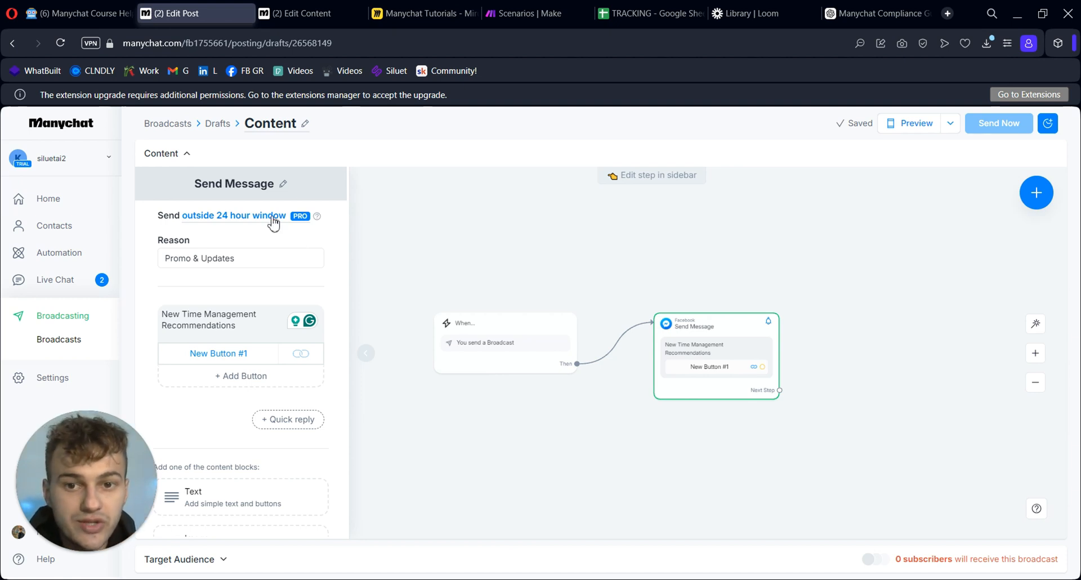
left_click(234, 215)
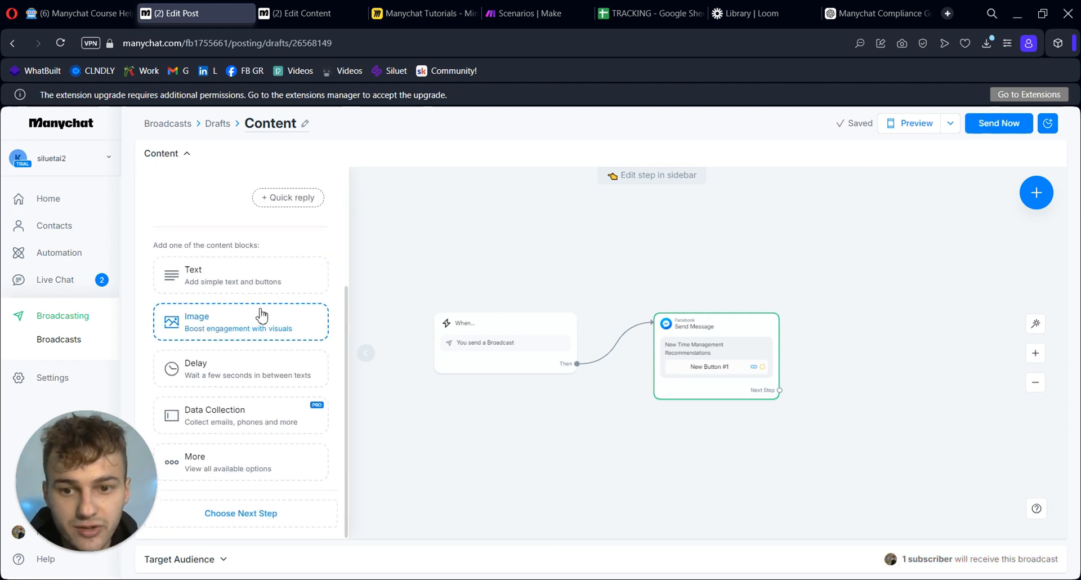
mouse_move(442, 449)
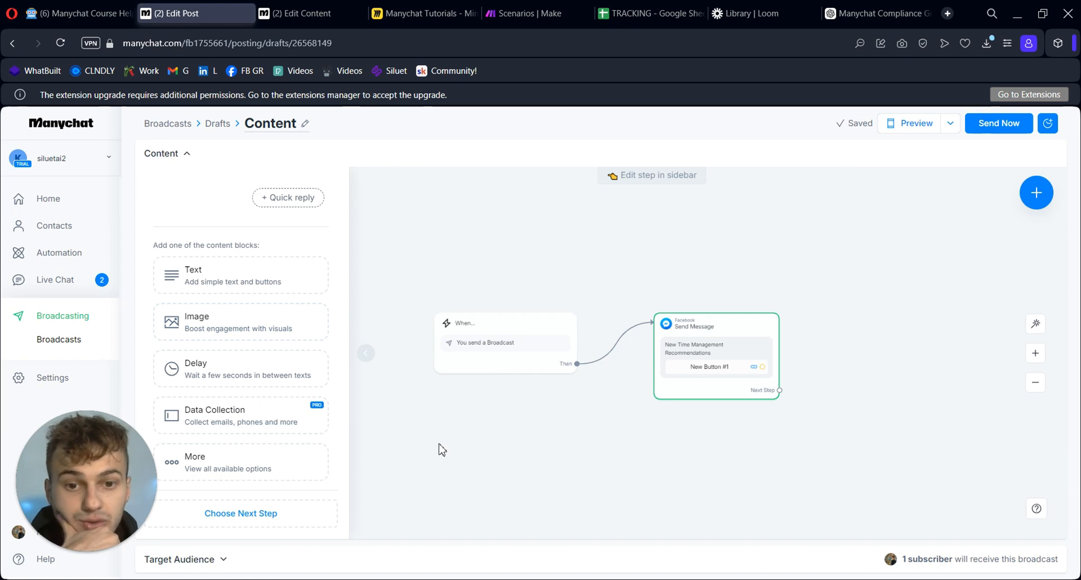
mouse_move(544, 402)
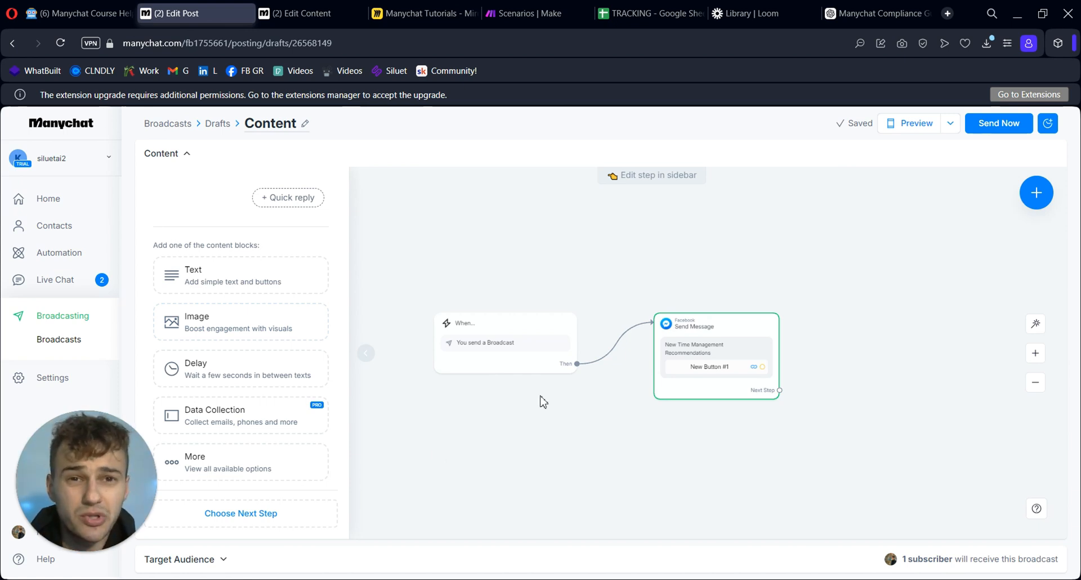
mouse_move(501, 267)
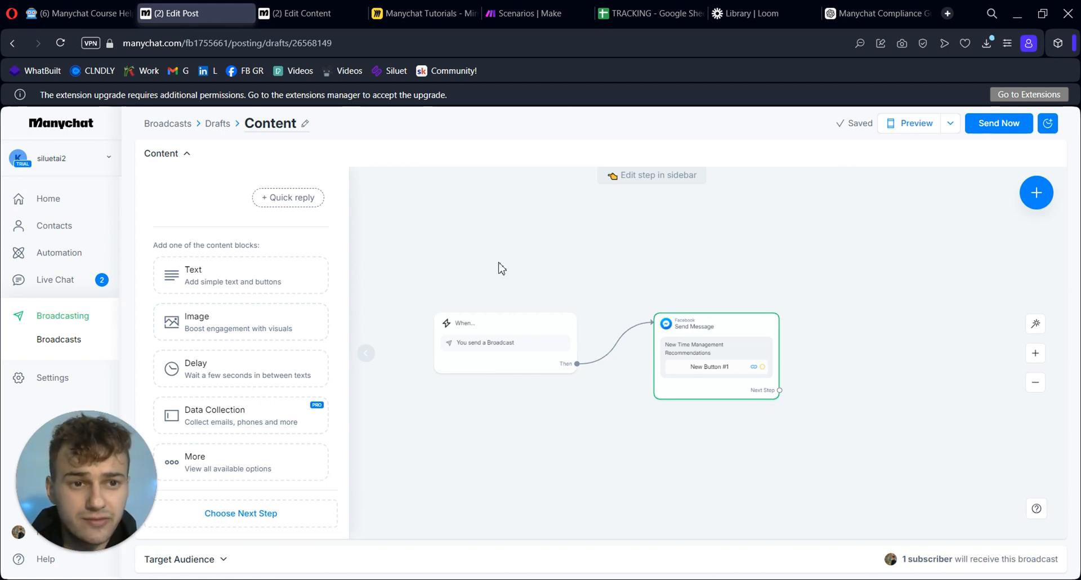
Preview the broadcast's single recipient contact, then close the preview and scheduling dialog
left_click(715, 325)
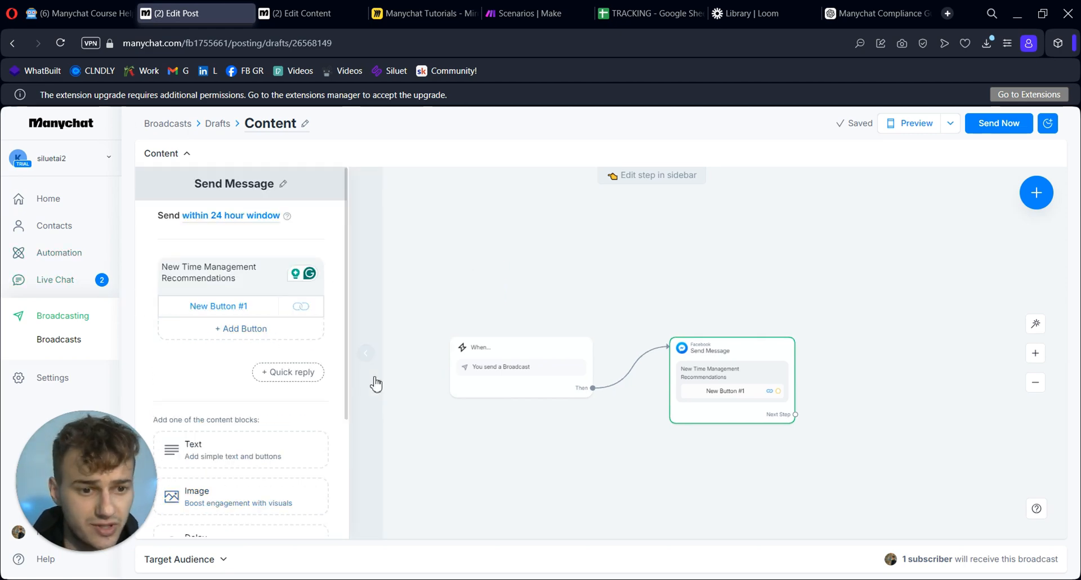
left_click(161, 153)
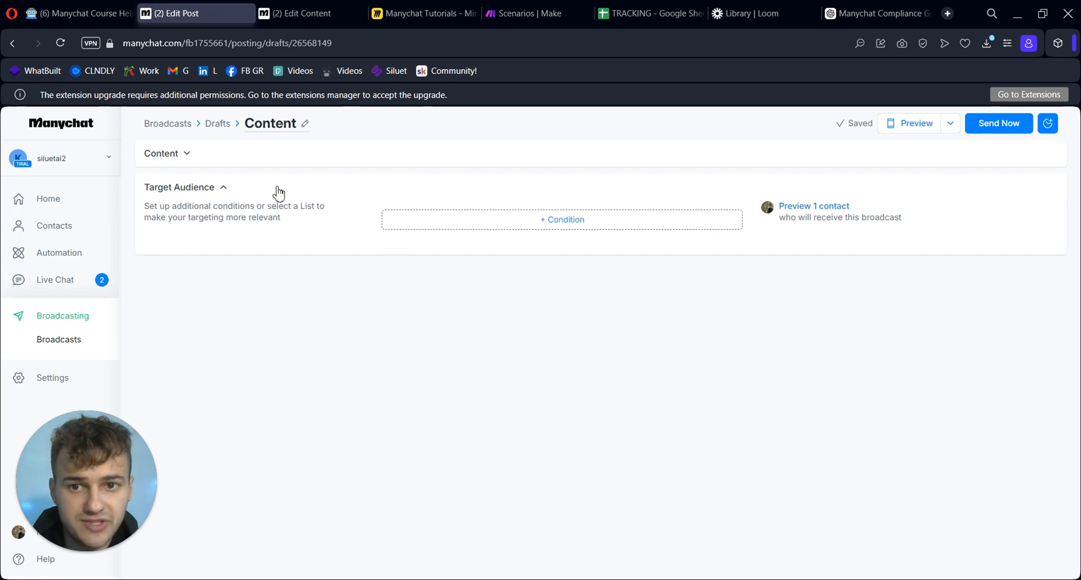
left_click(814, 205)
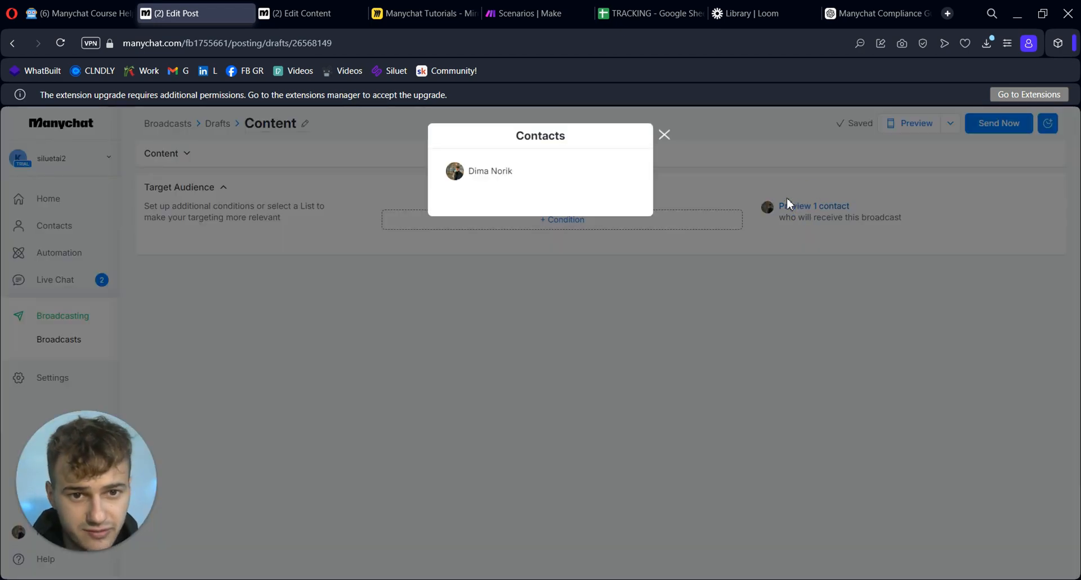
left_click(664, 134)
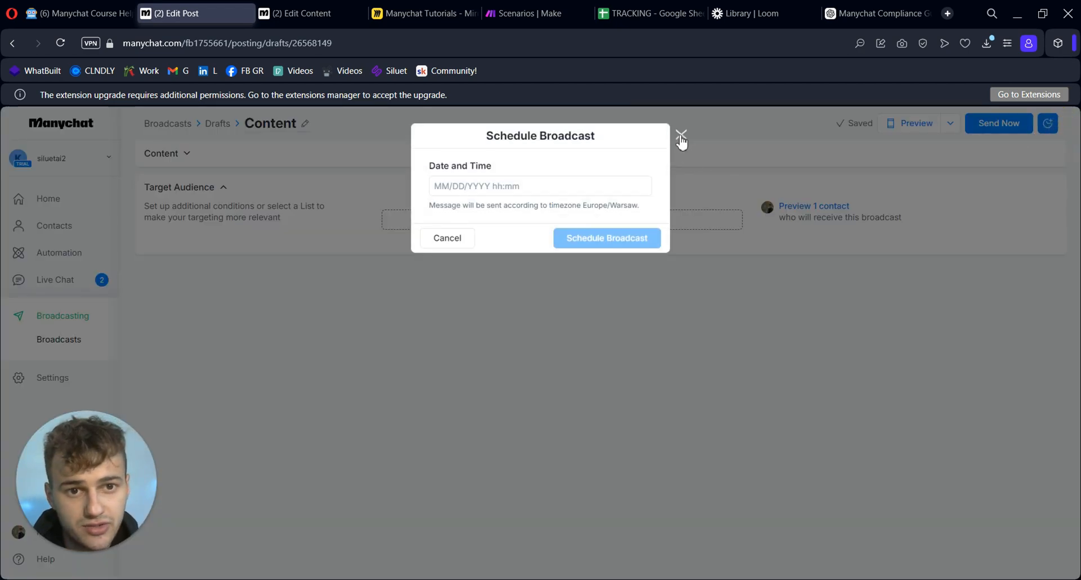
left_click(681, 135)
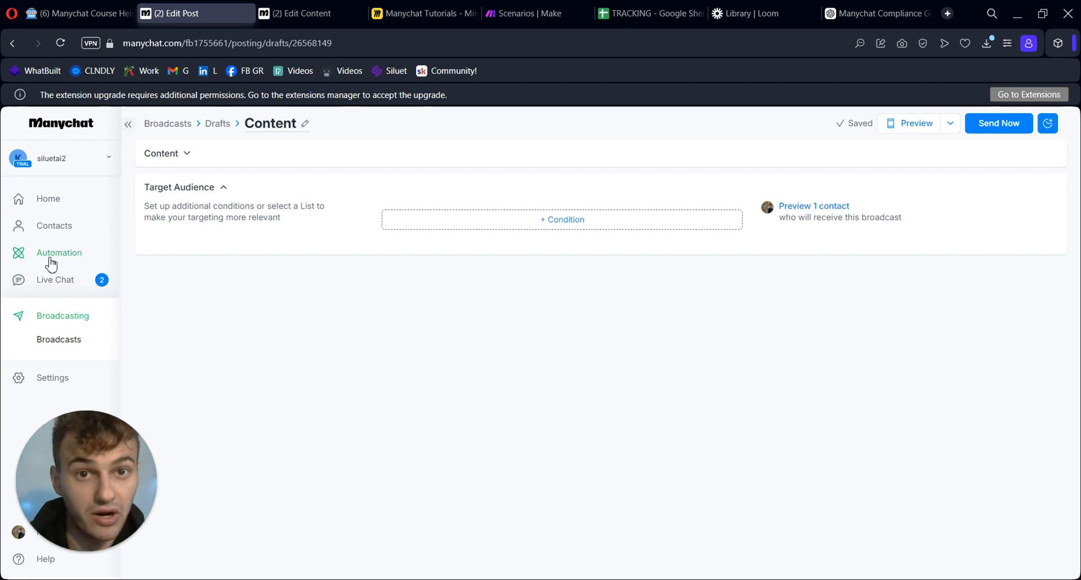
left_click(59, 252)
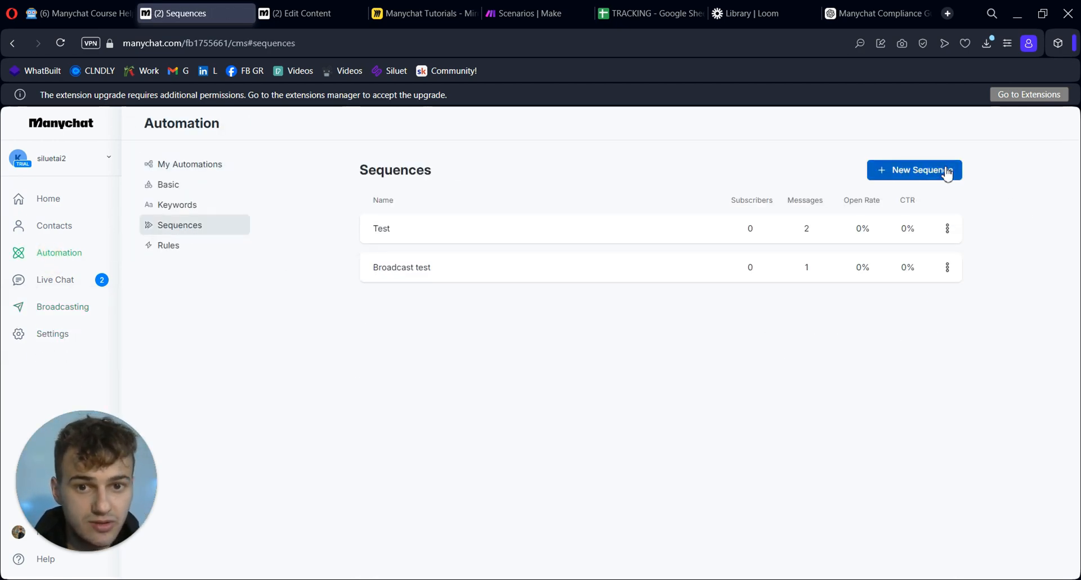
Fill the Broadcast test sequence with four messages, each one day after the previous
left_click(914, 171)
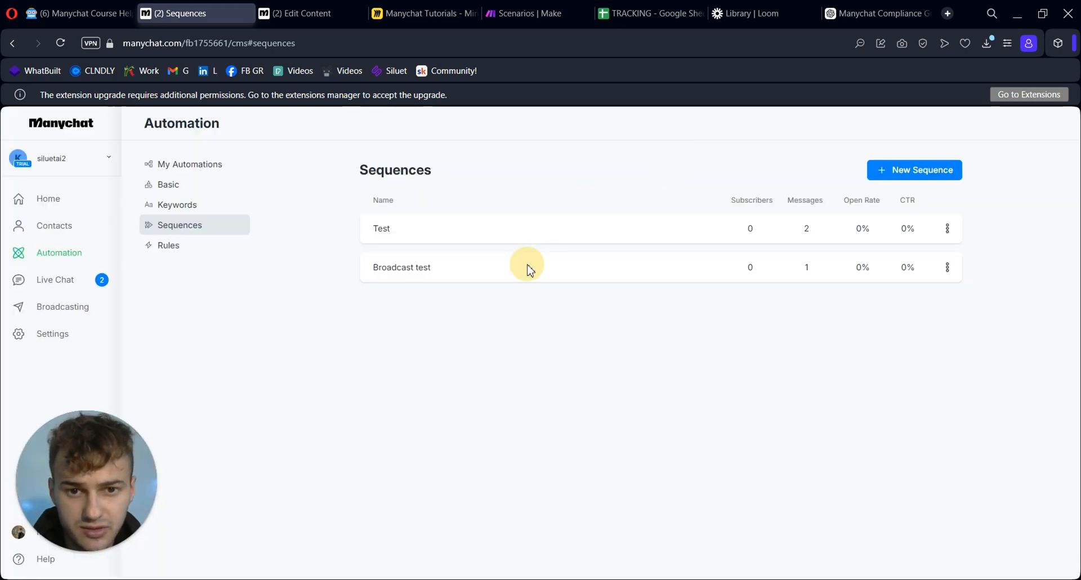
left_click(401, 267)
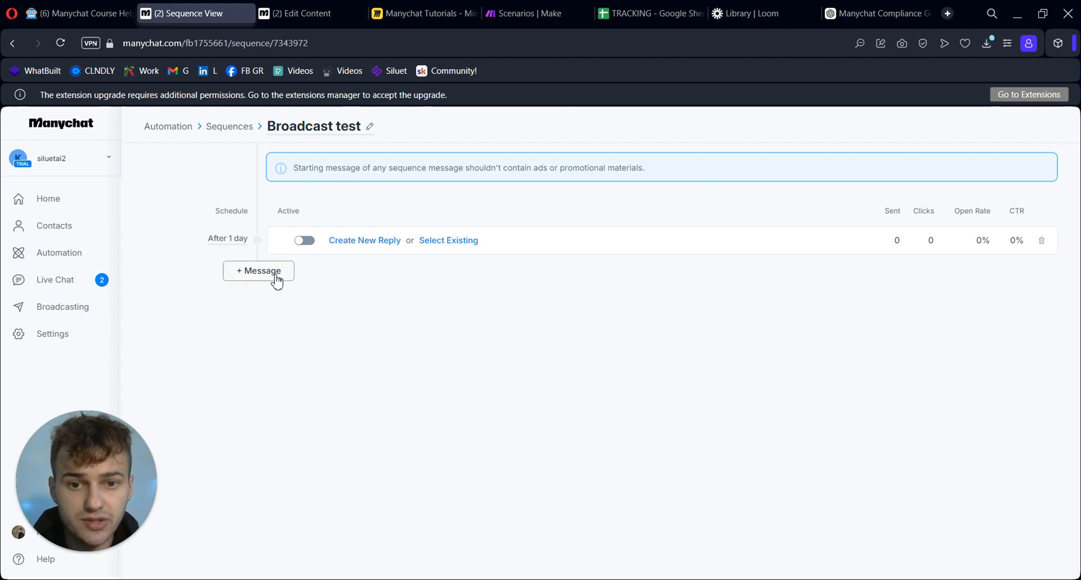
left_click(259, 270)
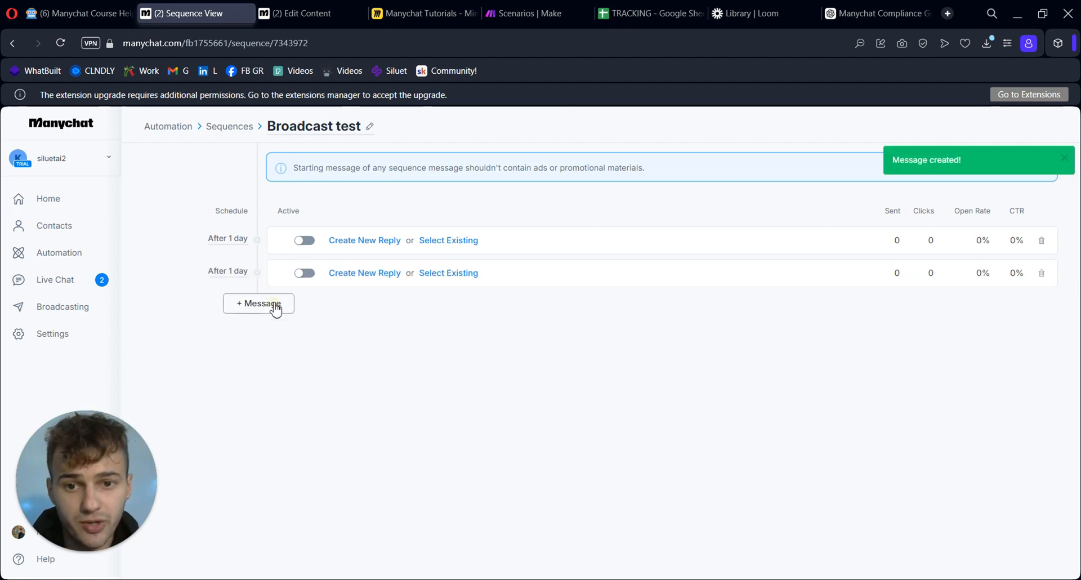
left_click(258, 303)
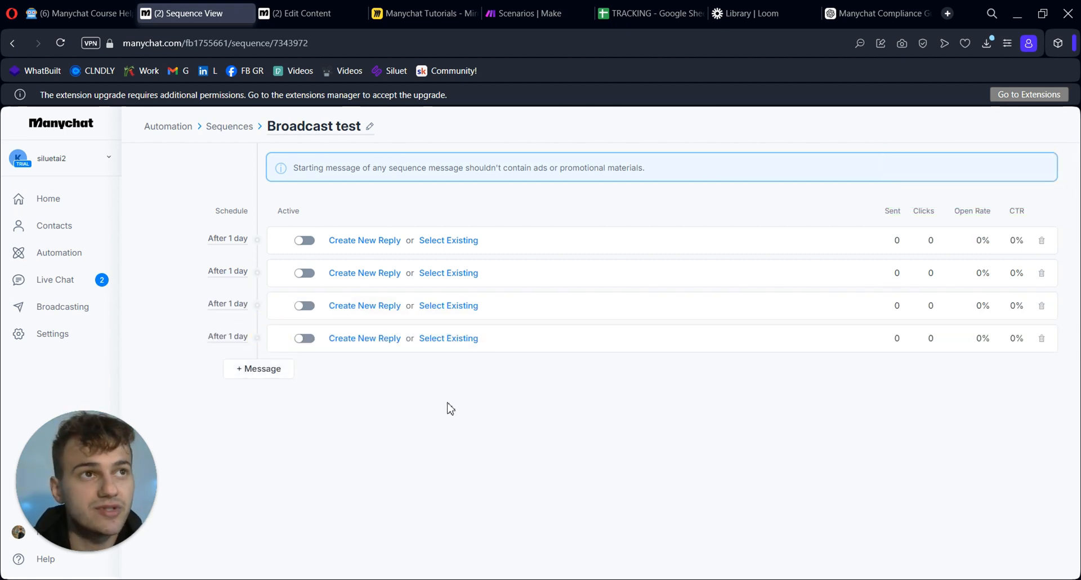
mouse_move(235, 281)
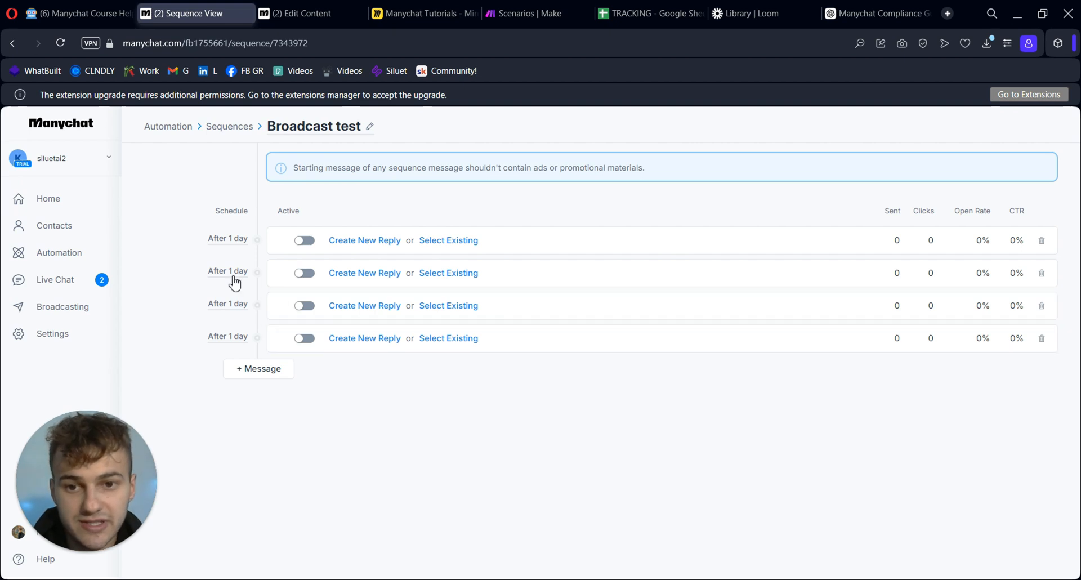
left_click(227, 271)
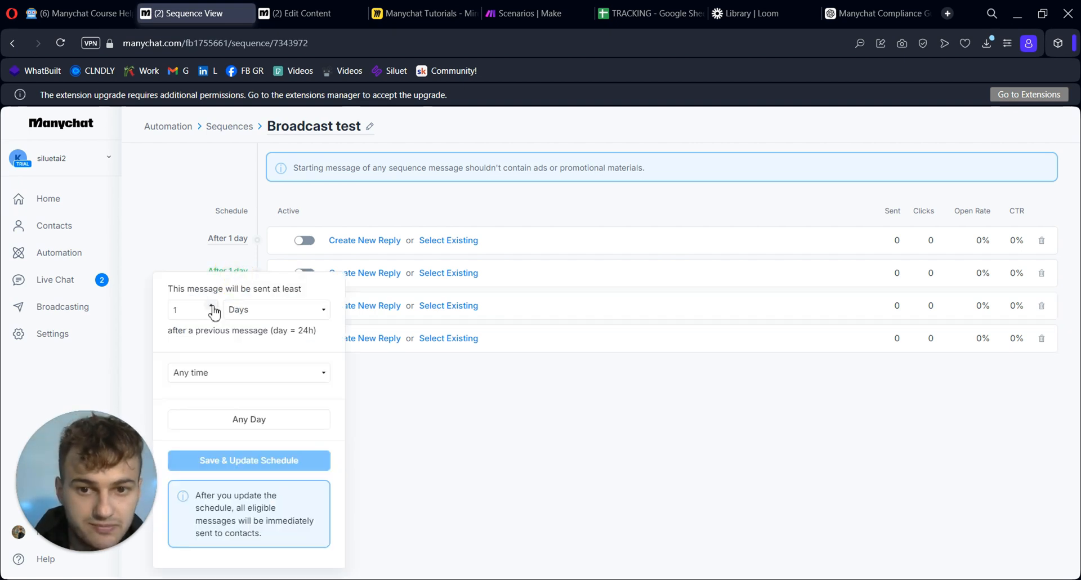
type("4")
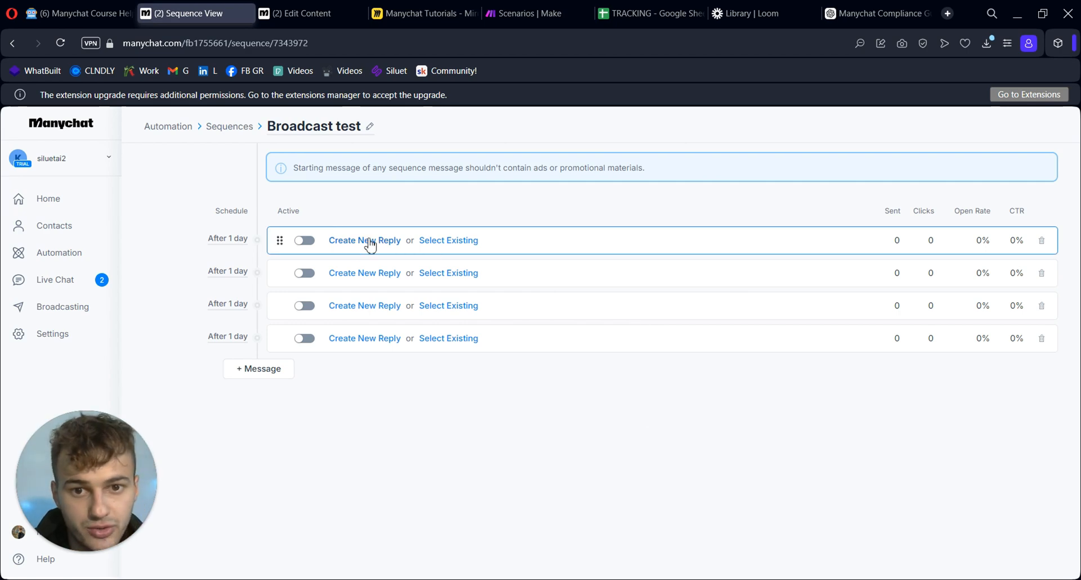
mouse_move(448, 246)
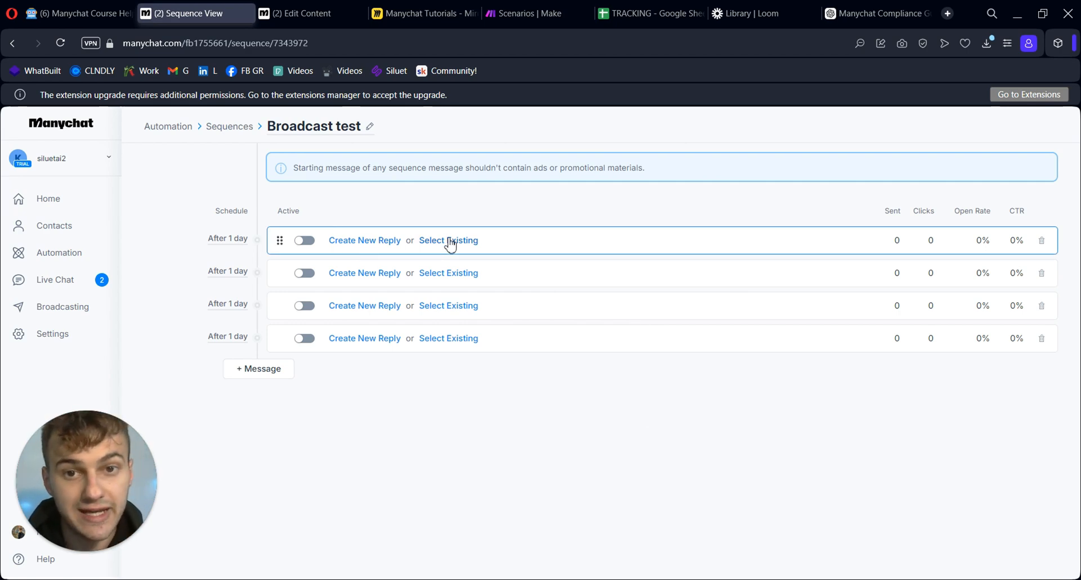
left_click(80, 13)
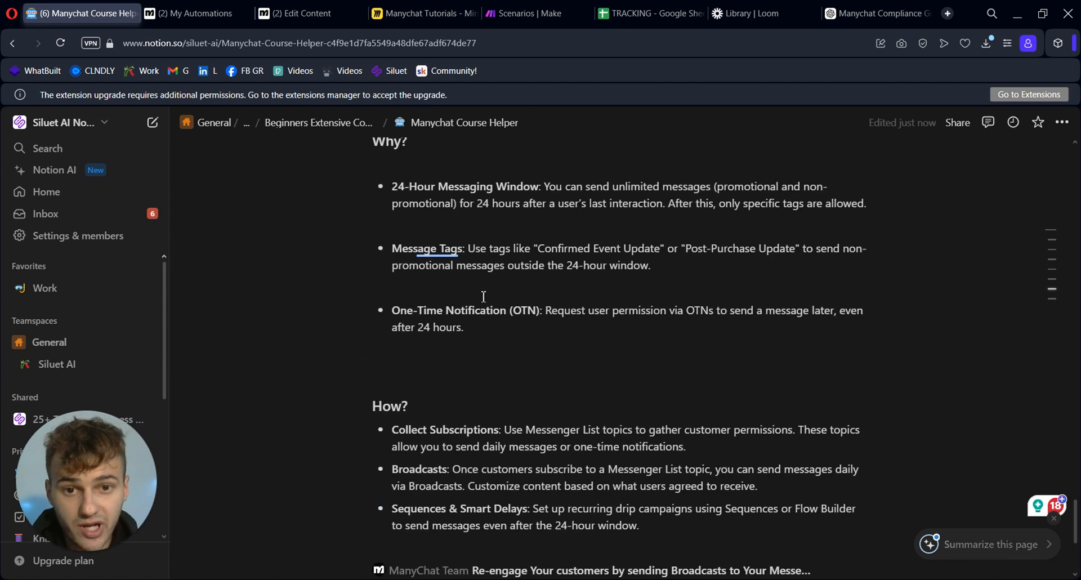
Scroll the Manychat Course Helper to the 'Why?' window rules and 'How?' tips
scroll("down", 3)
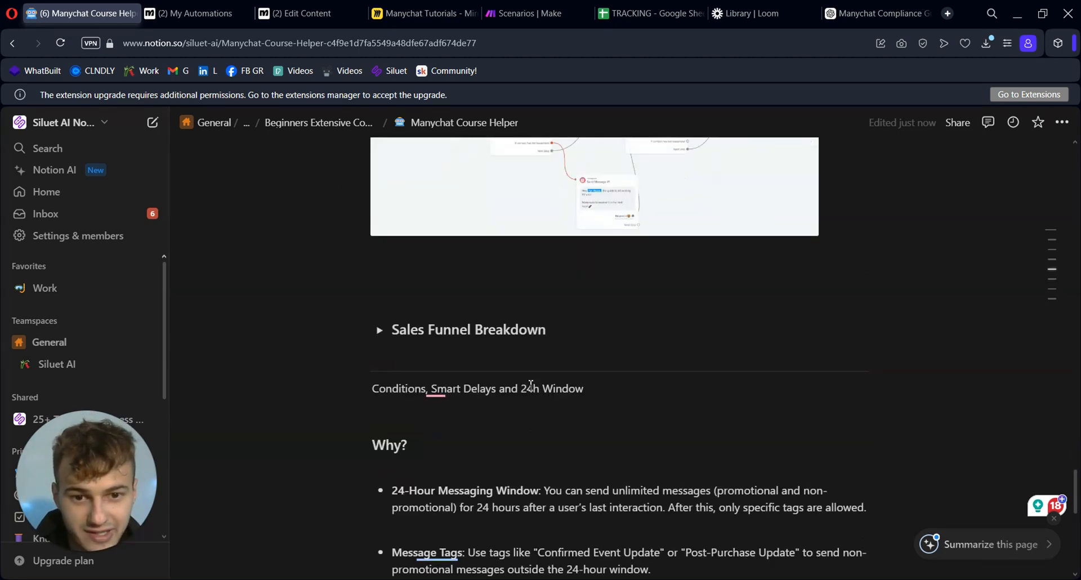
scroll("up", 3)
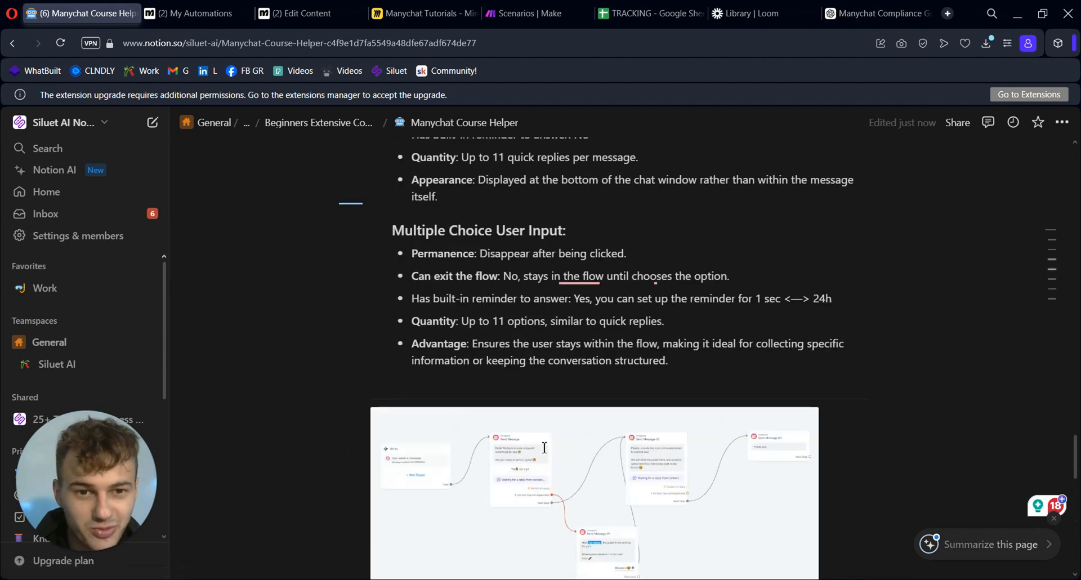
scroll("down", 3)
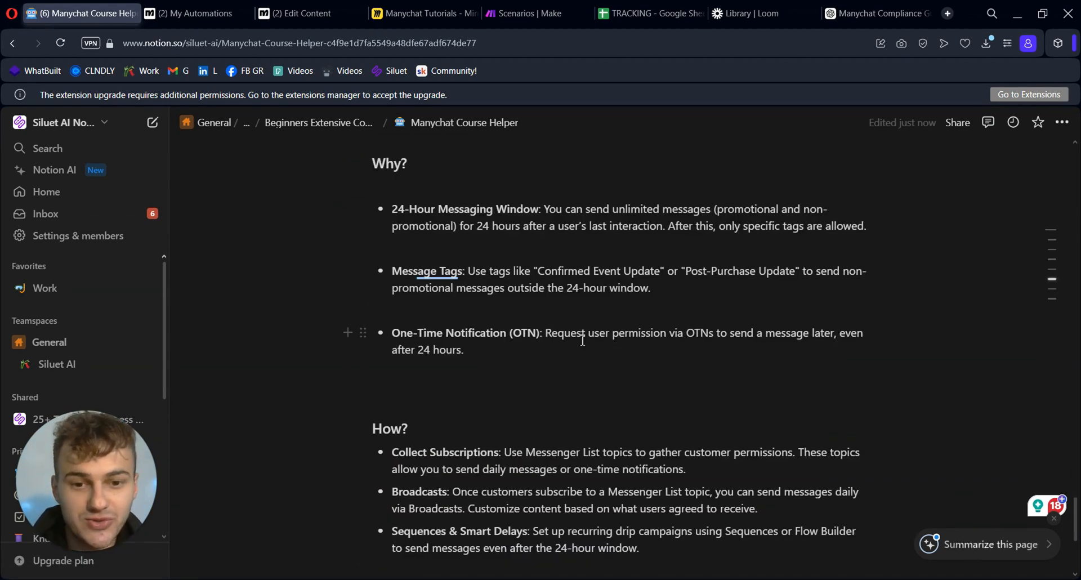
scroll("down", 3)
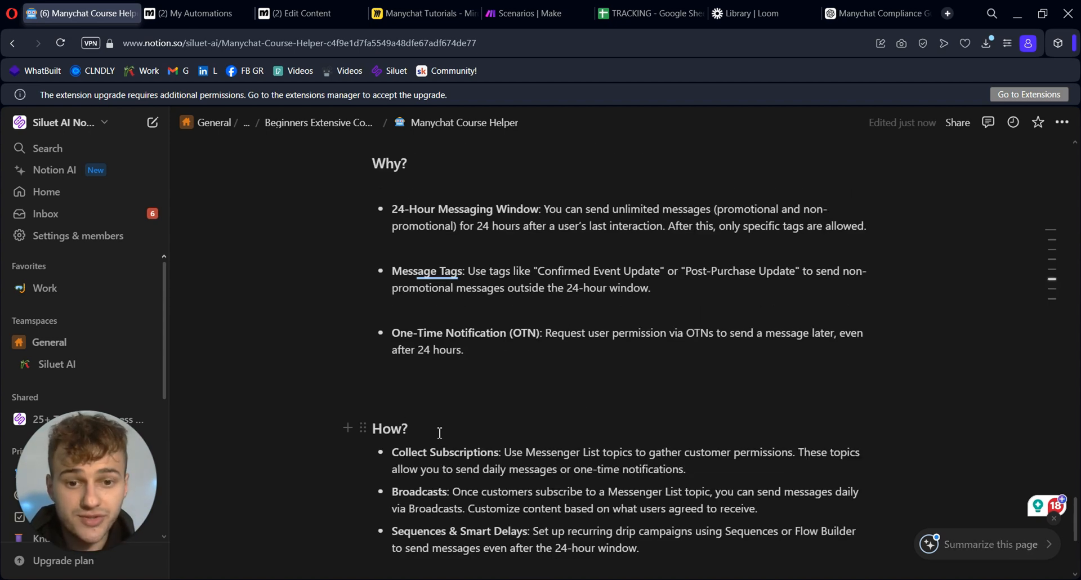
left_click(409, 429)
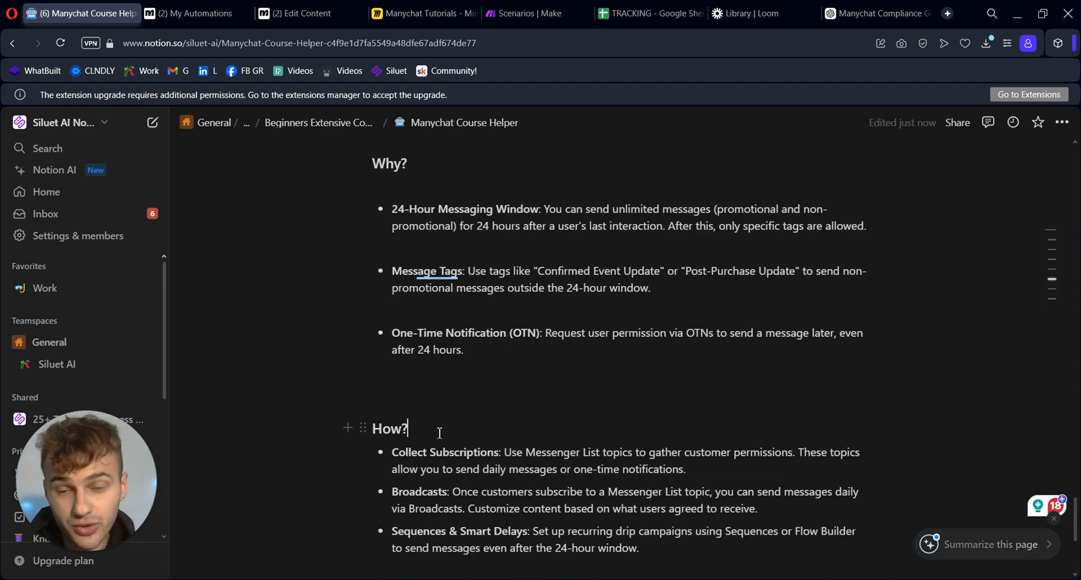